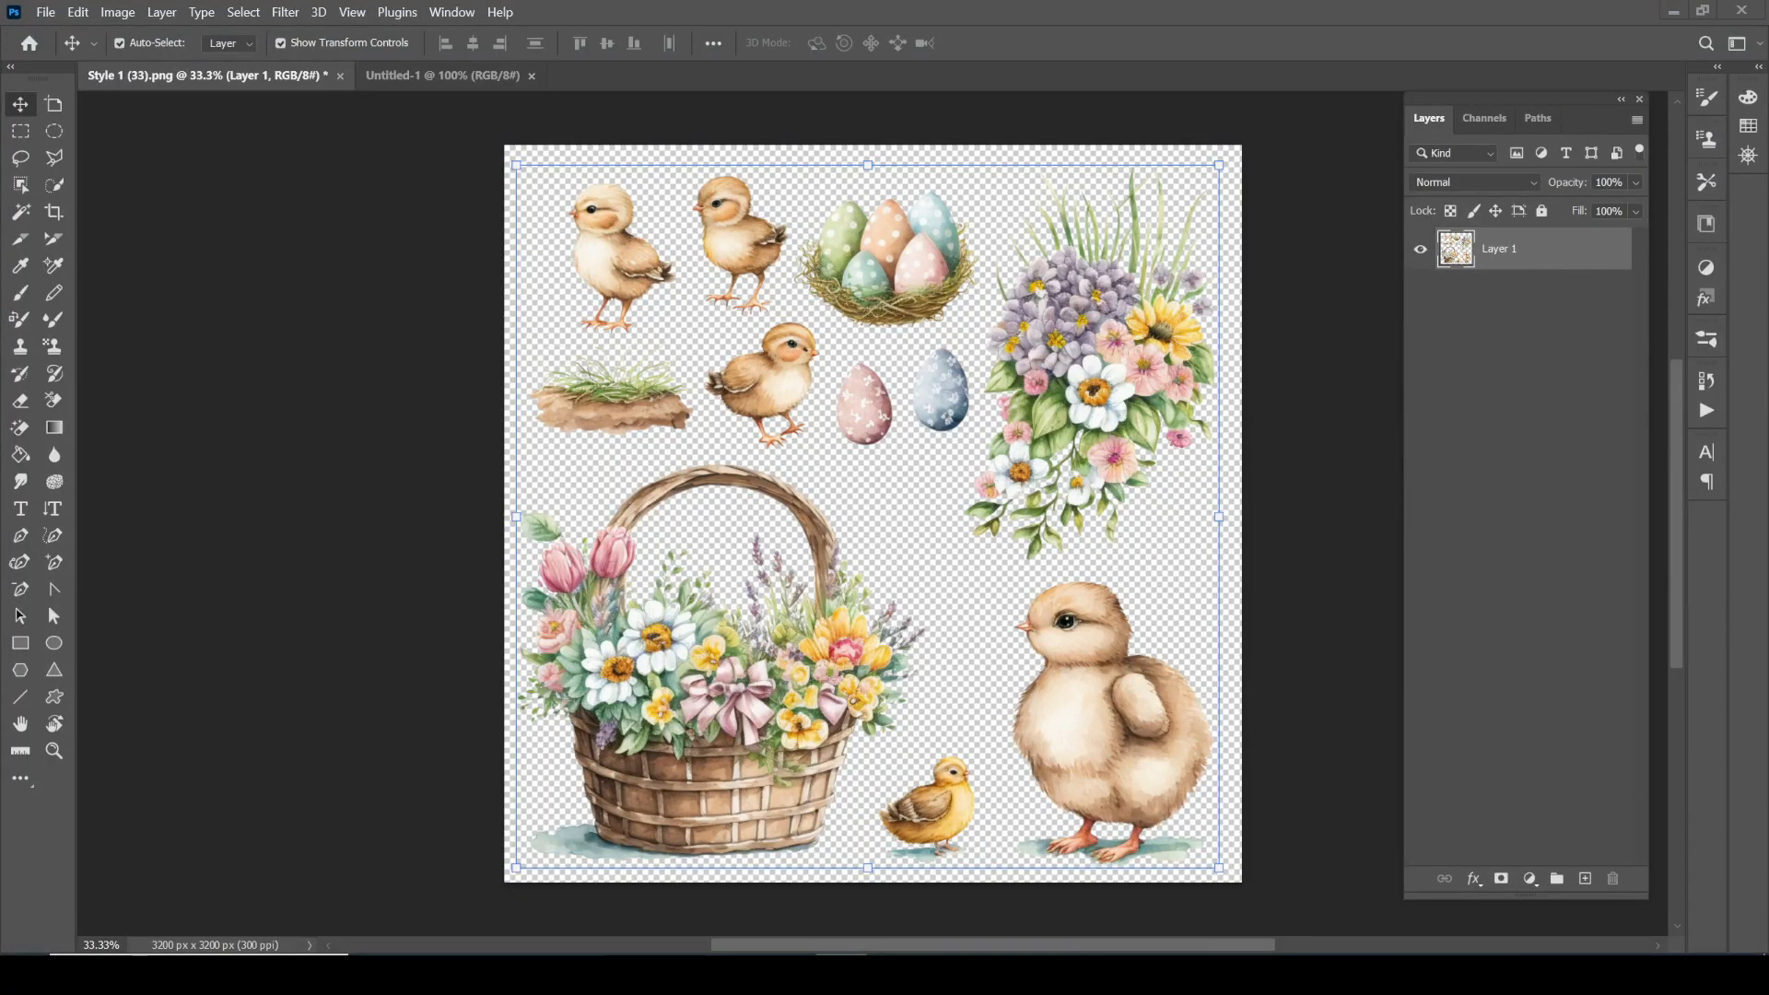
mouse_move(386, 543)
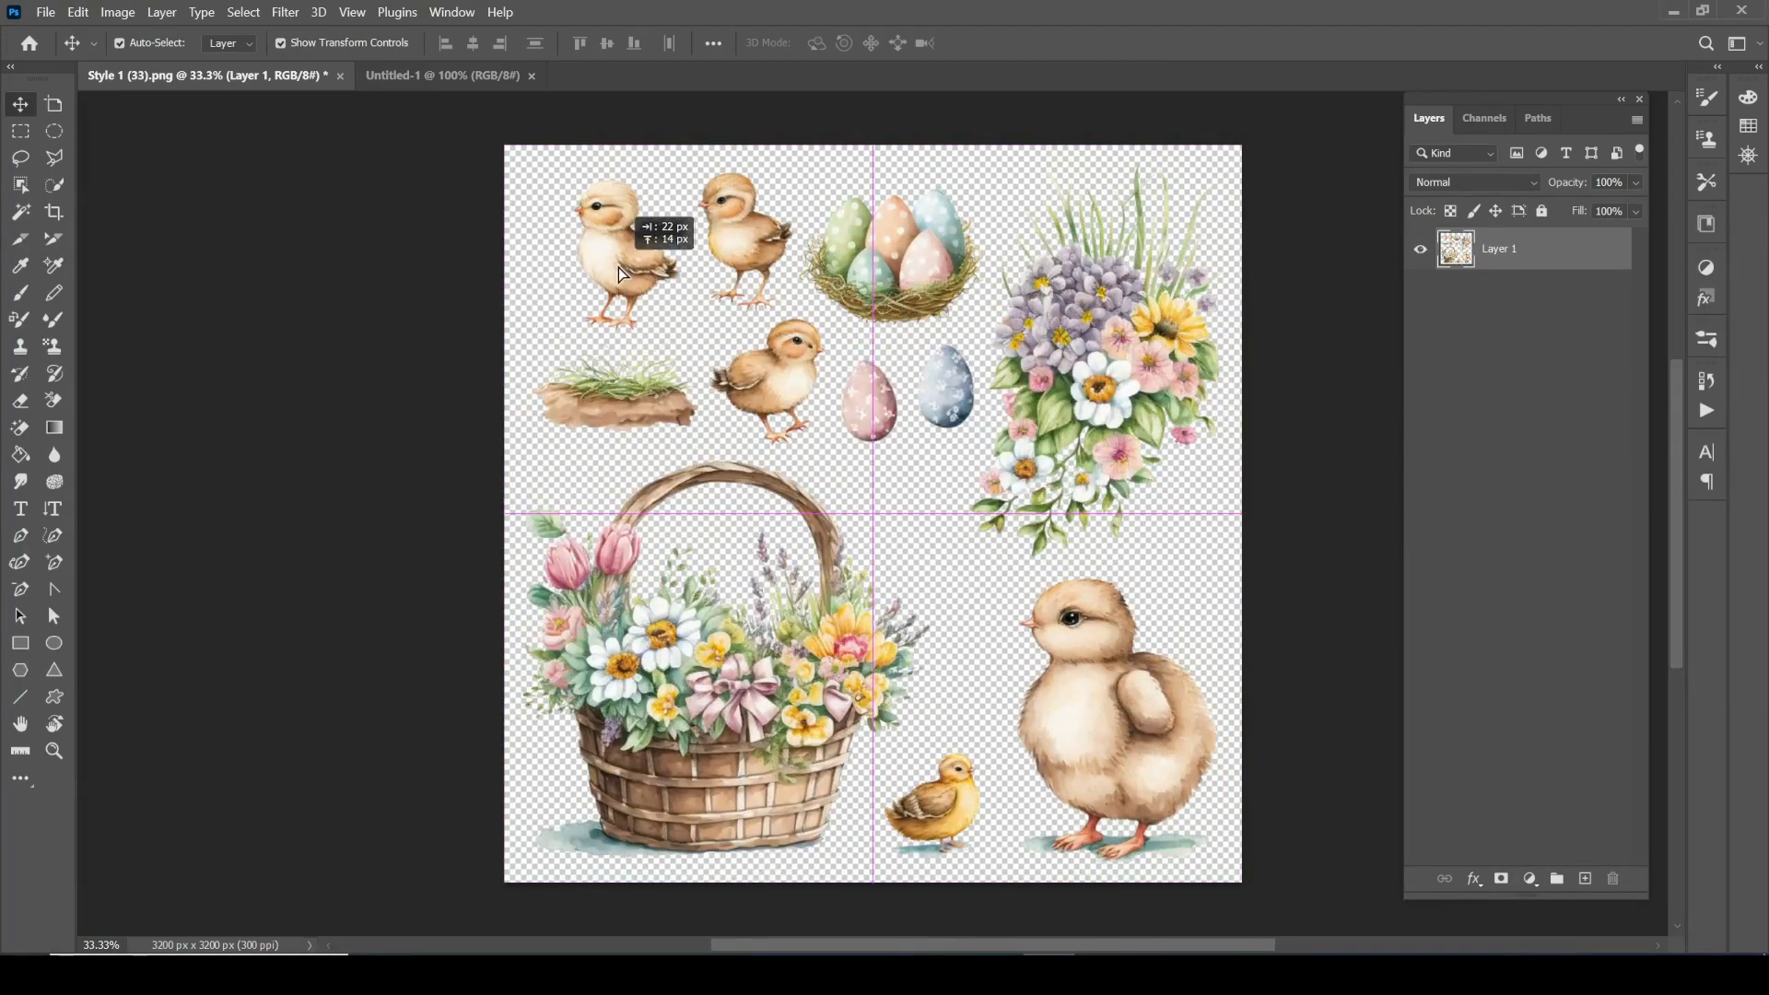
Drag the Easter clipart sheet, which still moves as a single piece.
left_click_drag(618, 271, 744, 293)
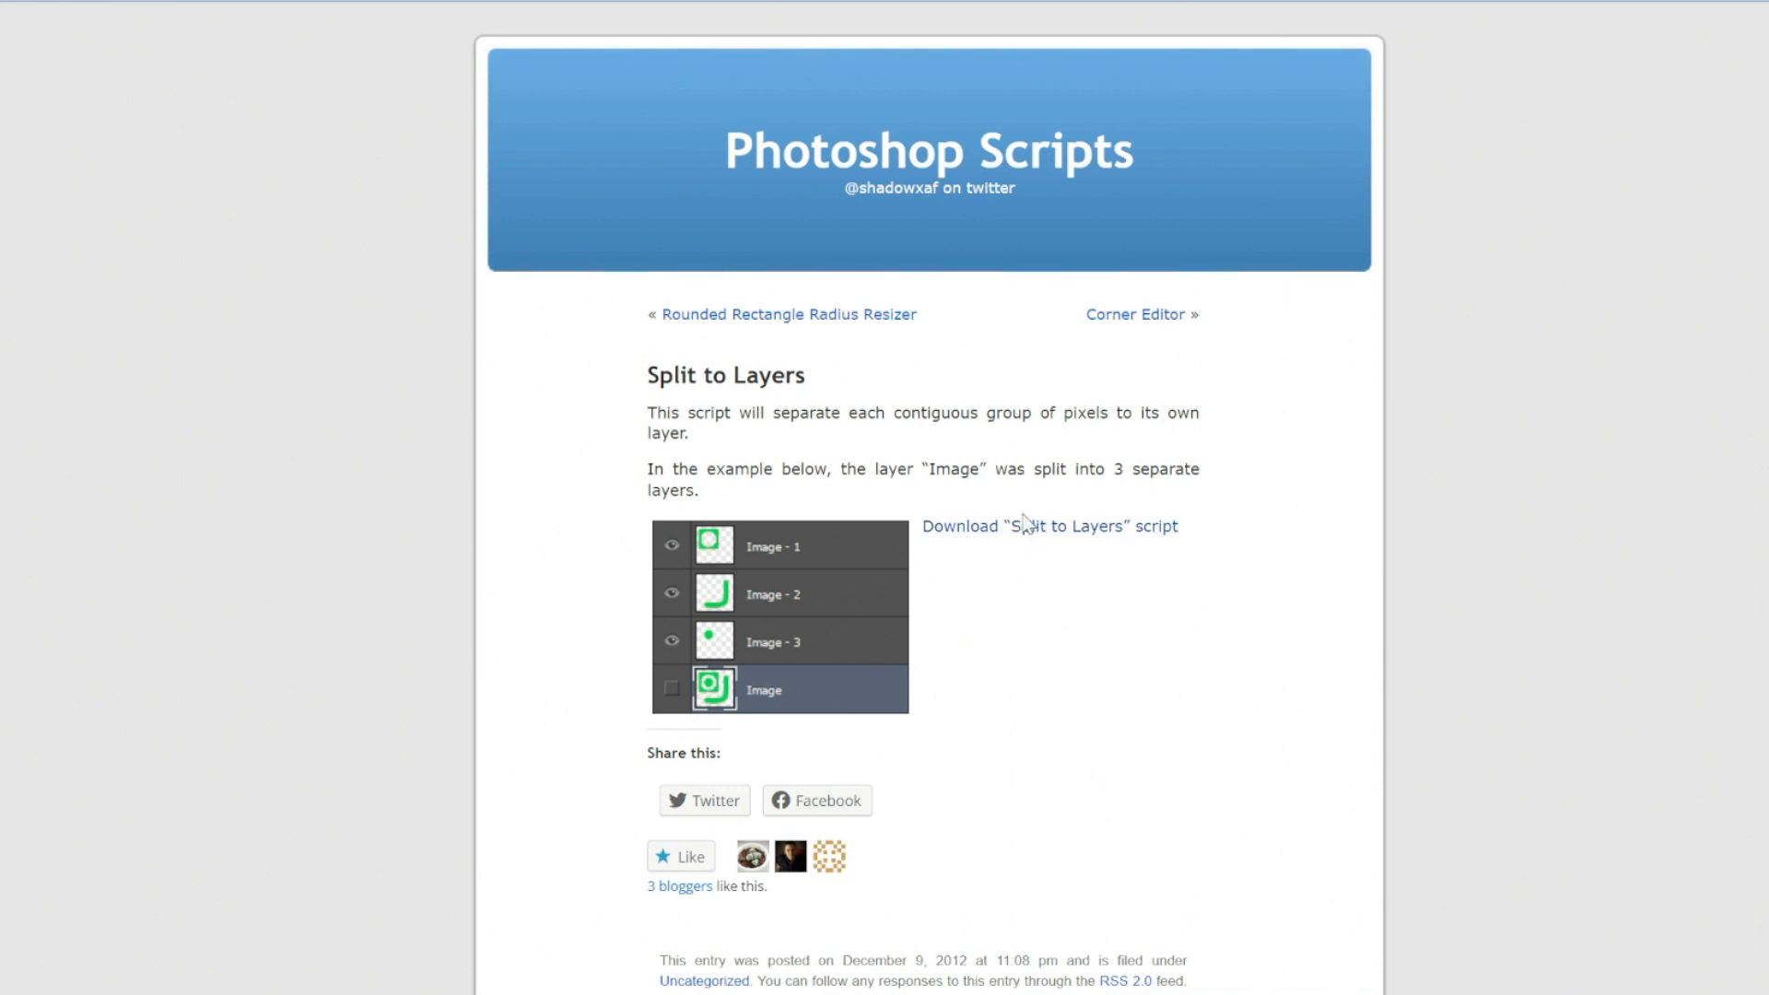
mouse_move(1050, 526)
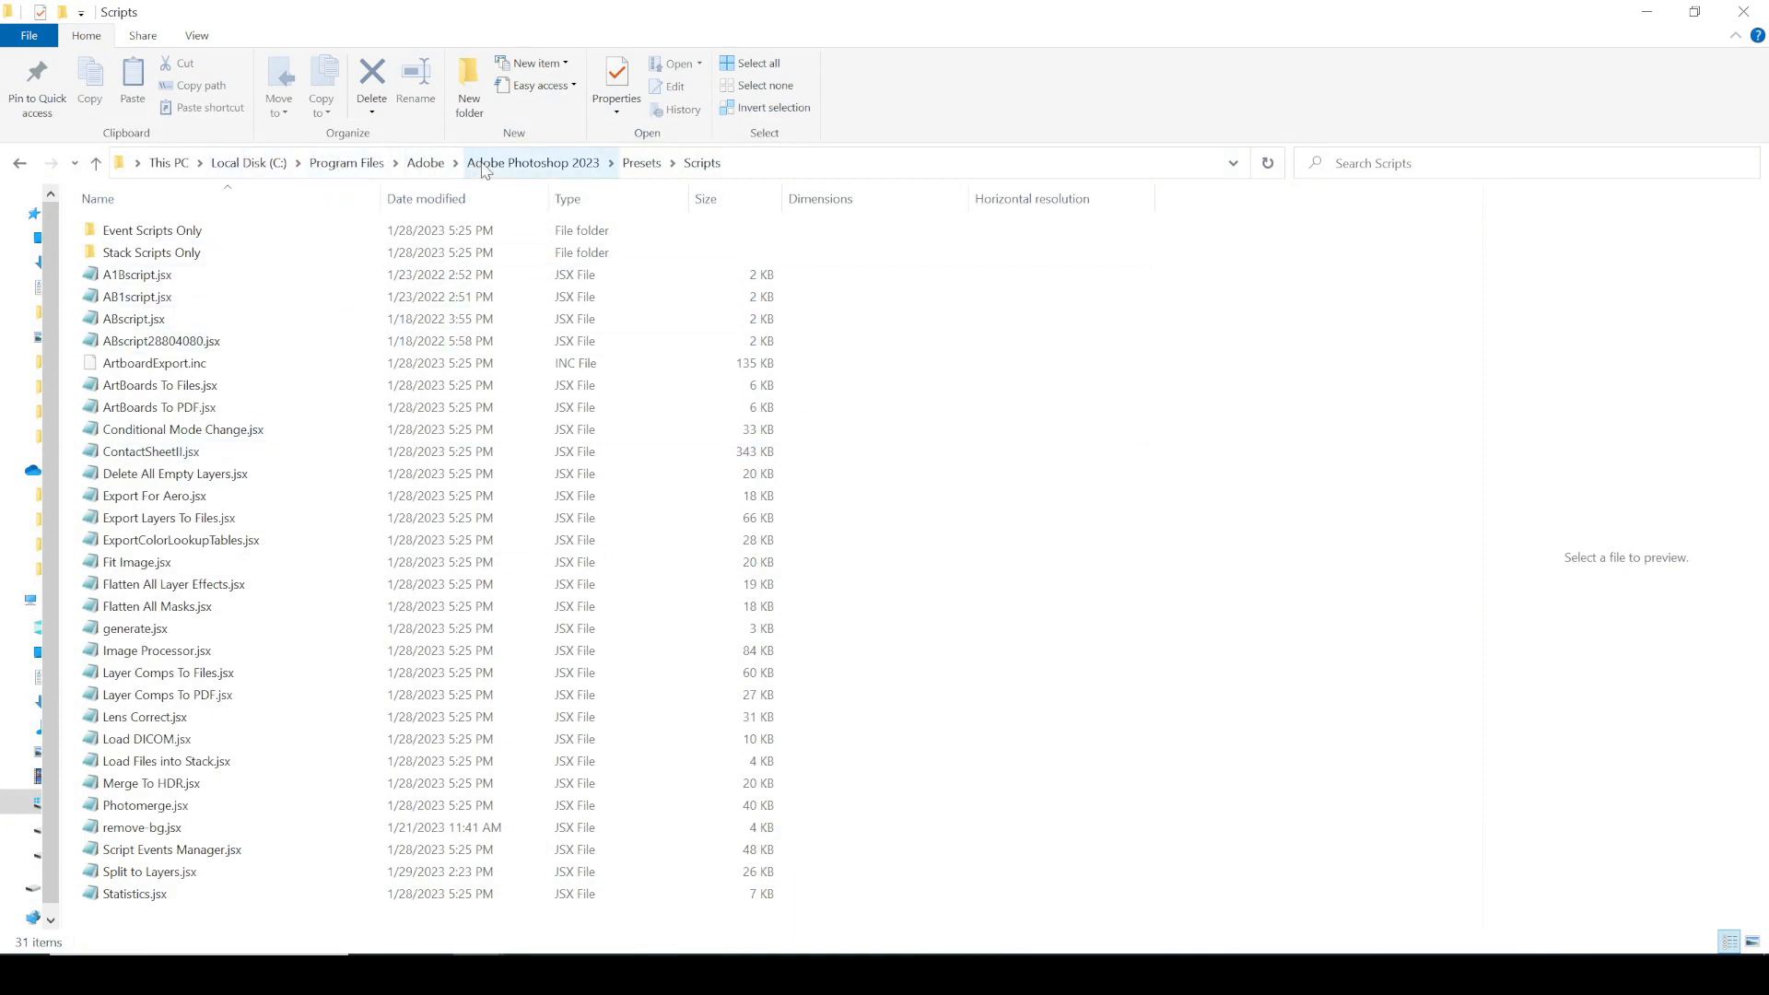
mouse_move(578, 178)
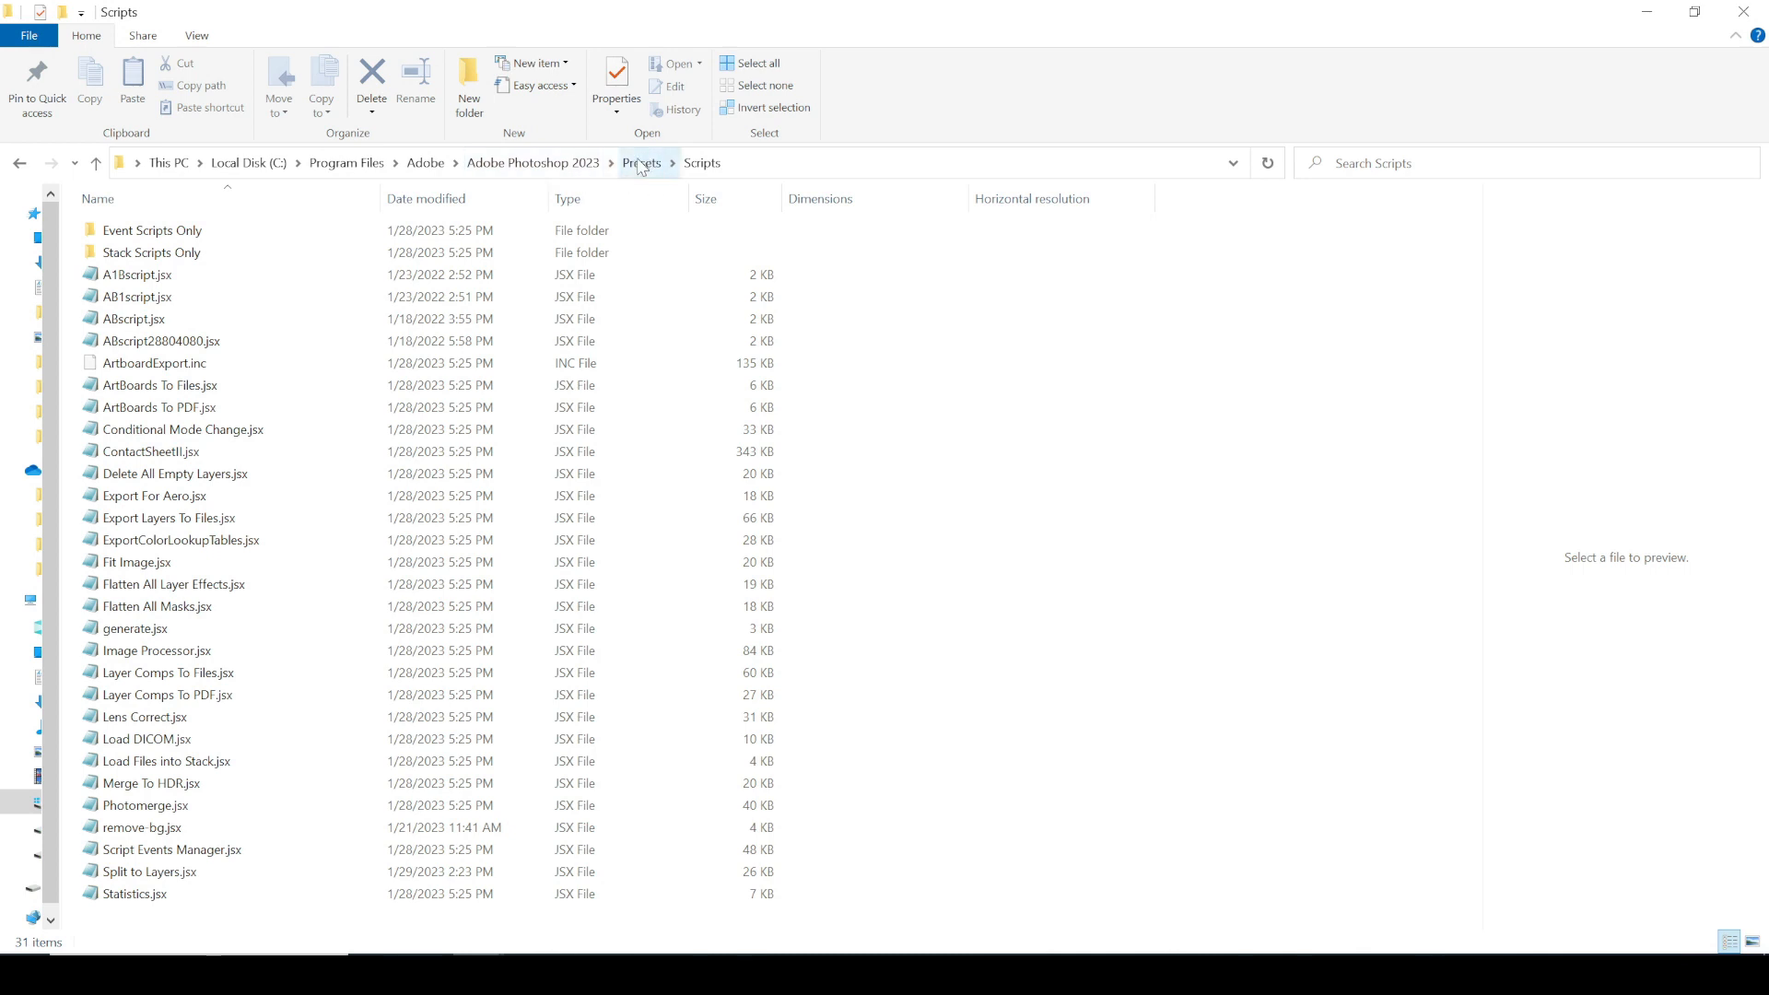
Browse the Photoshop 2023 Presets\Scripts folder to confirm Split to Layers.jsx is installed.
left_click(135, 562)
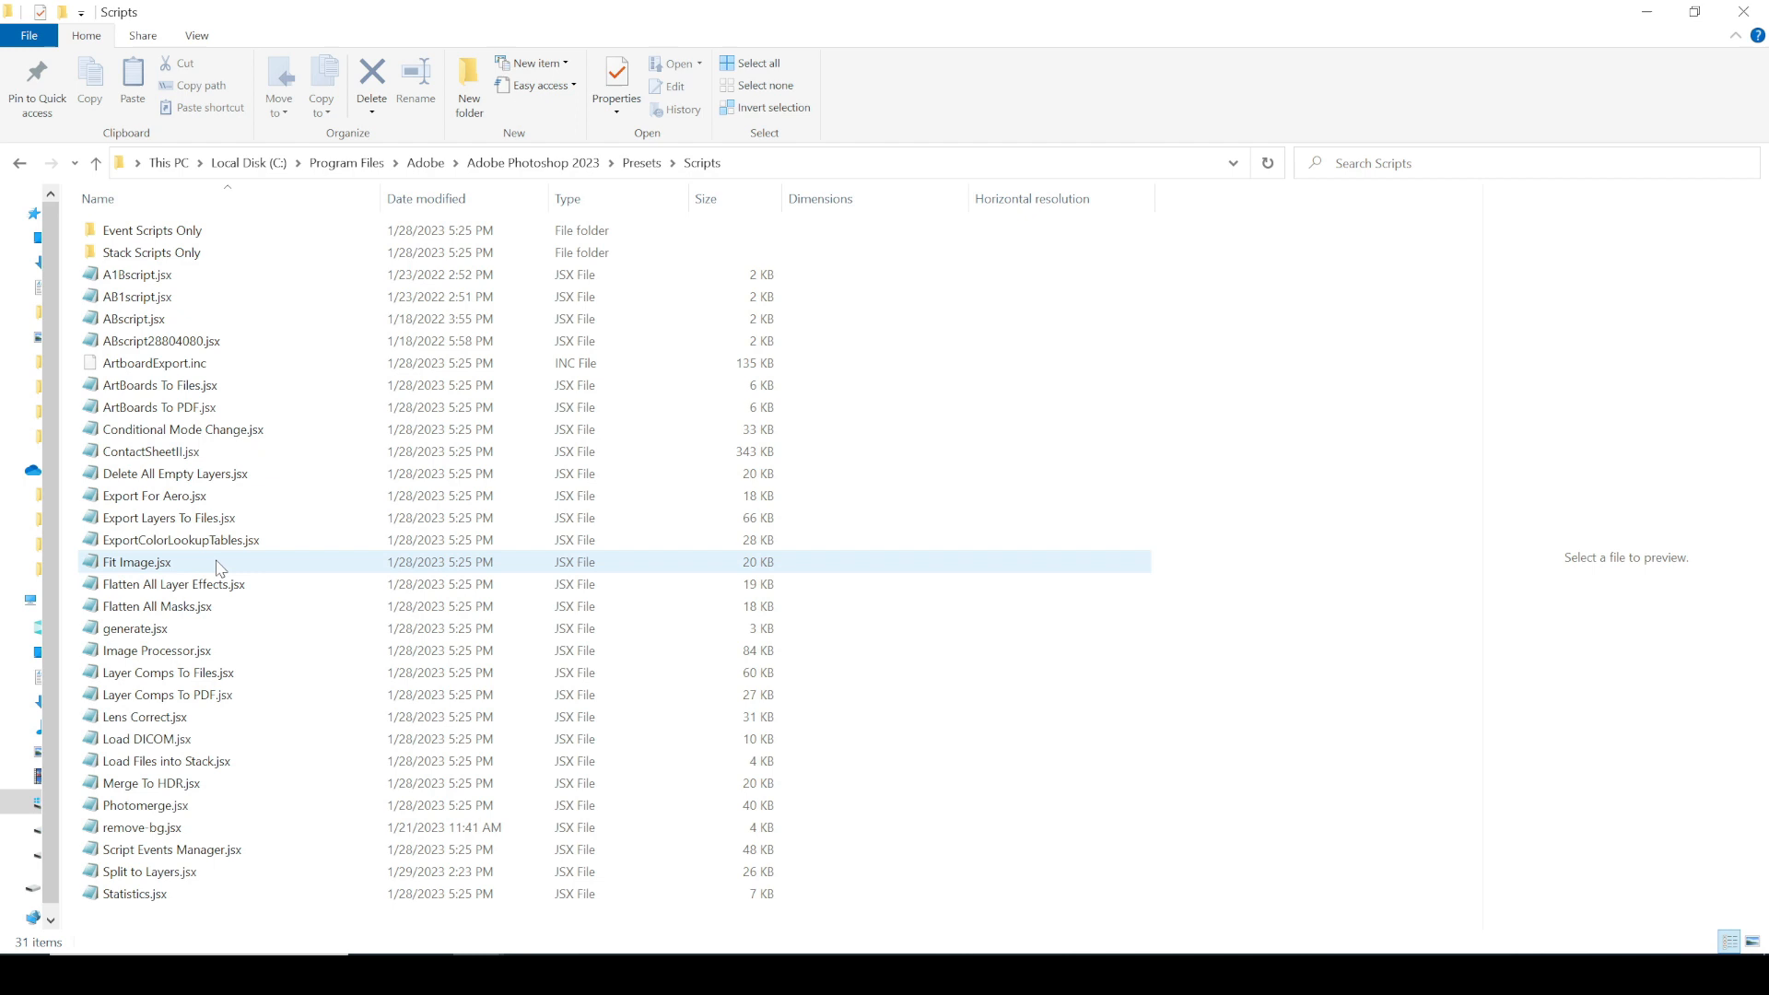
left_click(167, 694)
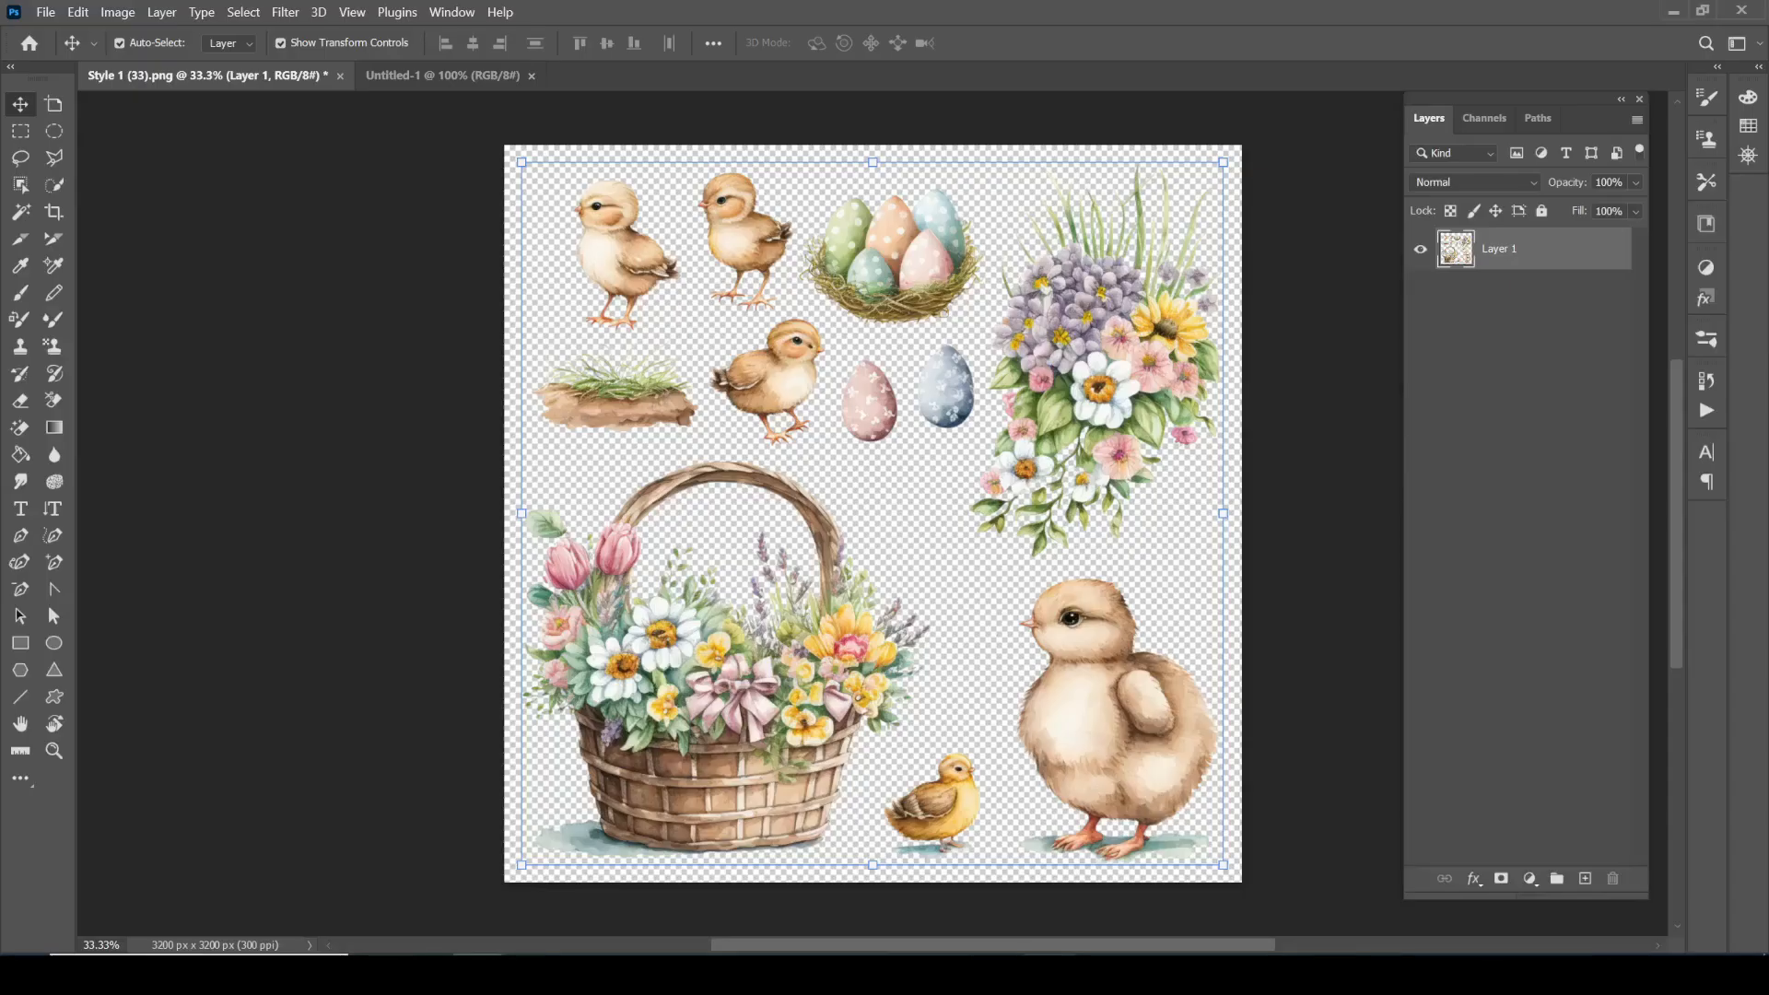
Run the Split to Layers script and preview the split with a 50-pixel gap.
left_click(45, 12)
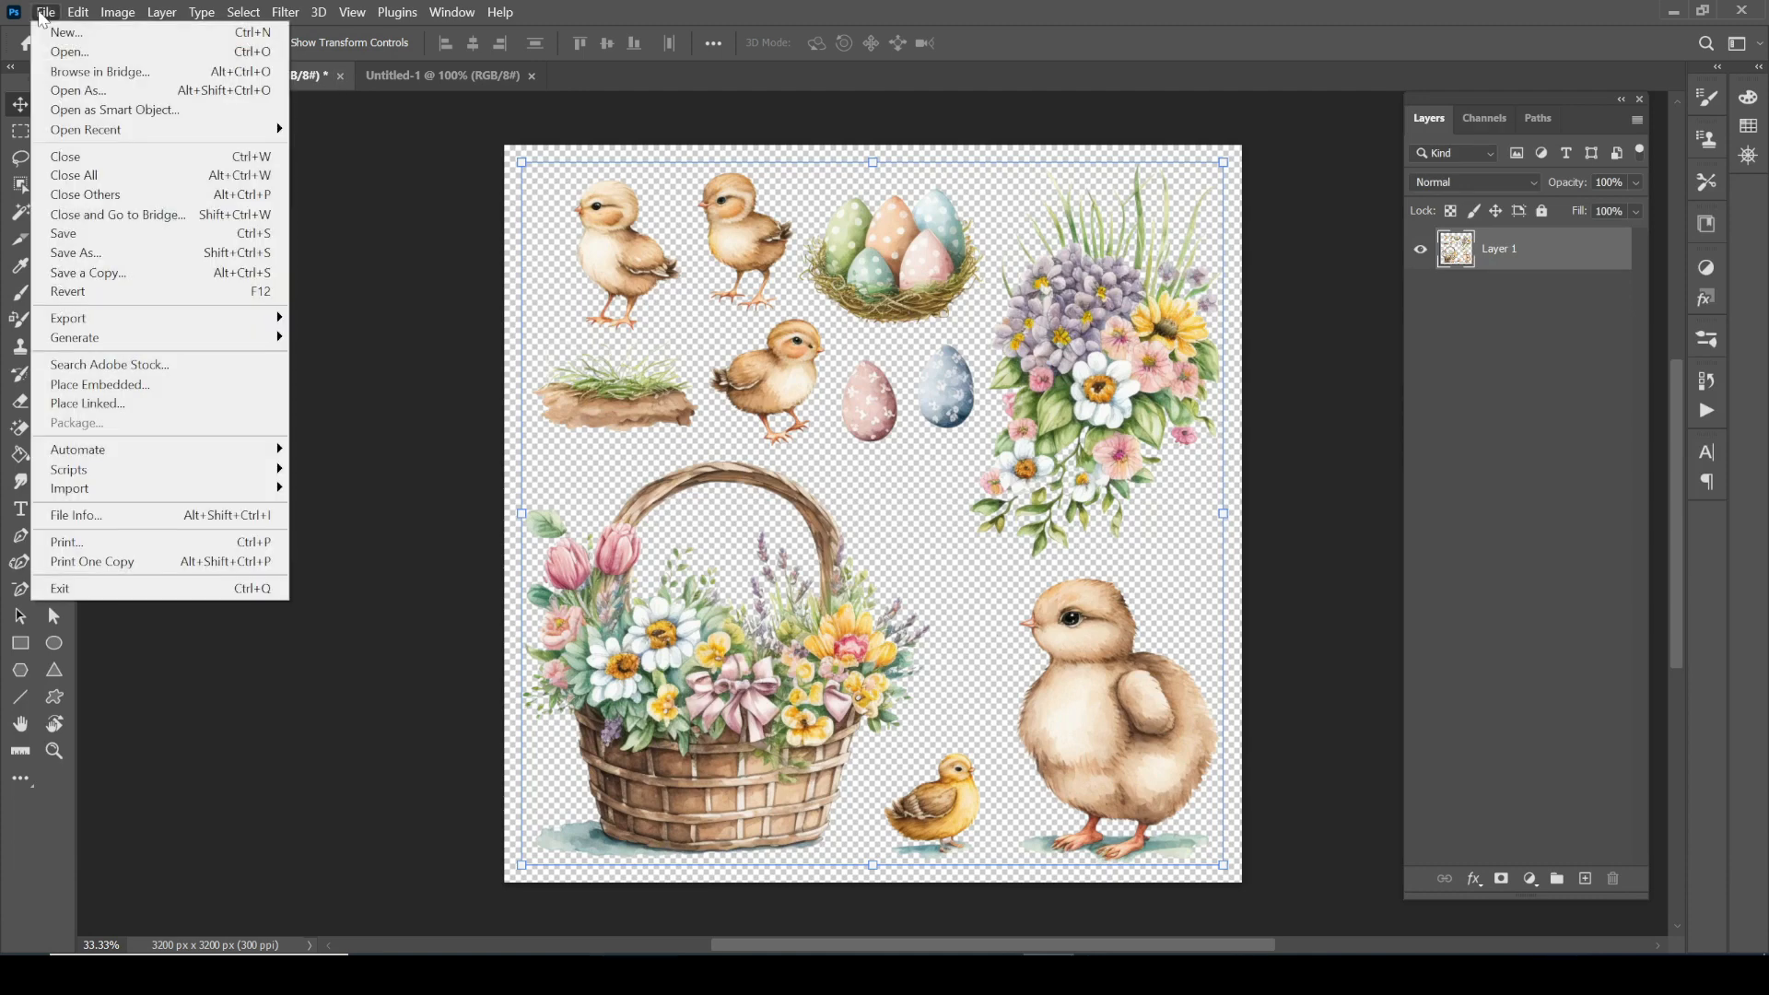
mouse_move(68, 469)
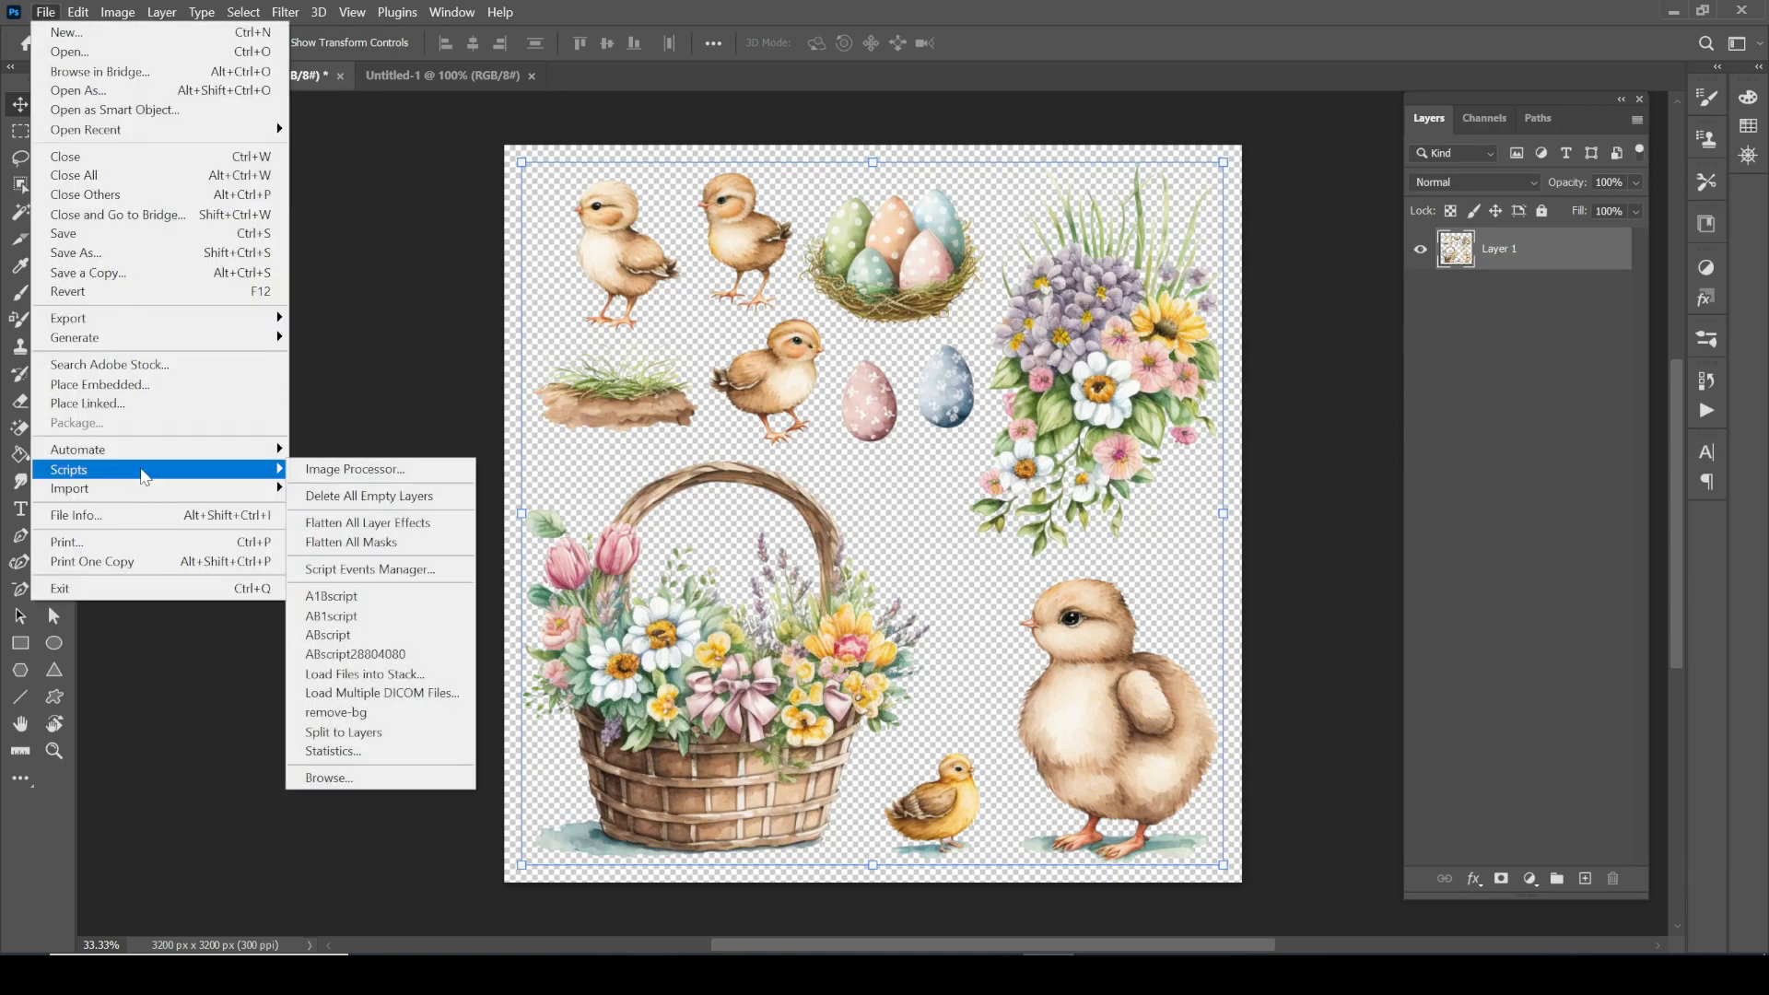
mouse_move(376, 739)
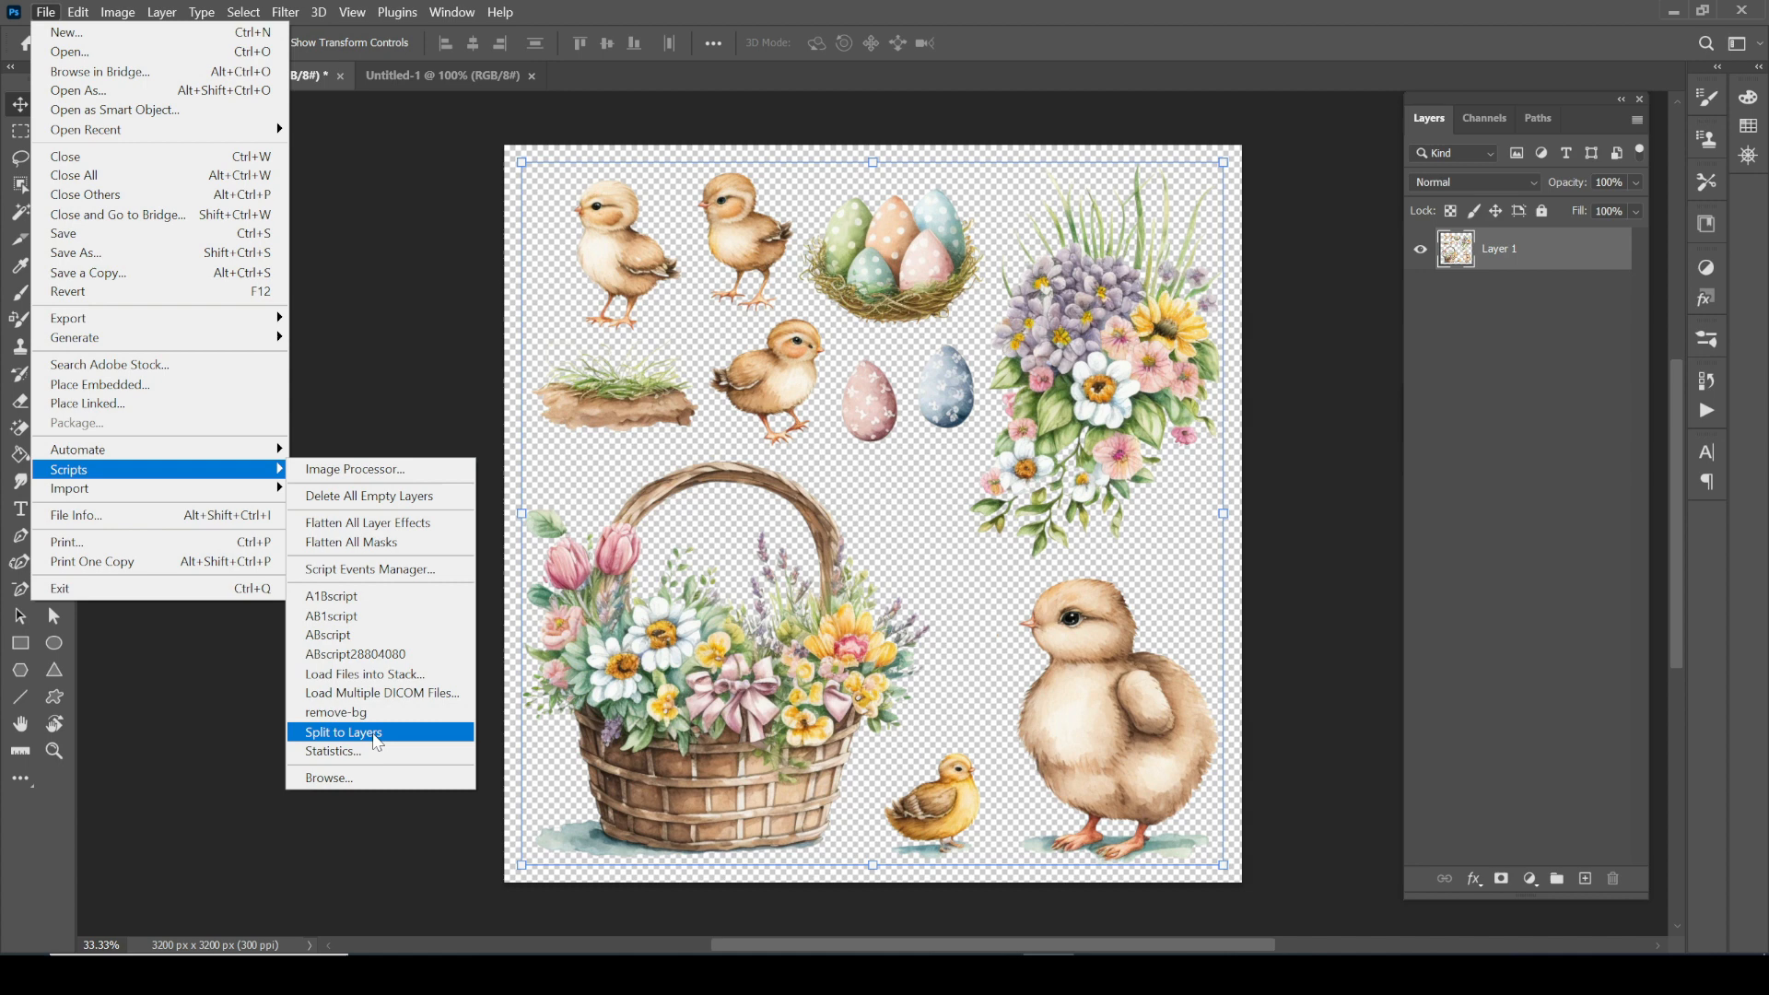
mouse_move(372, 743)
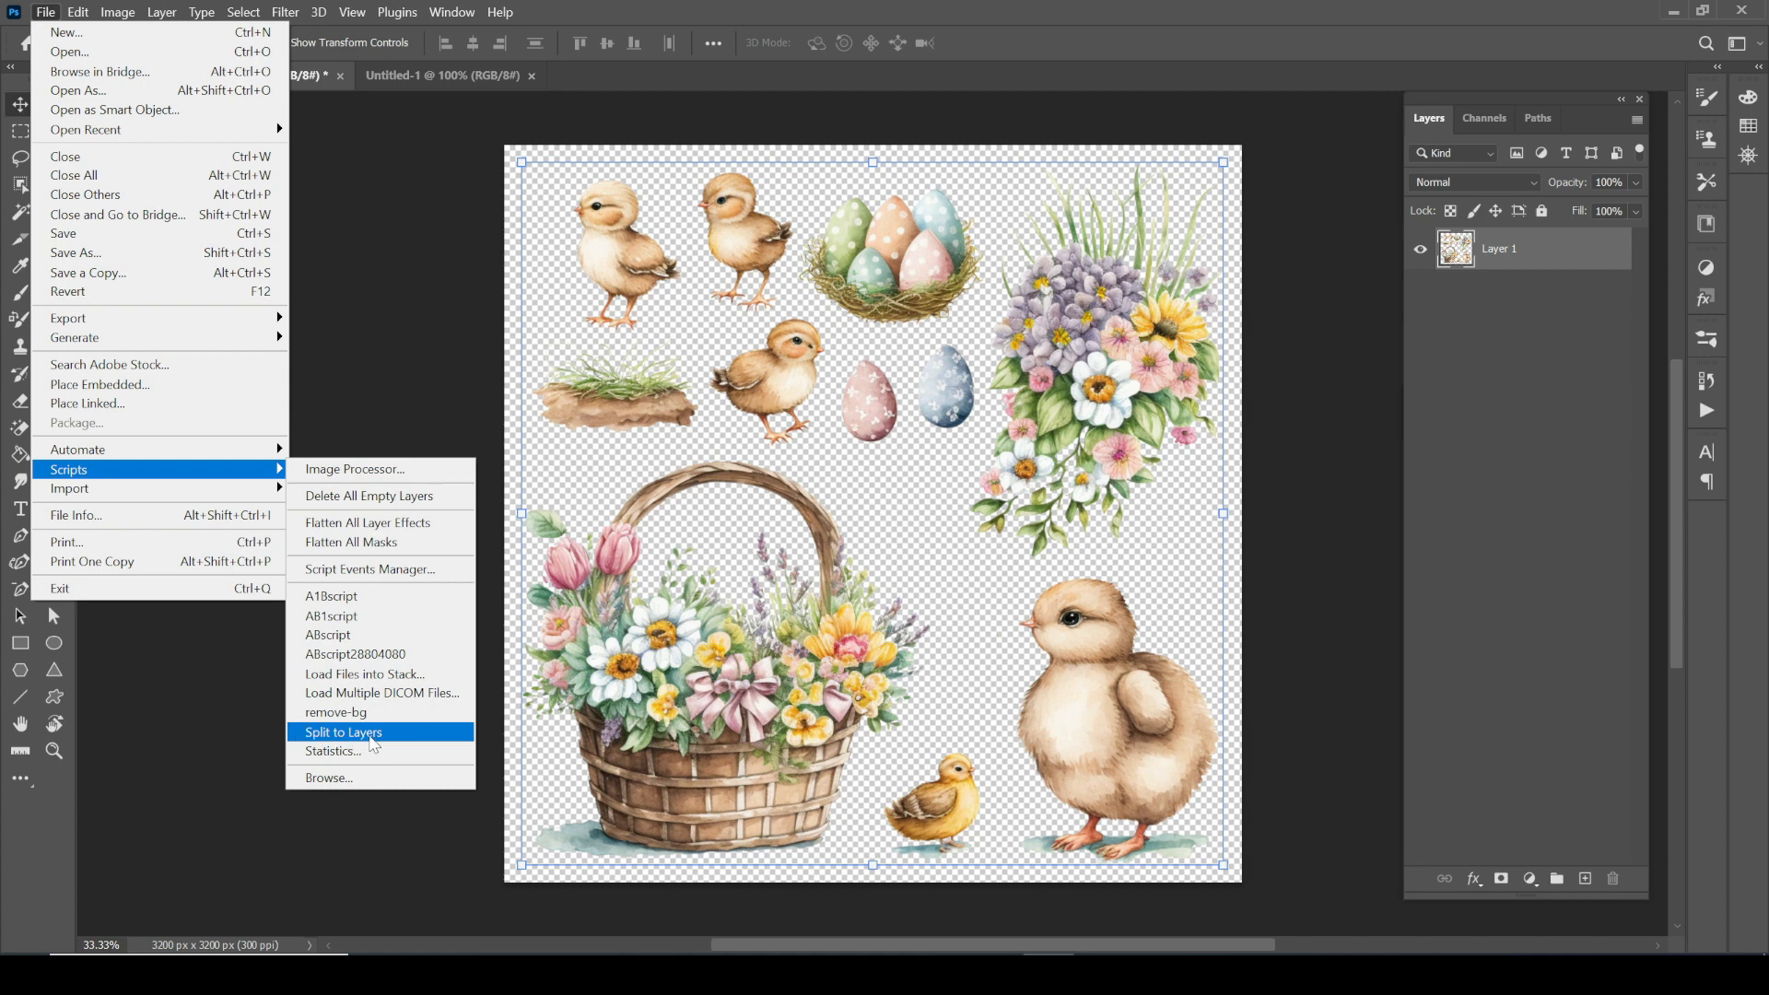
left_click(343, 733)
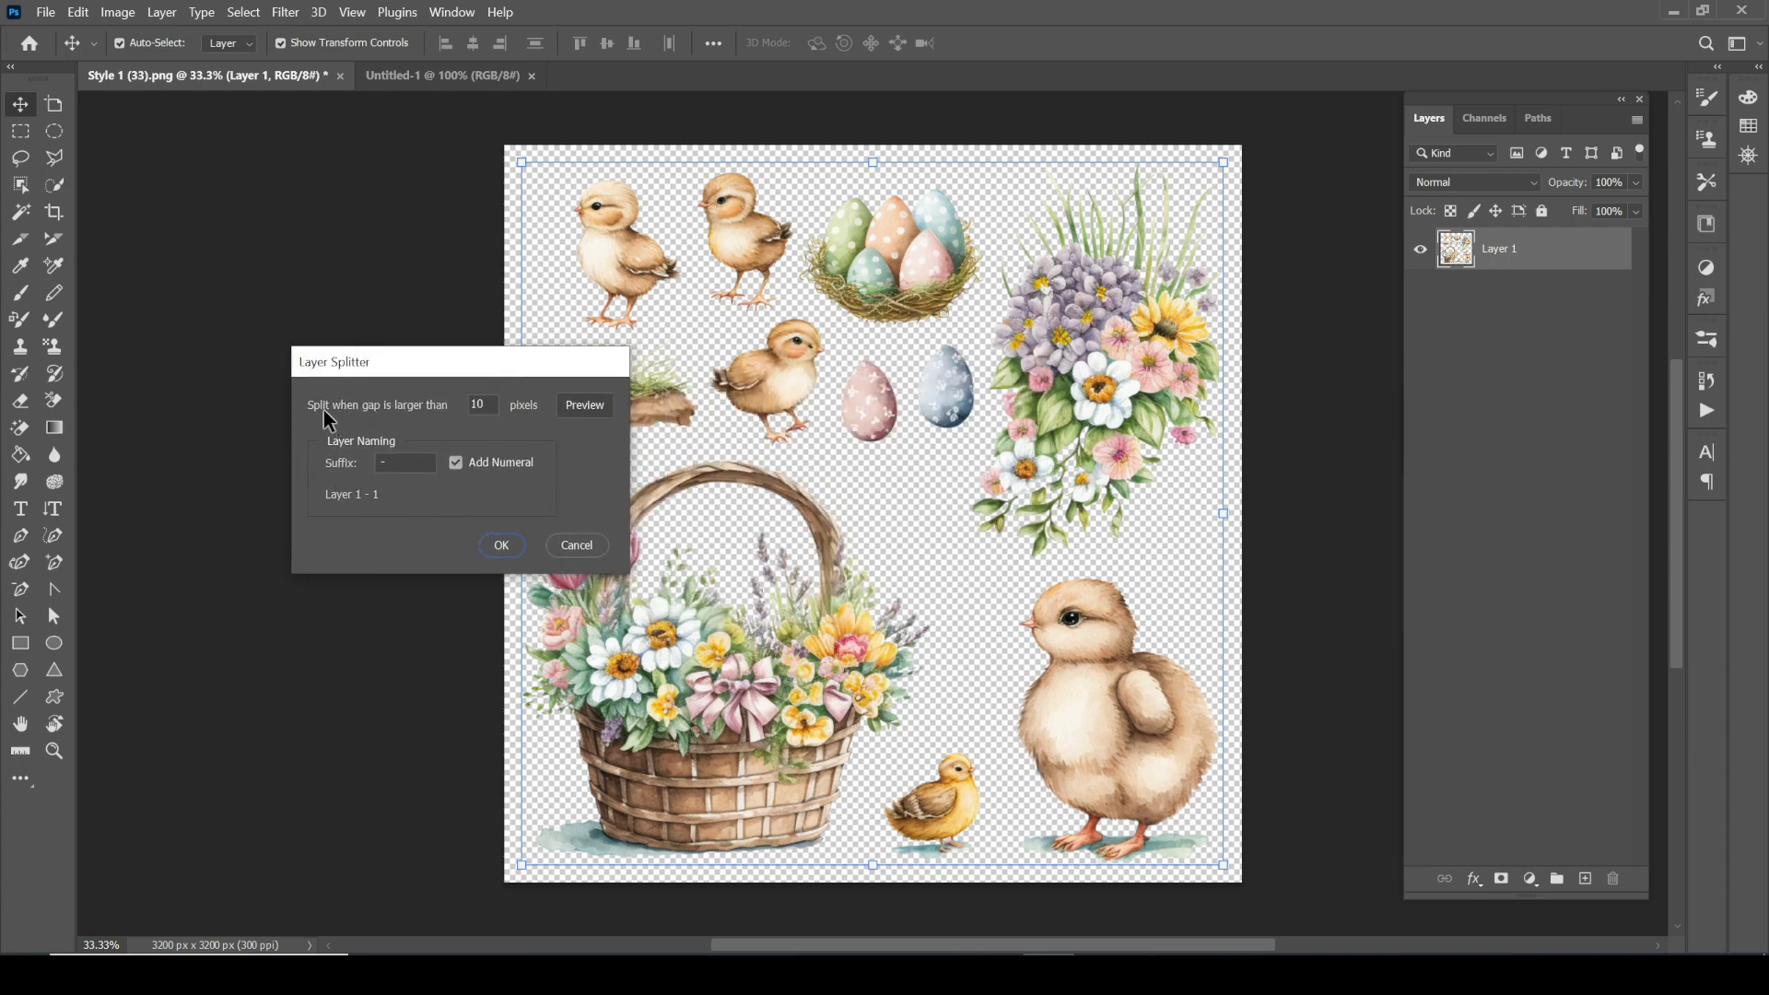
mouse_move(449, 421)
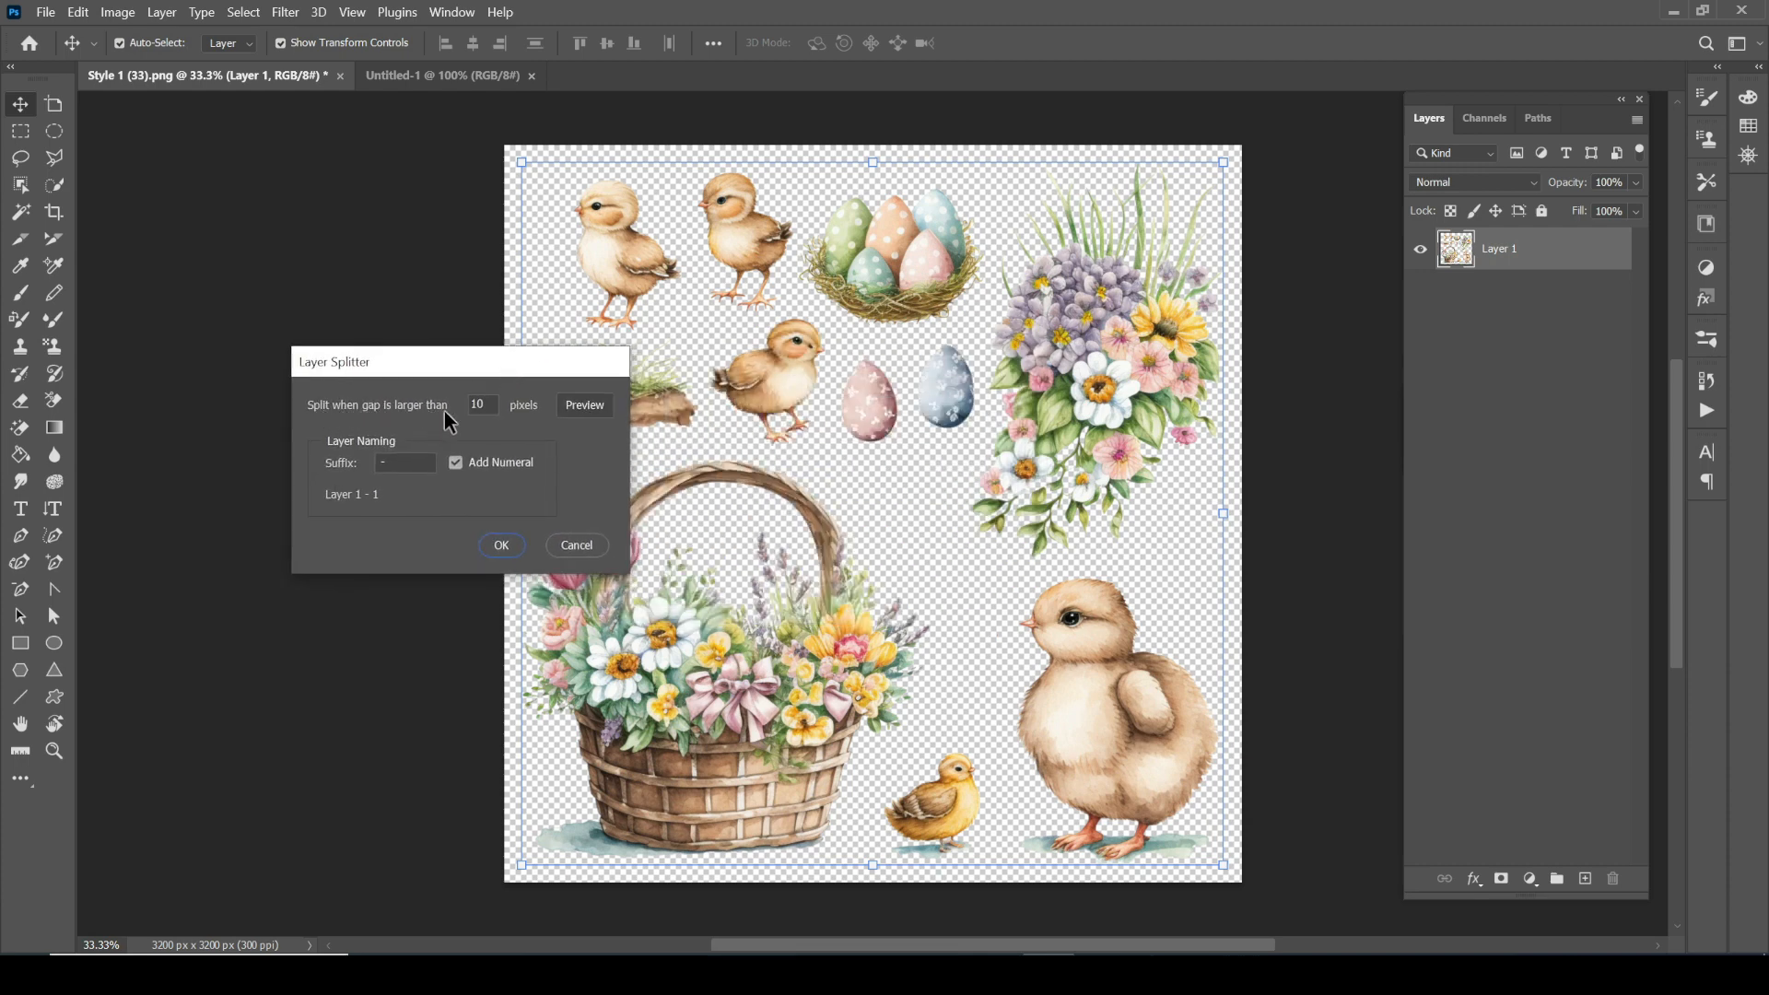
left_click(583, 406)
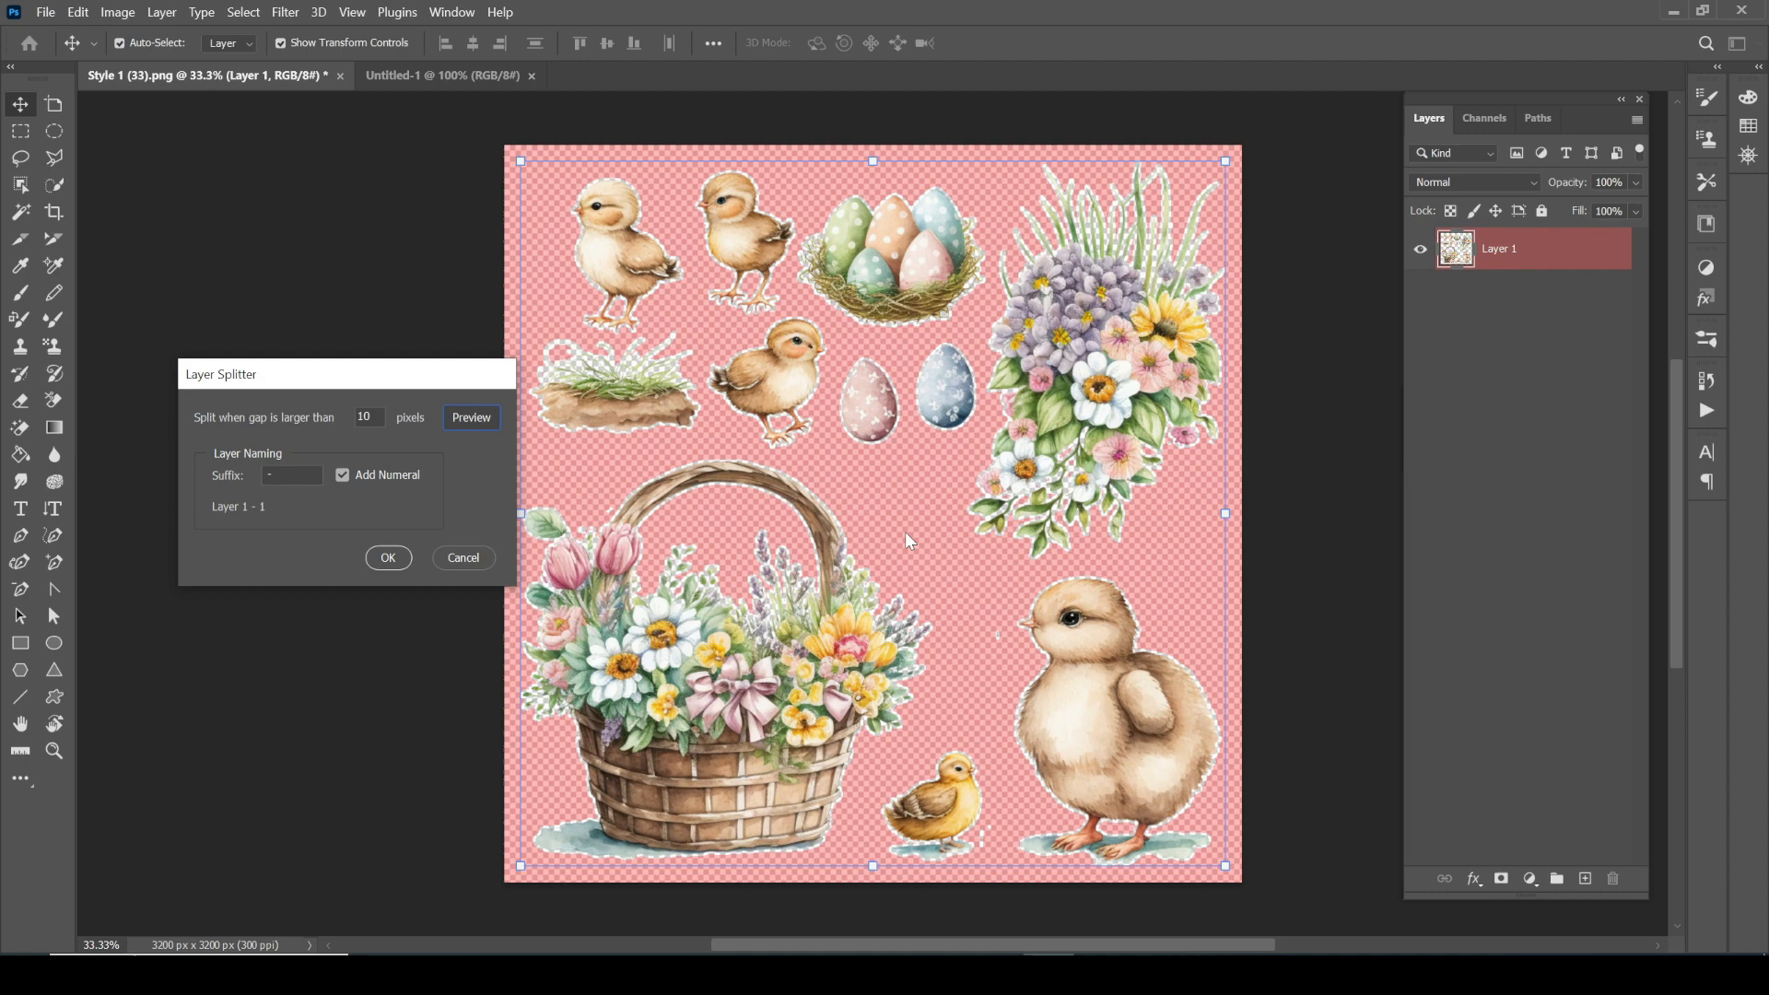
left_click(367, 417)
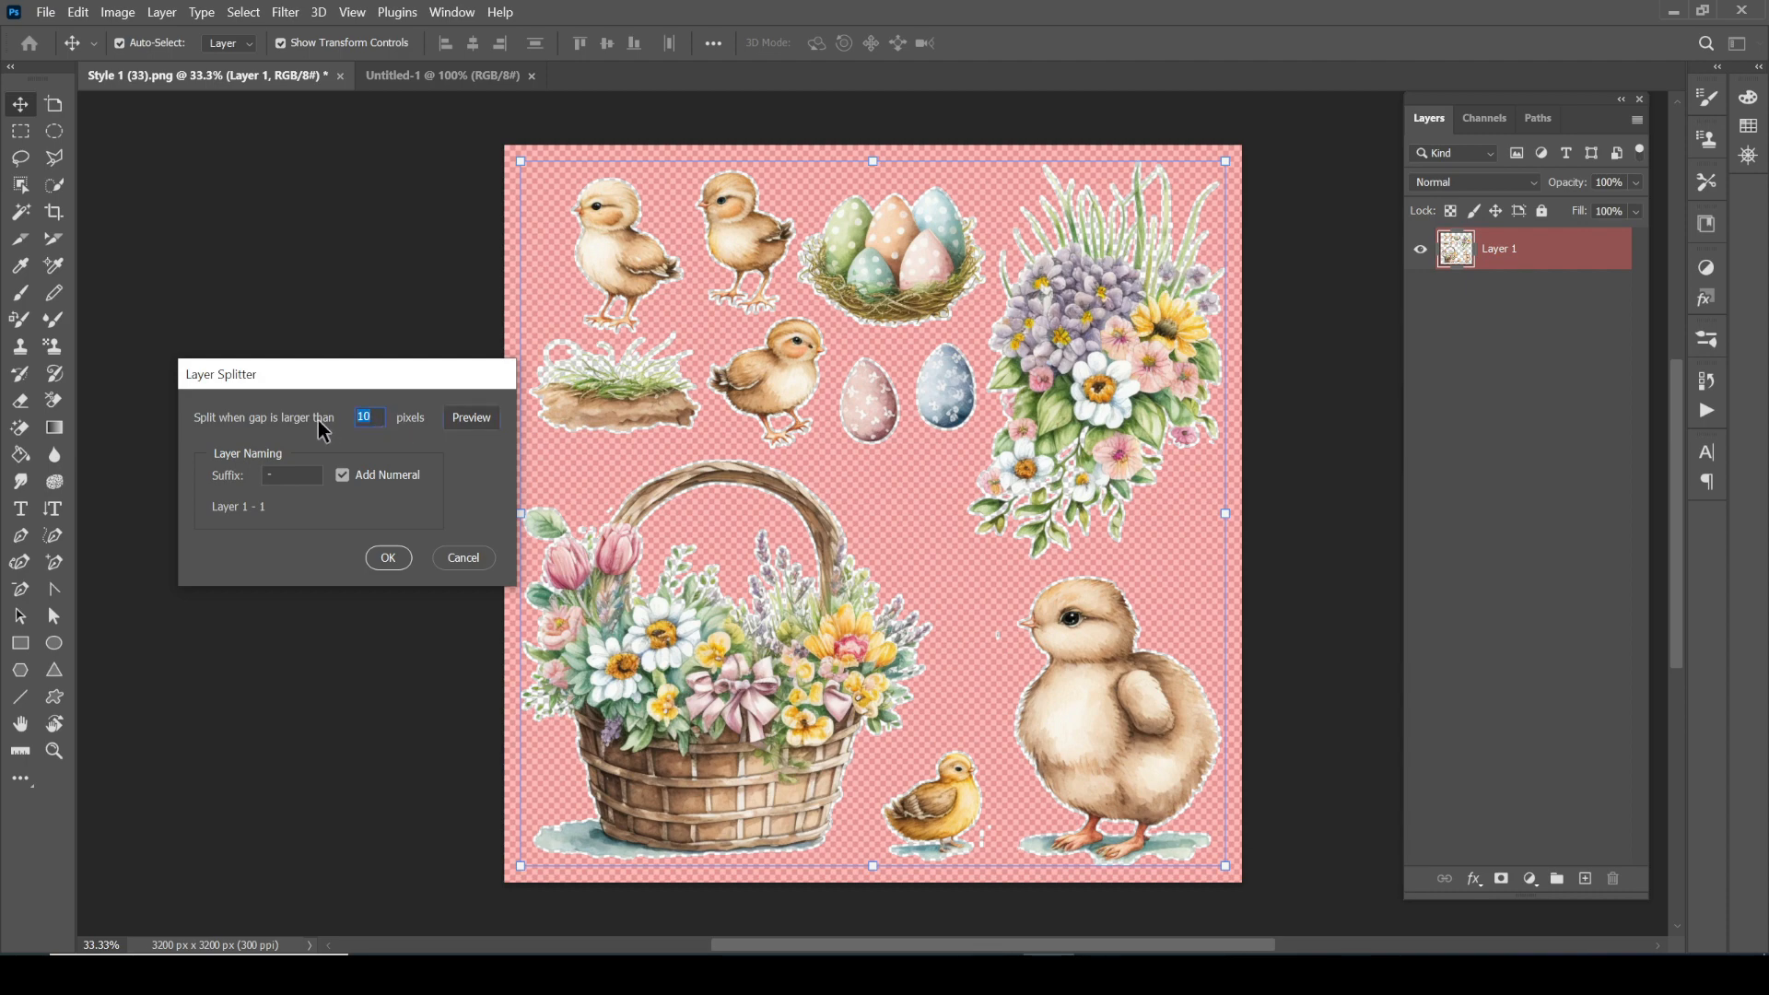
type("50")
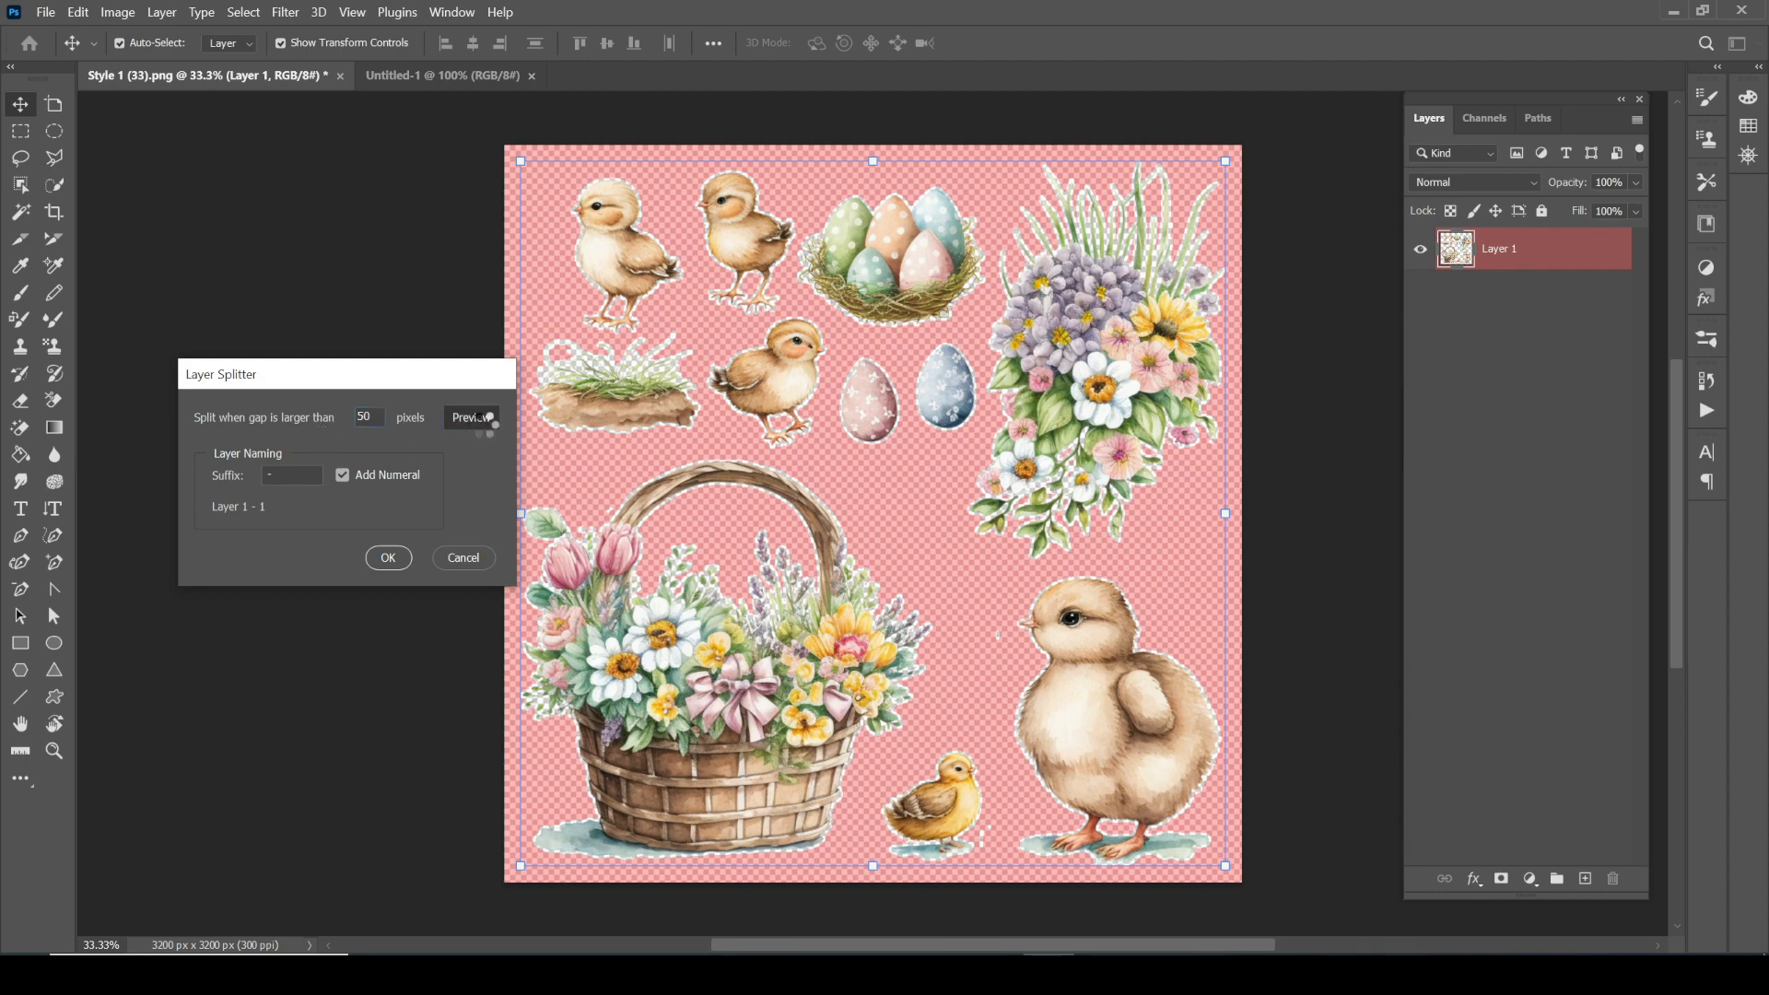
left_click(471, 416)
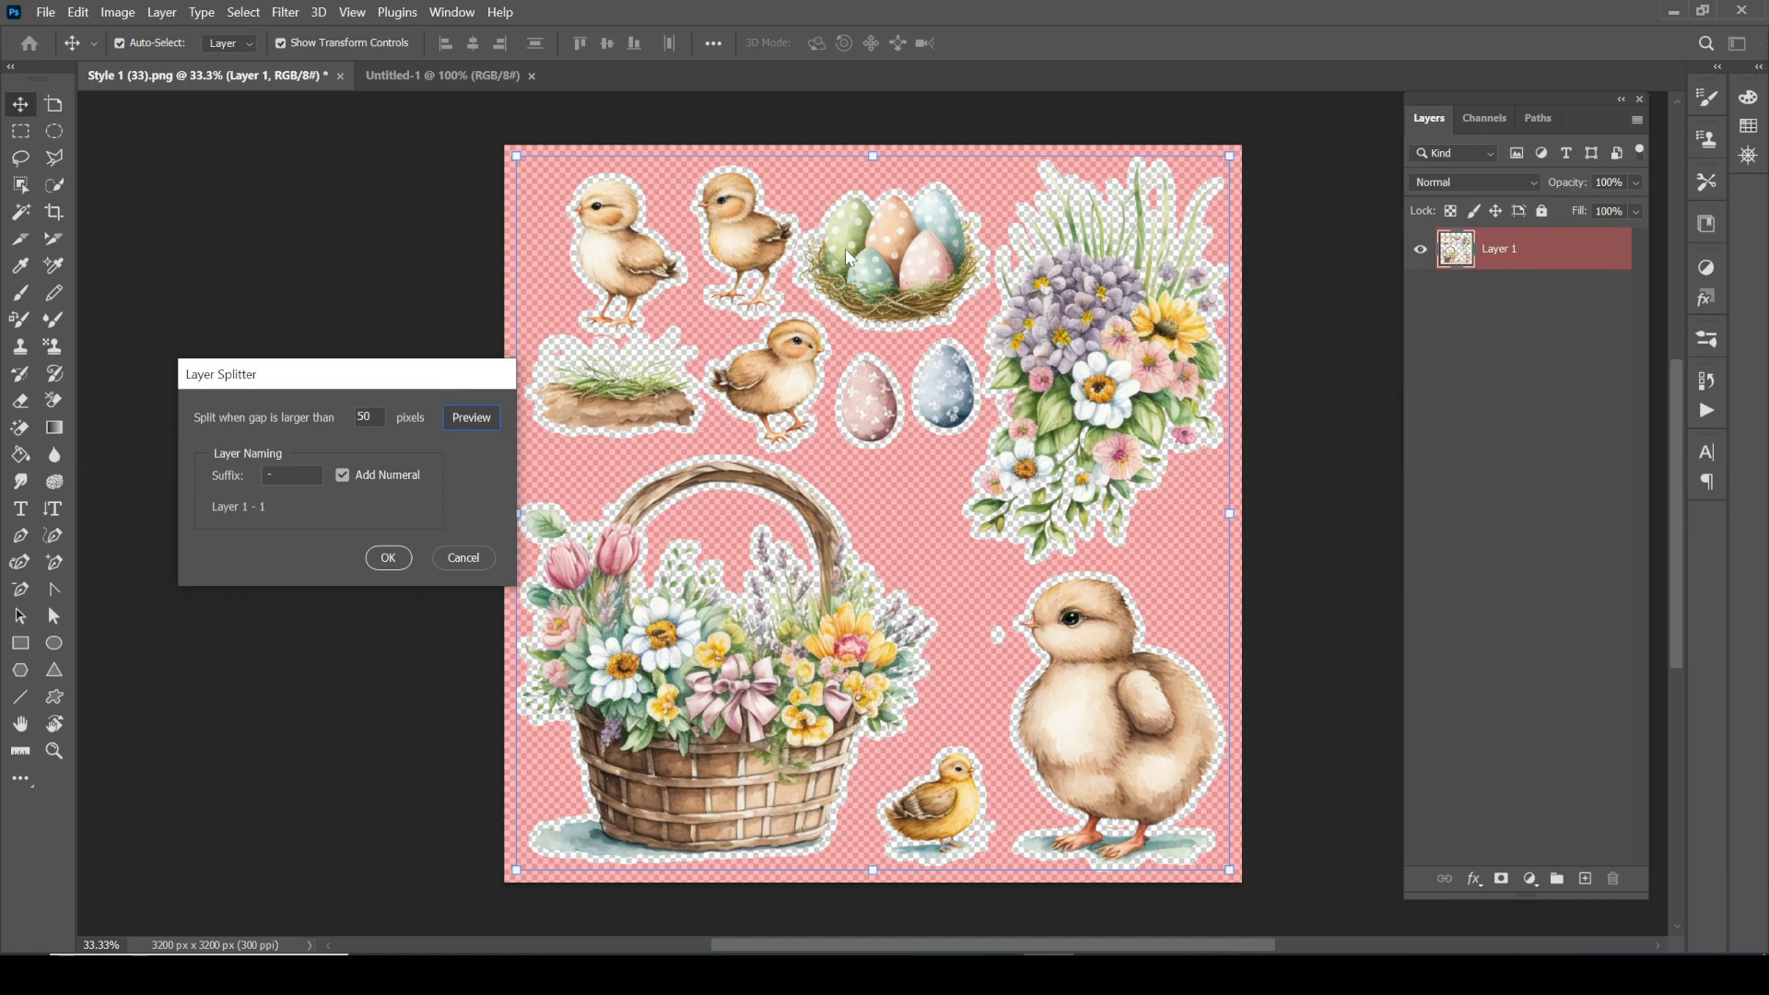
mouse_move(672, 271)
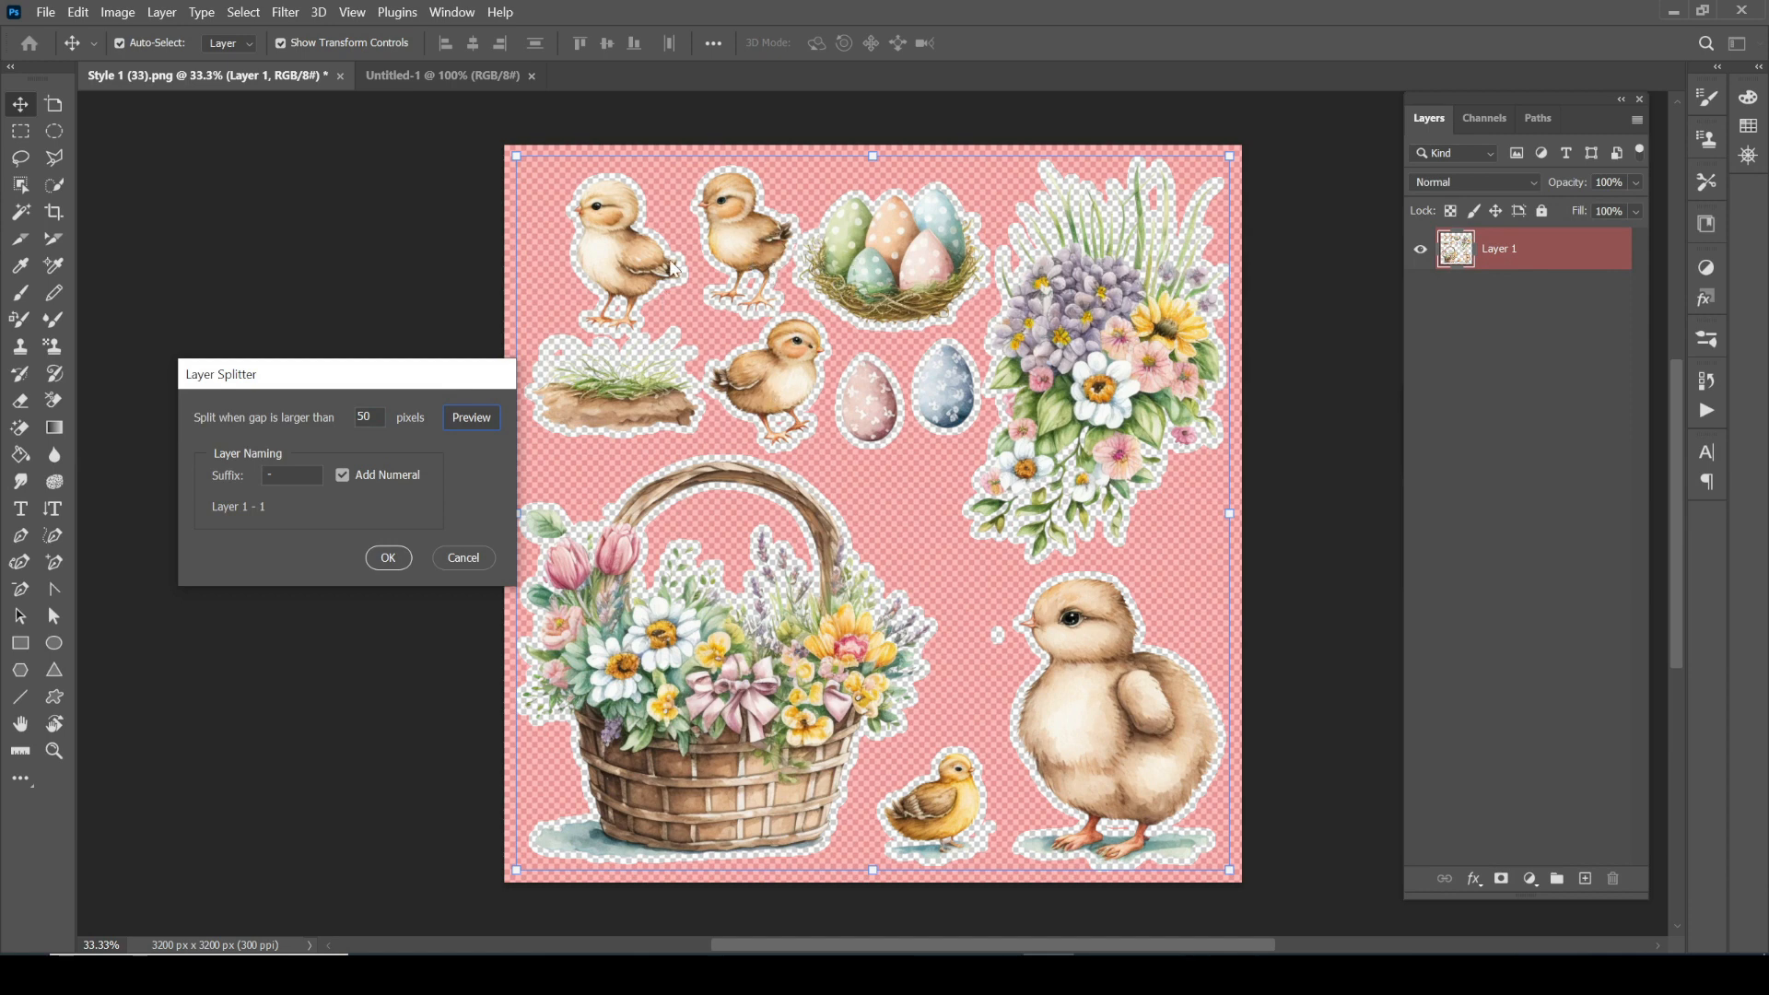
mouse_move(598, 245)
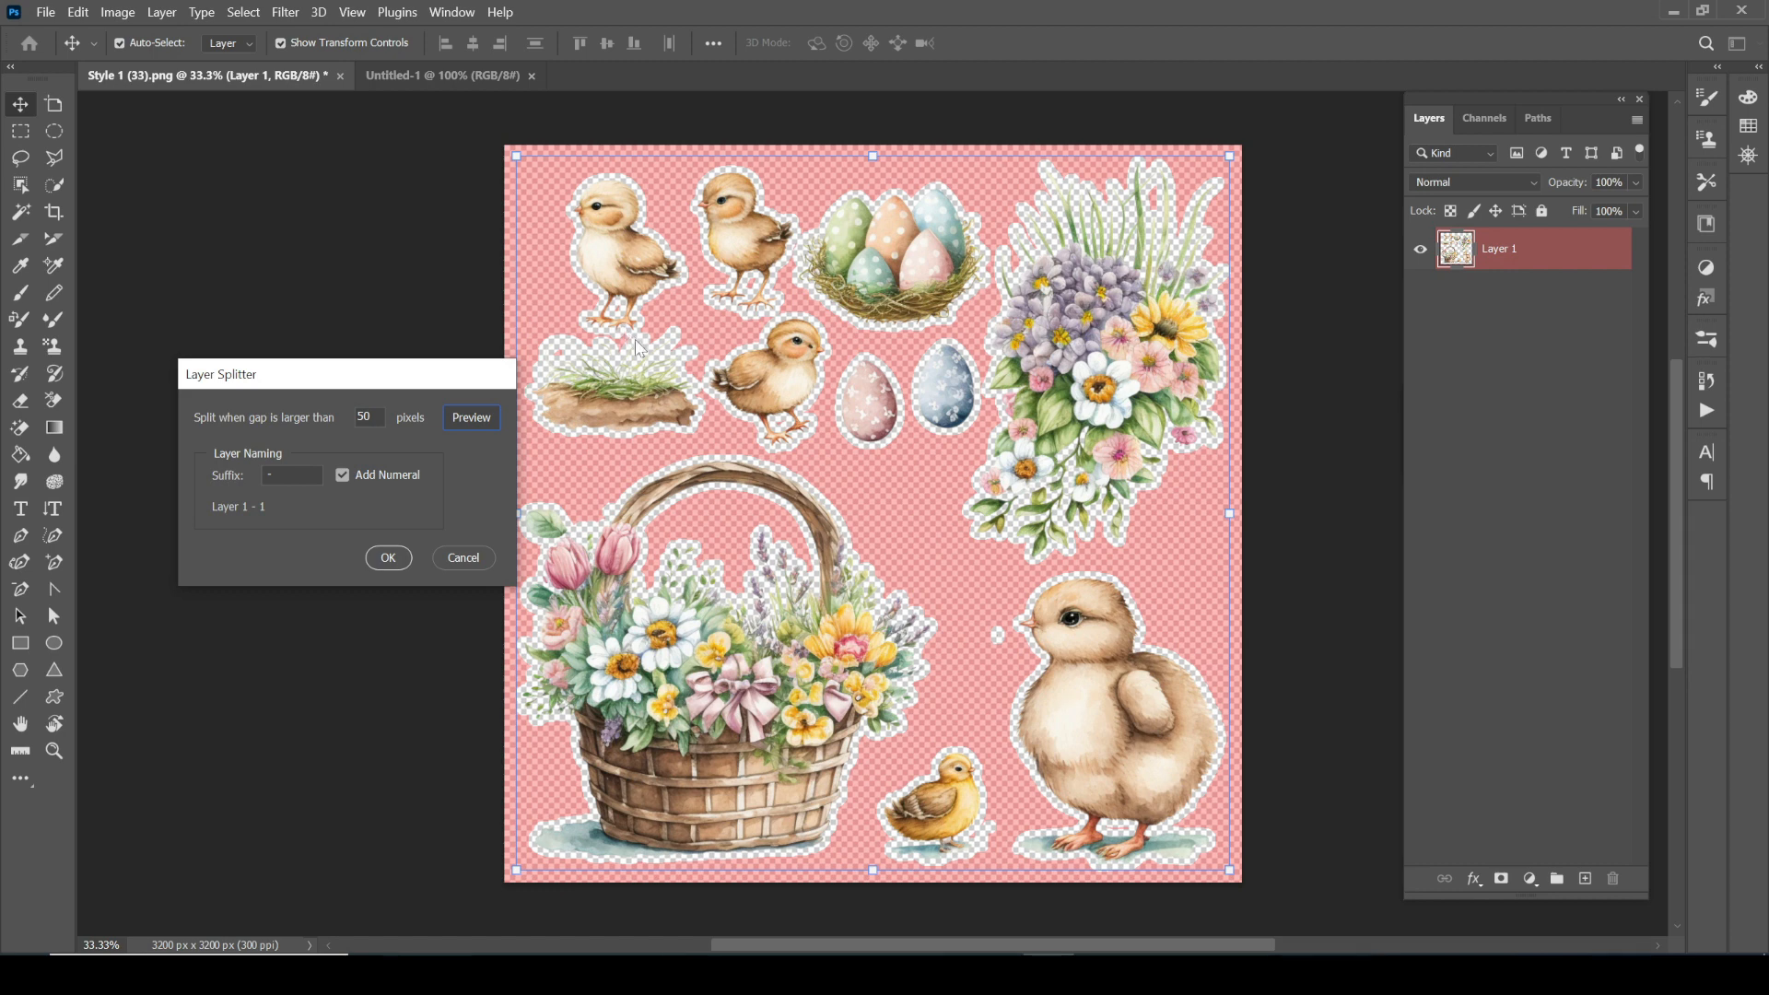
Preview again at a 10-pixel gap, set the name suffix 'Easter', and confirm.
left_click(367, 417)
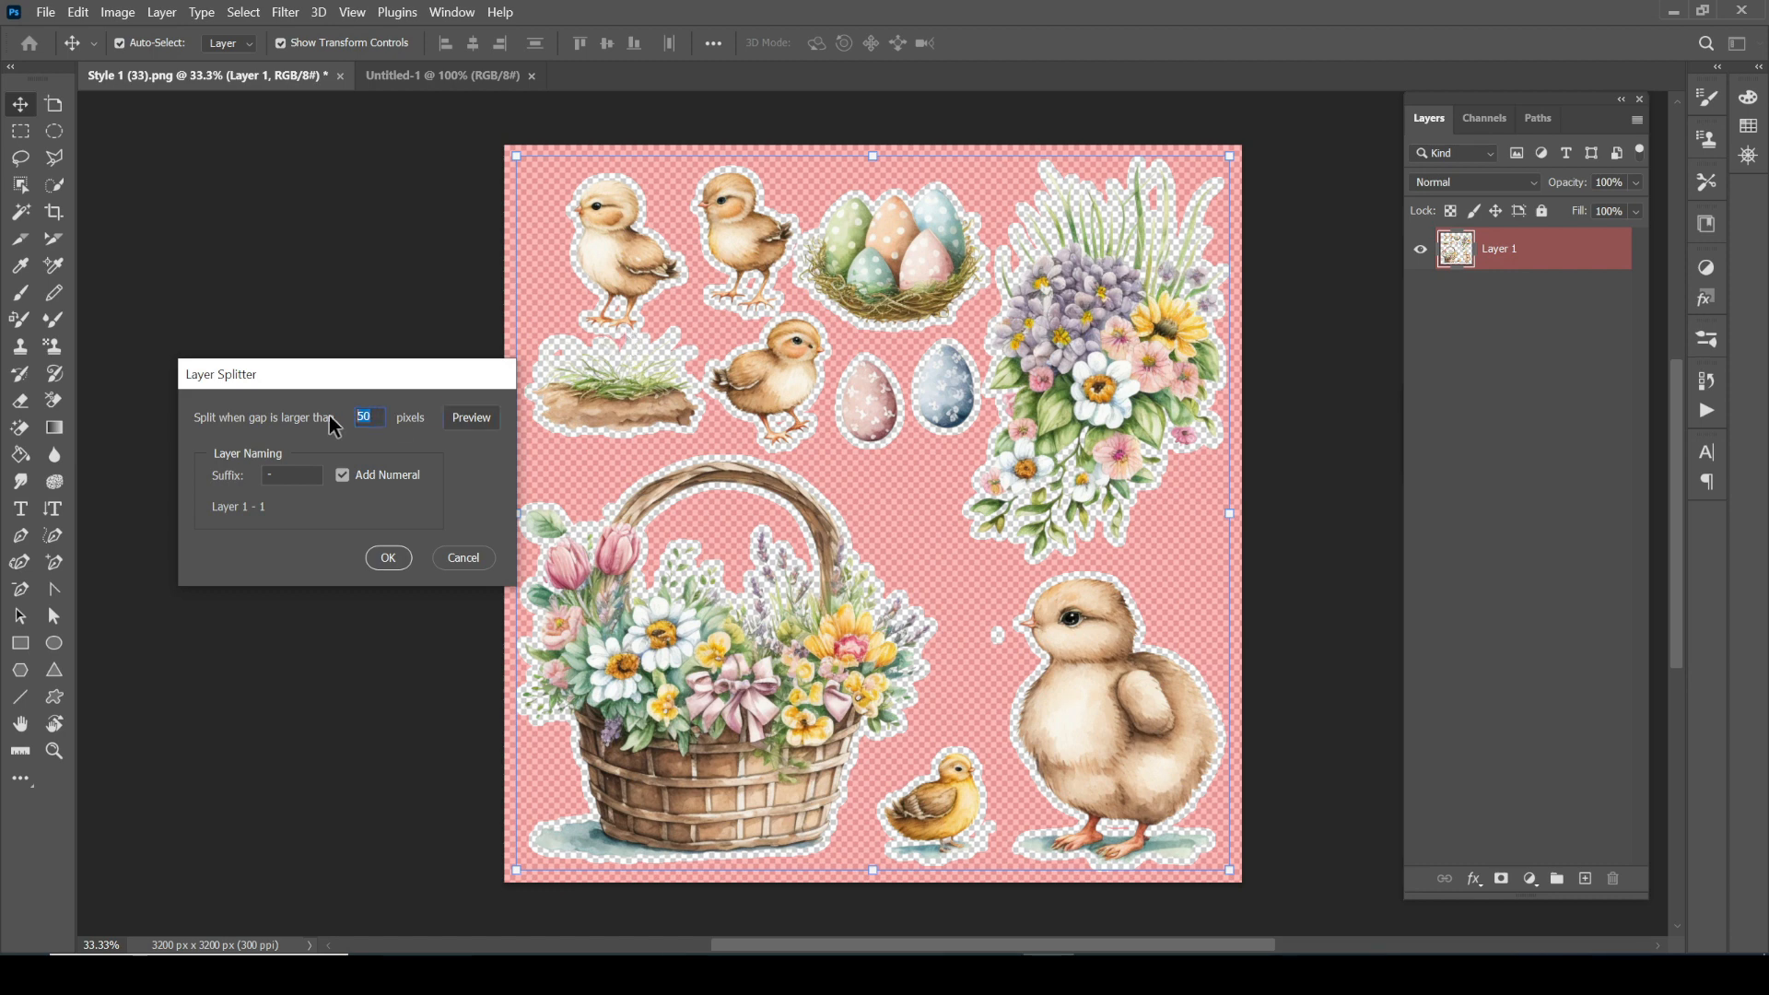
type("10")
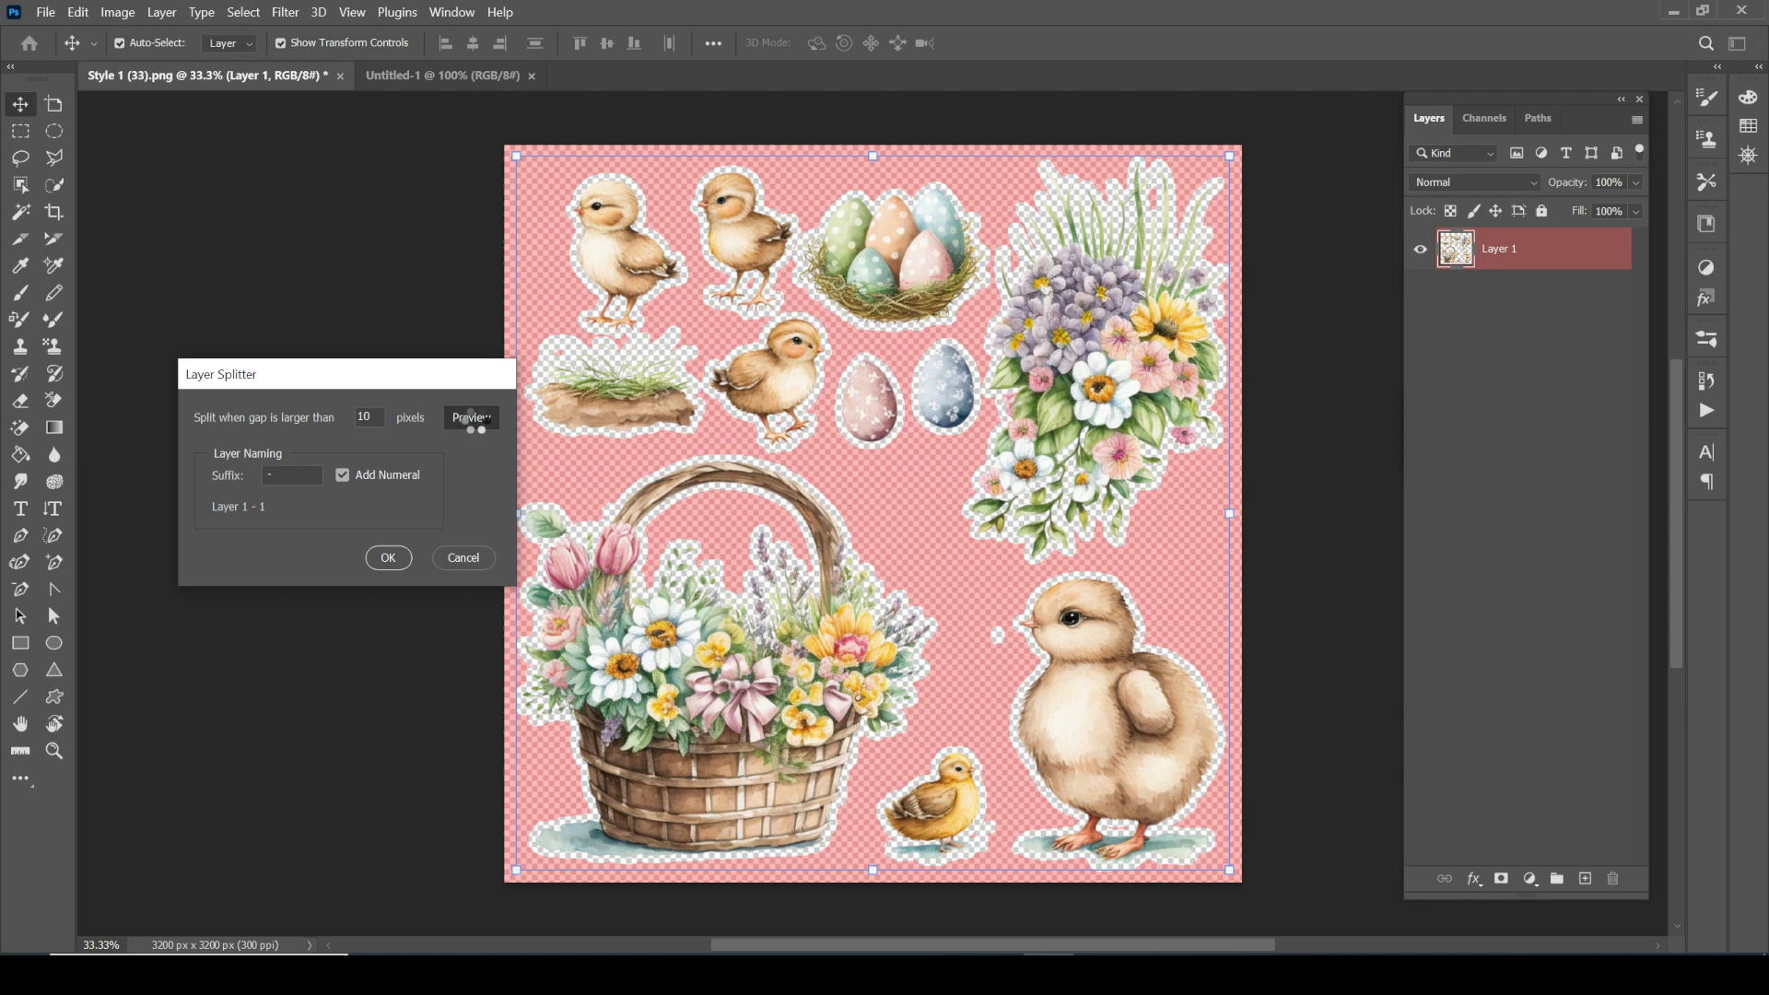
left_click(471, 418)
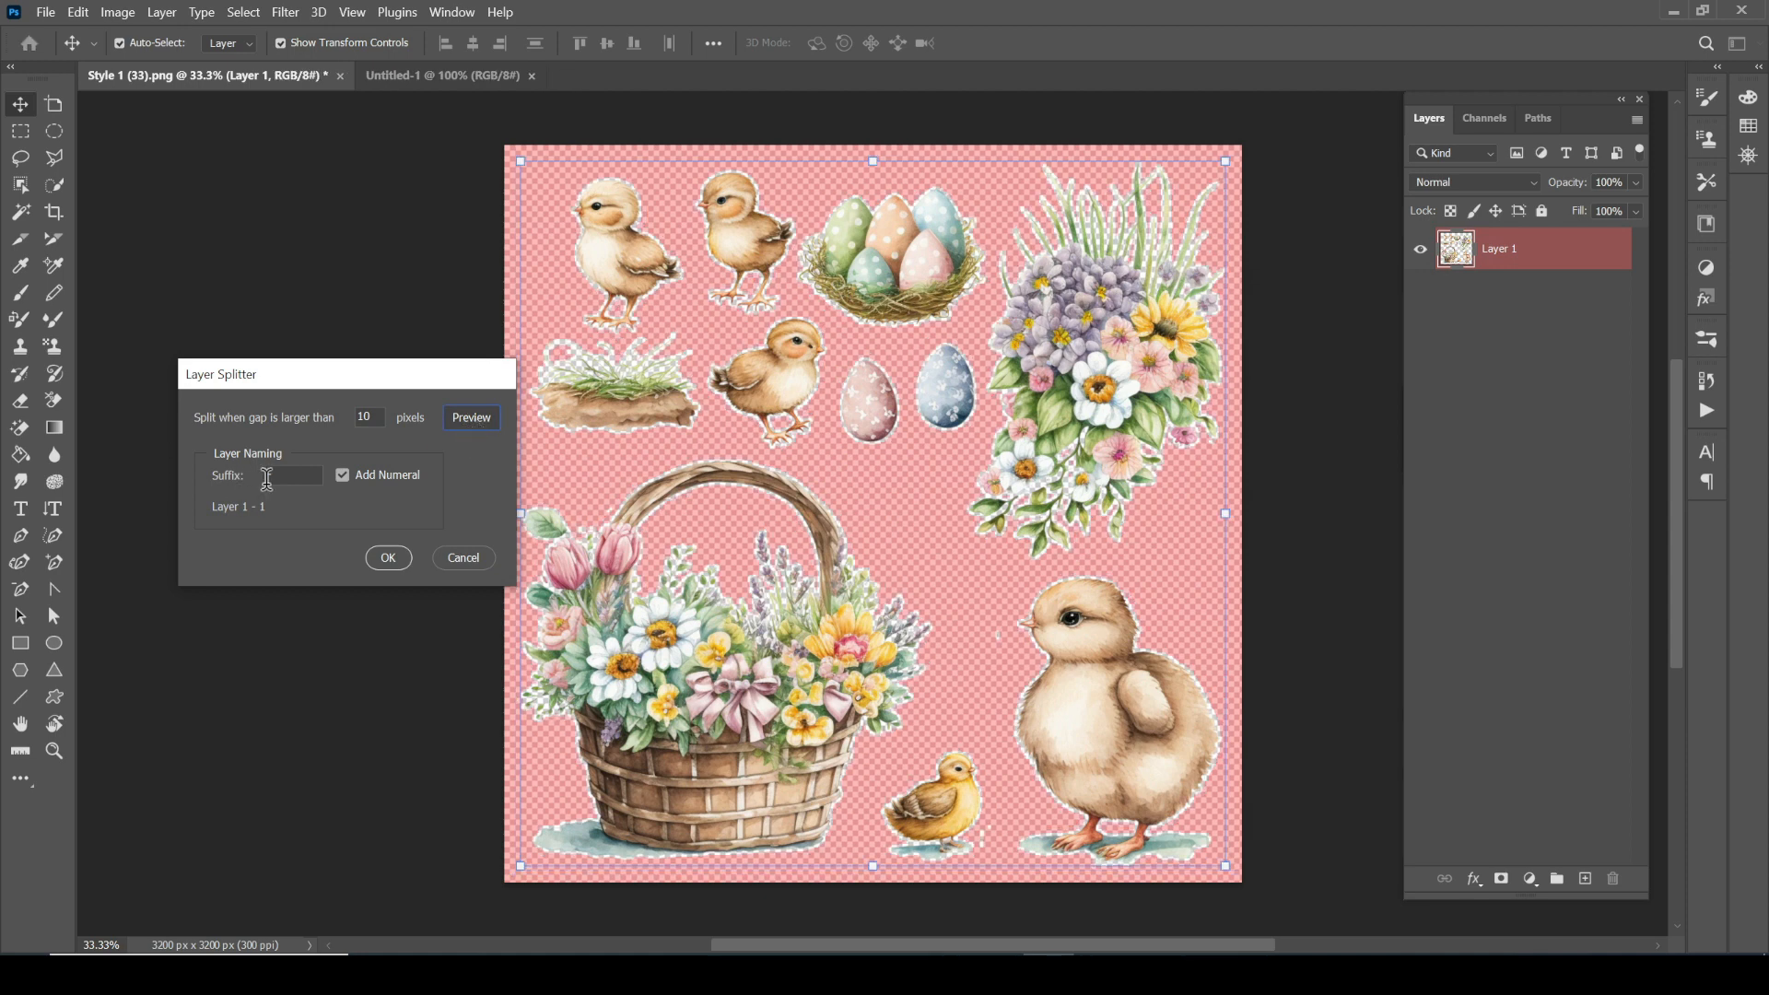
type("Easter -")
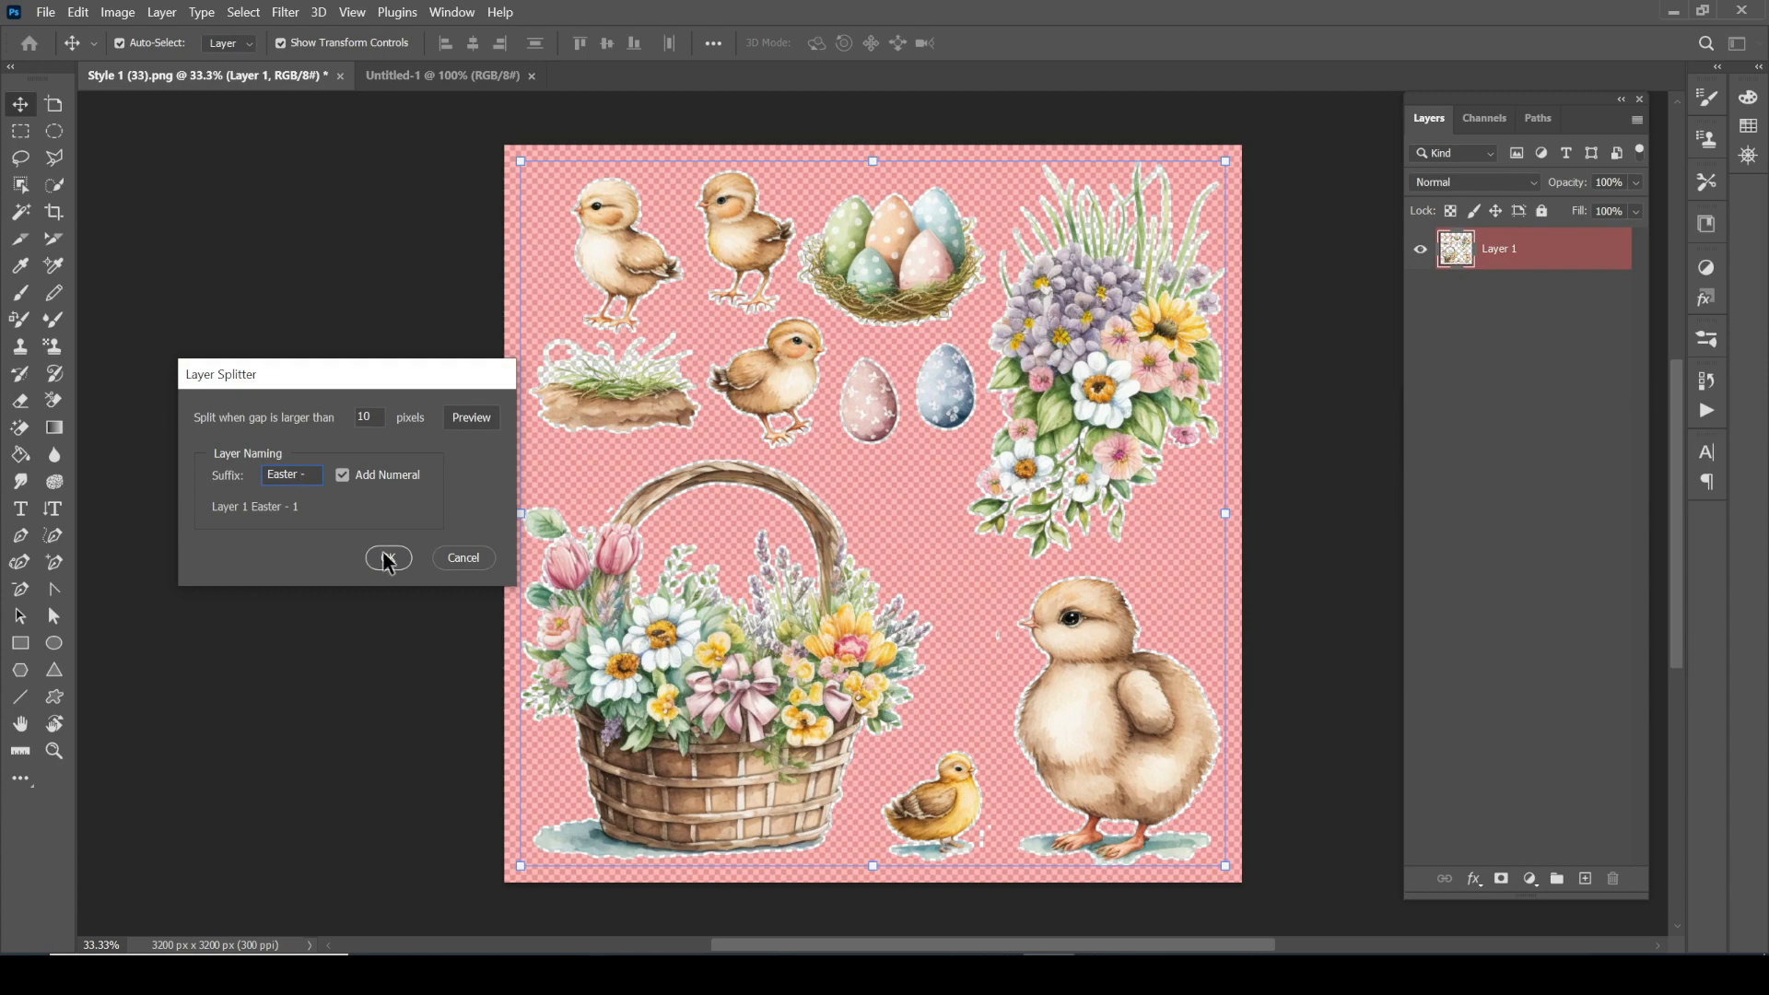
left_click(388, 558)
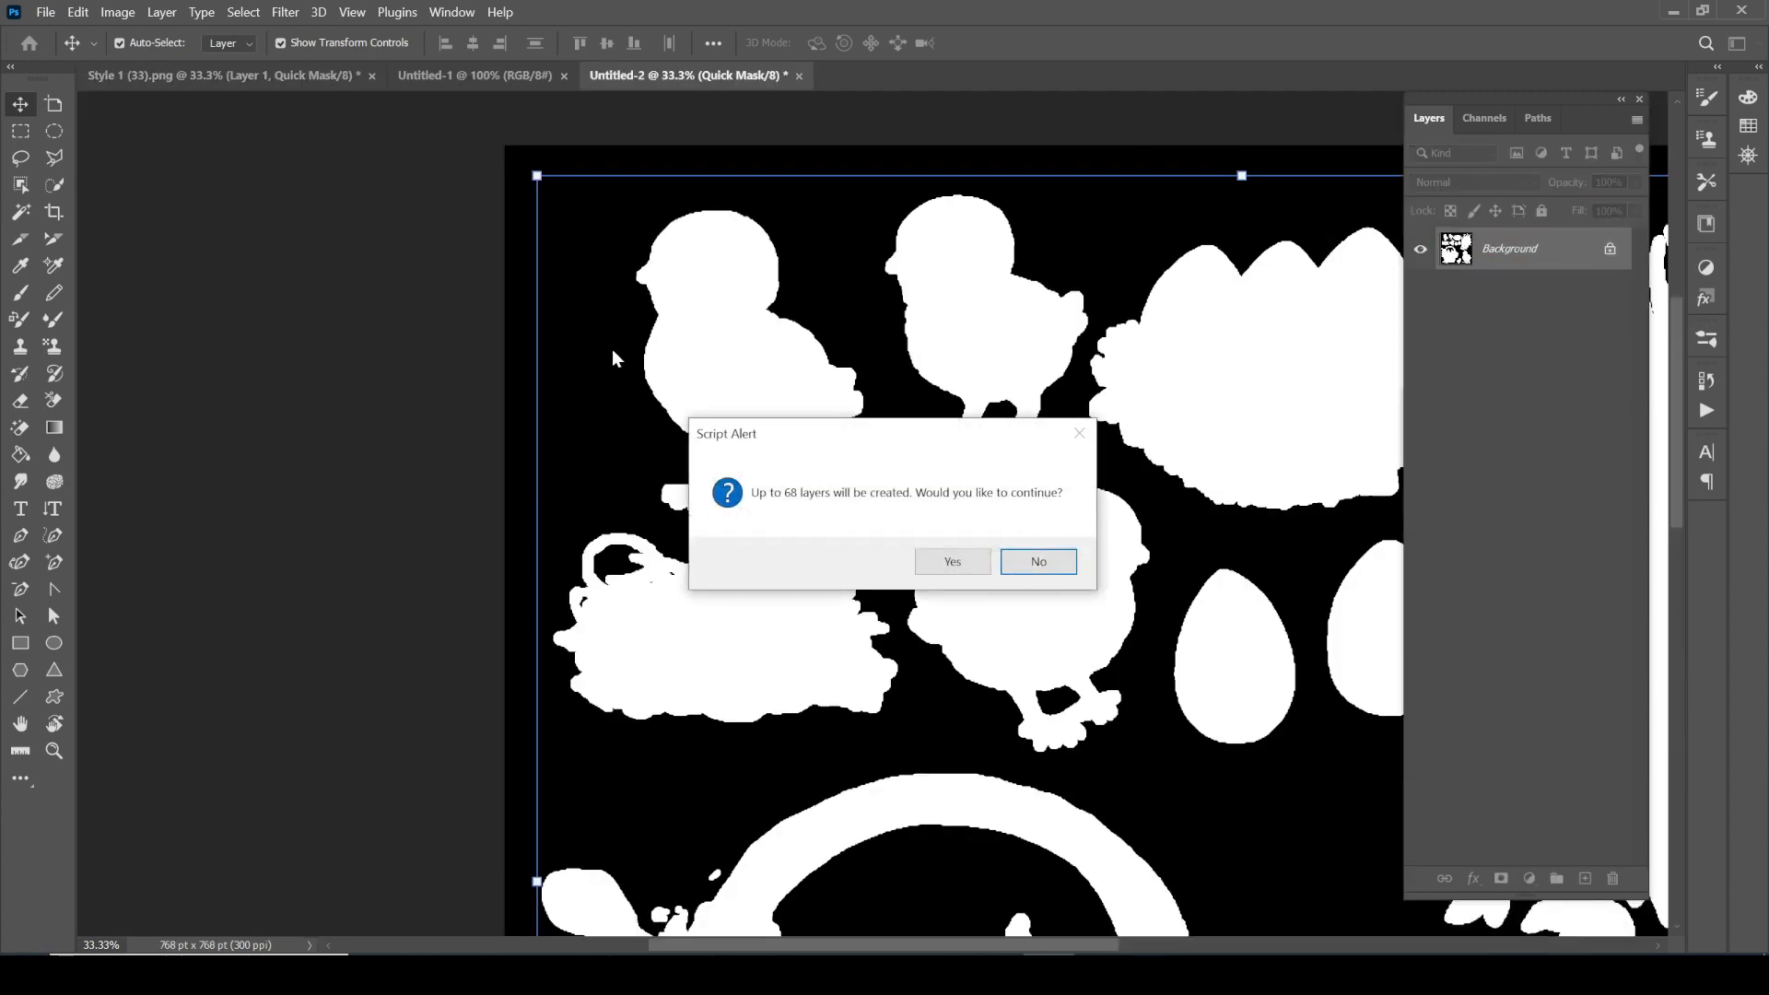
mouse_move(811, 421)
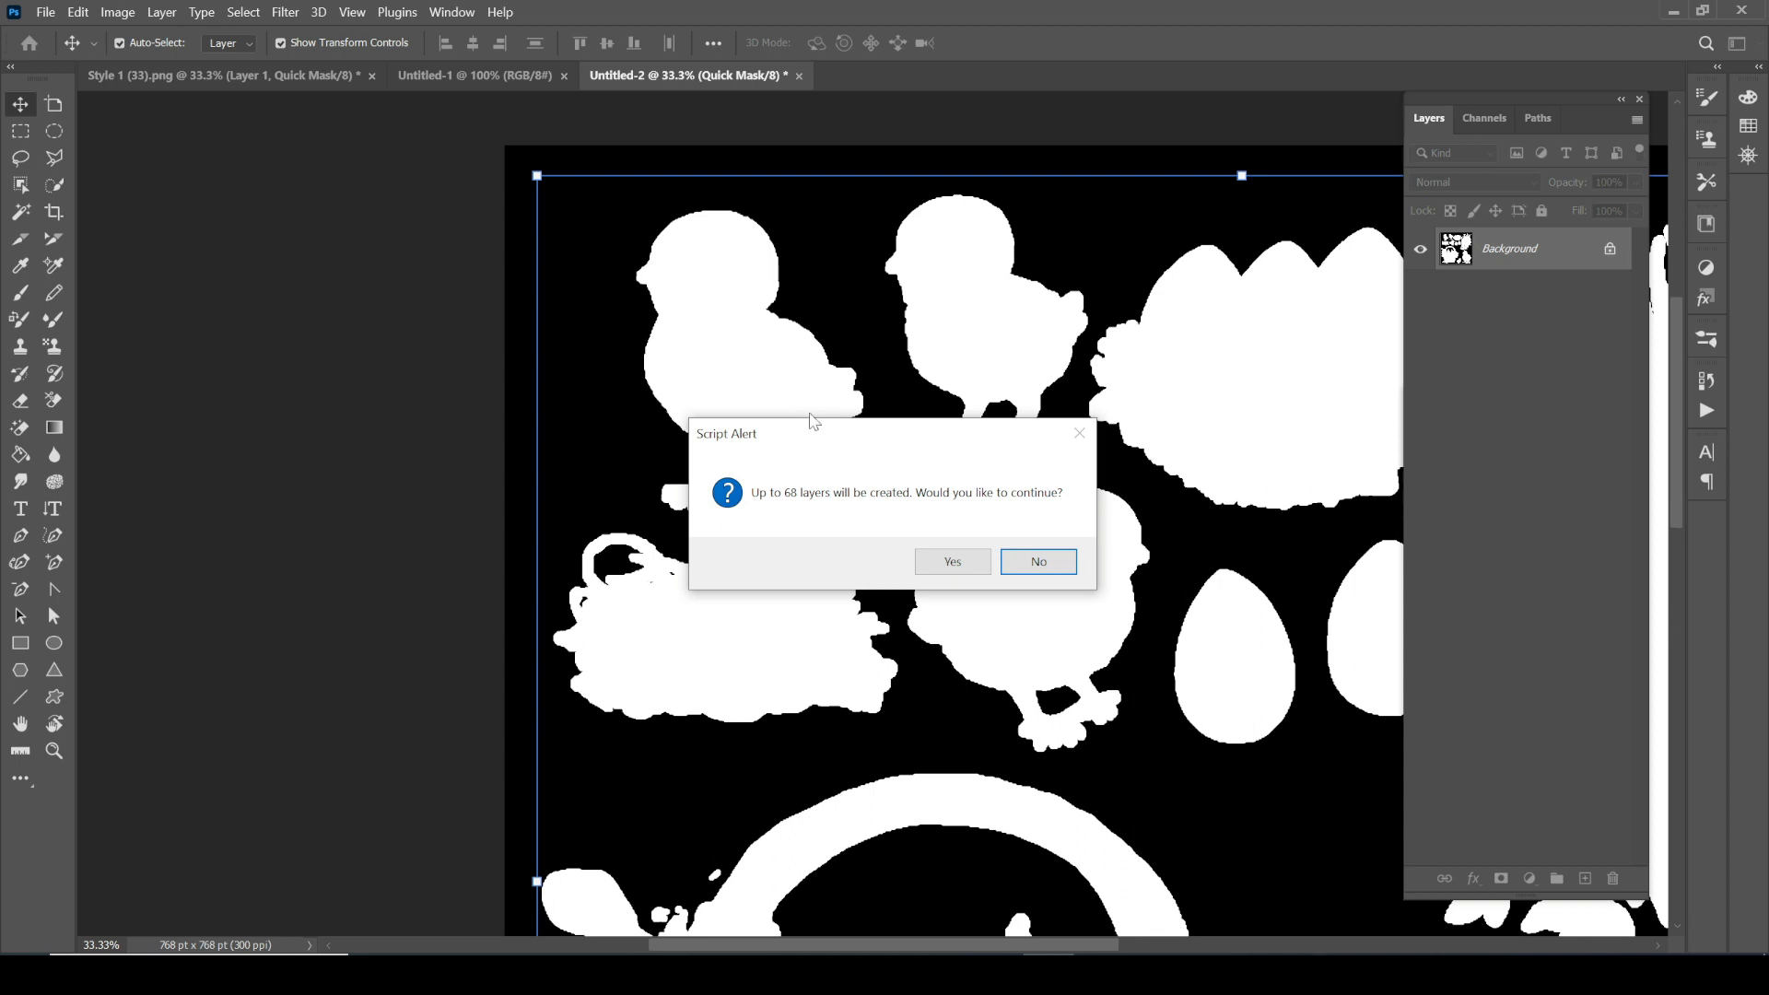
Move the Script Alert aside and approve creating up to 68 layers.
left_click_drag(813, 433, 604, 431)
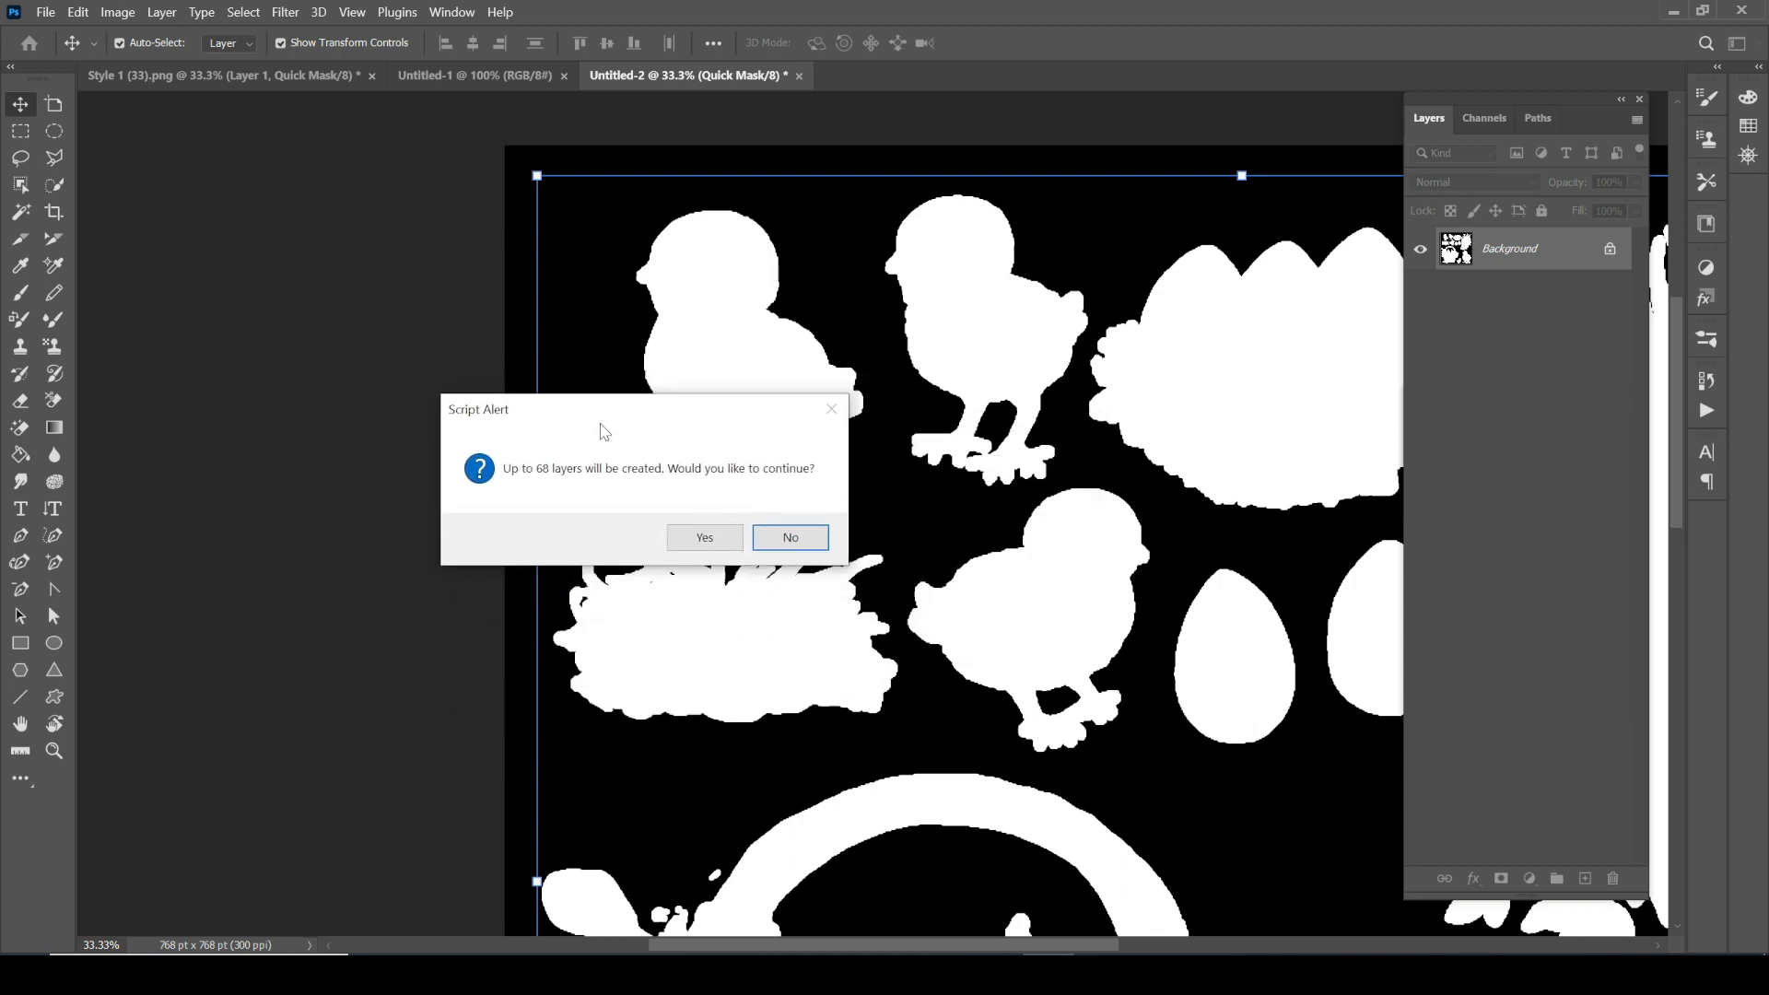
mouse_move(542, 486)
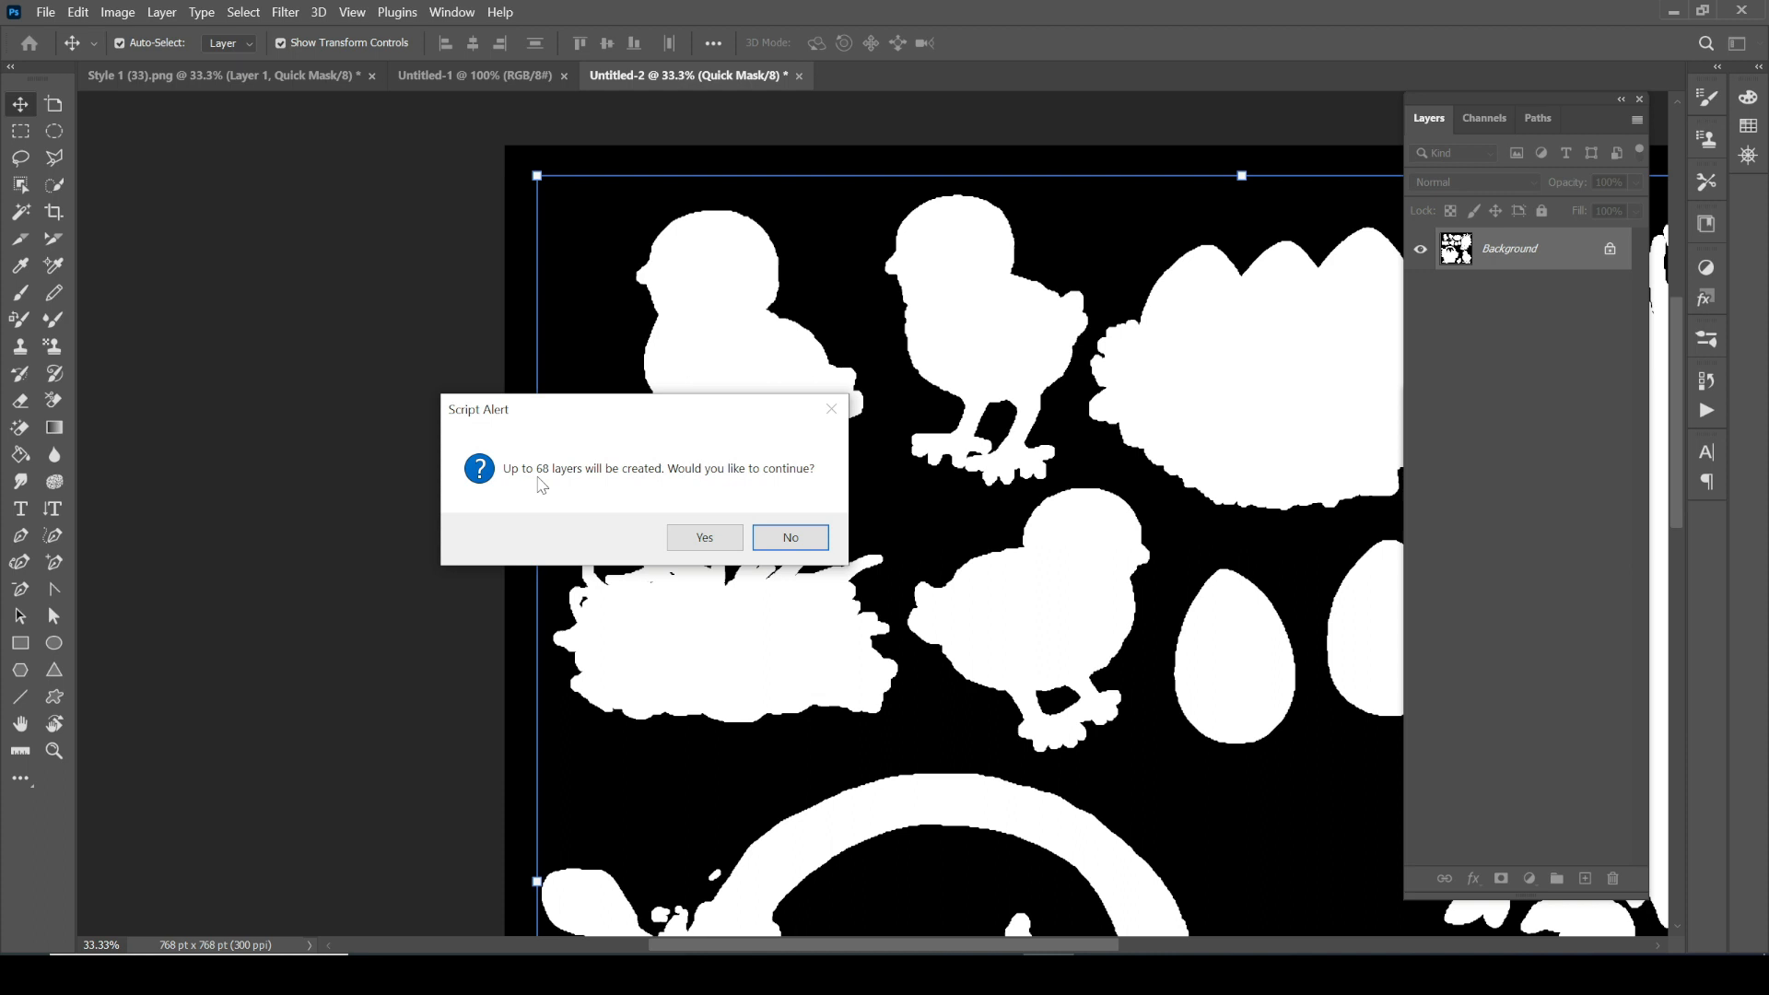
mouse_move(533, 447)
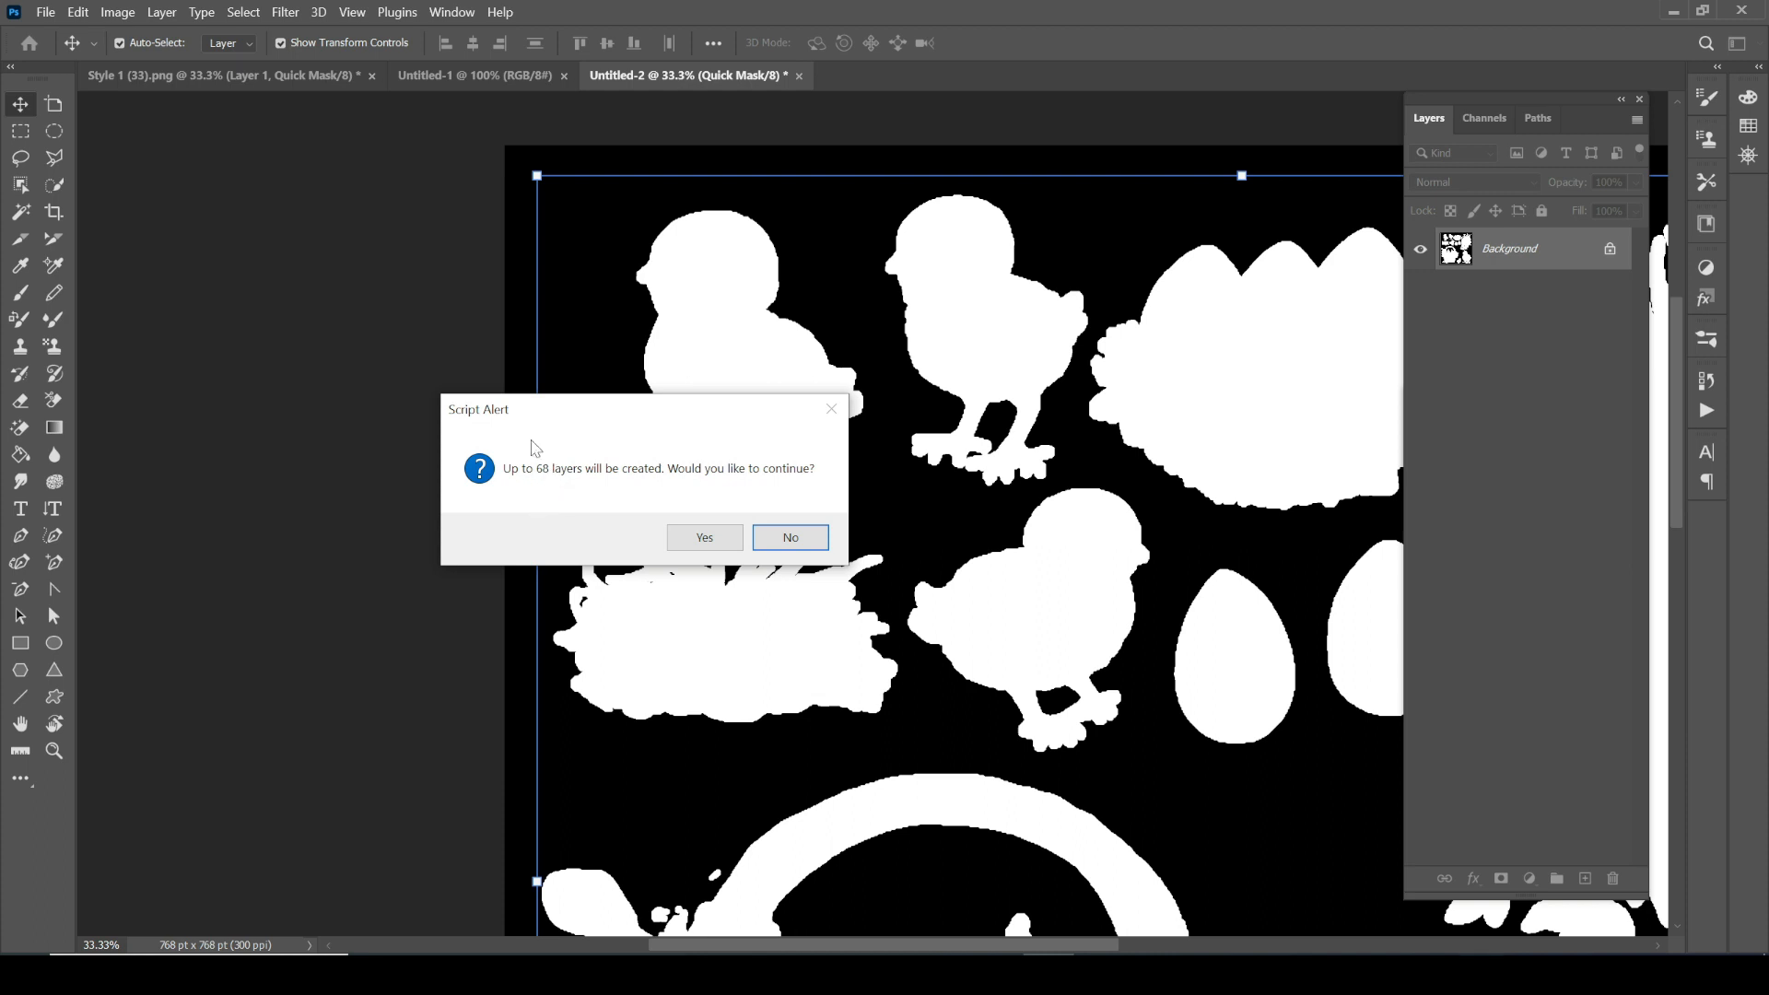
mouse_move(561, 505)
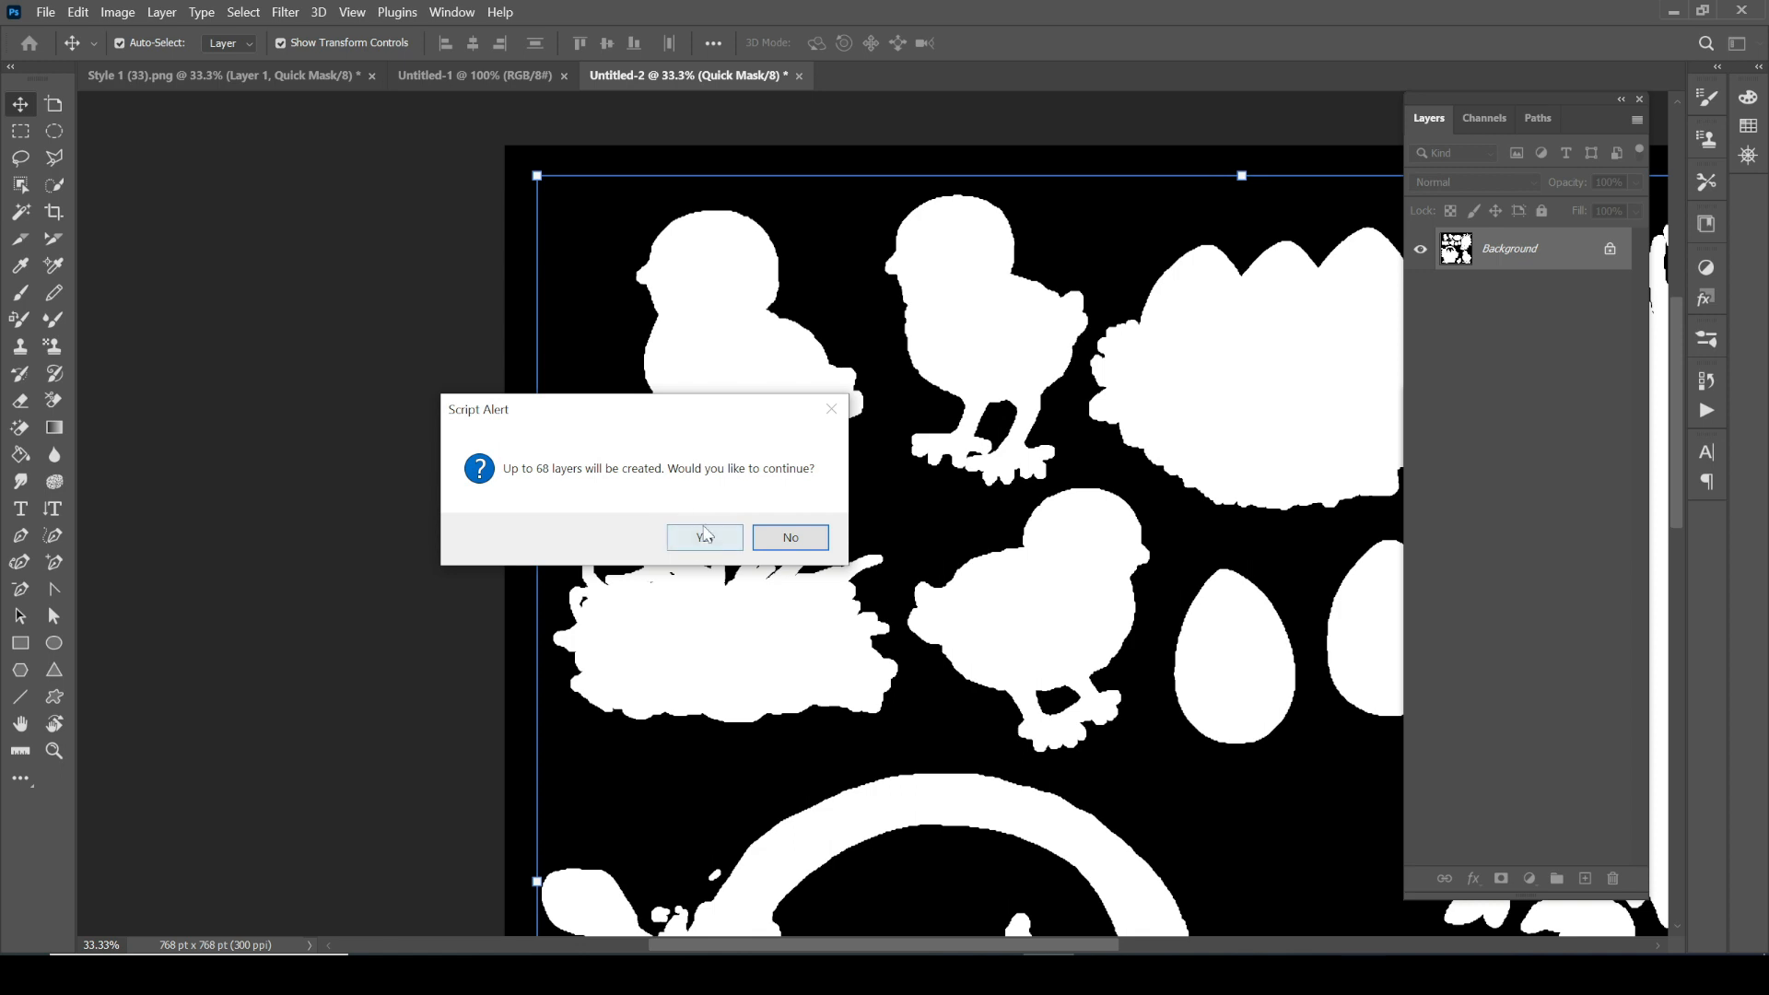
left_click(703, 537)
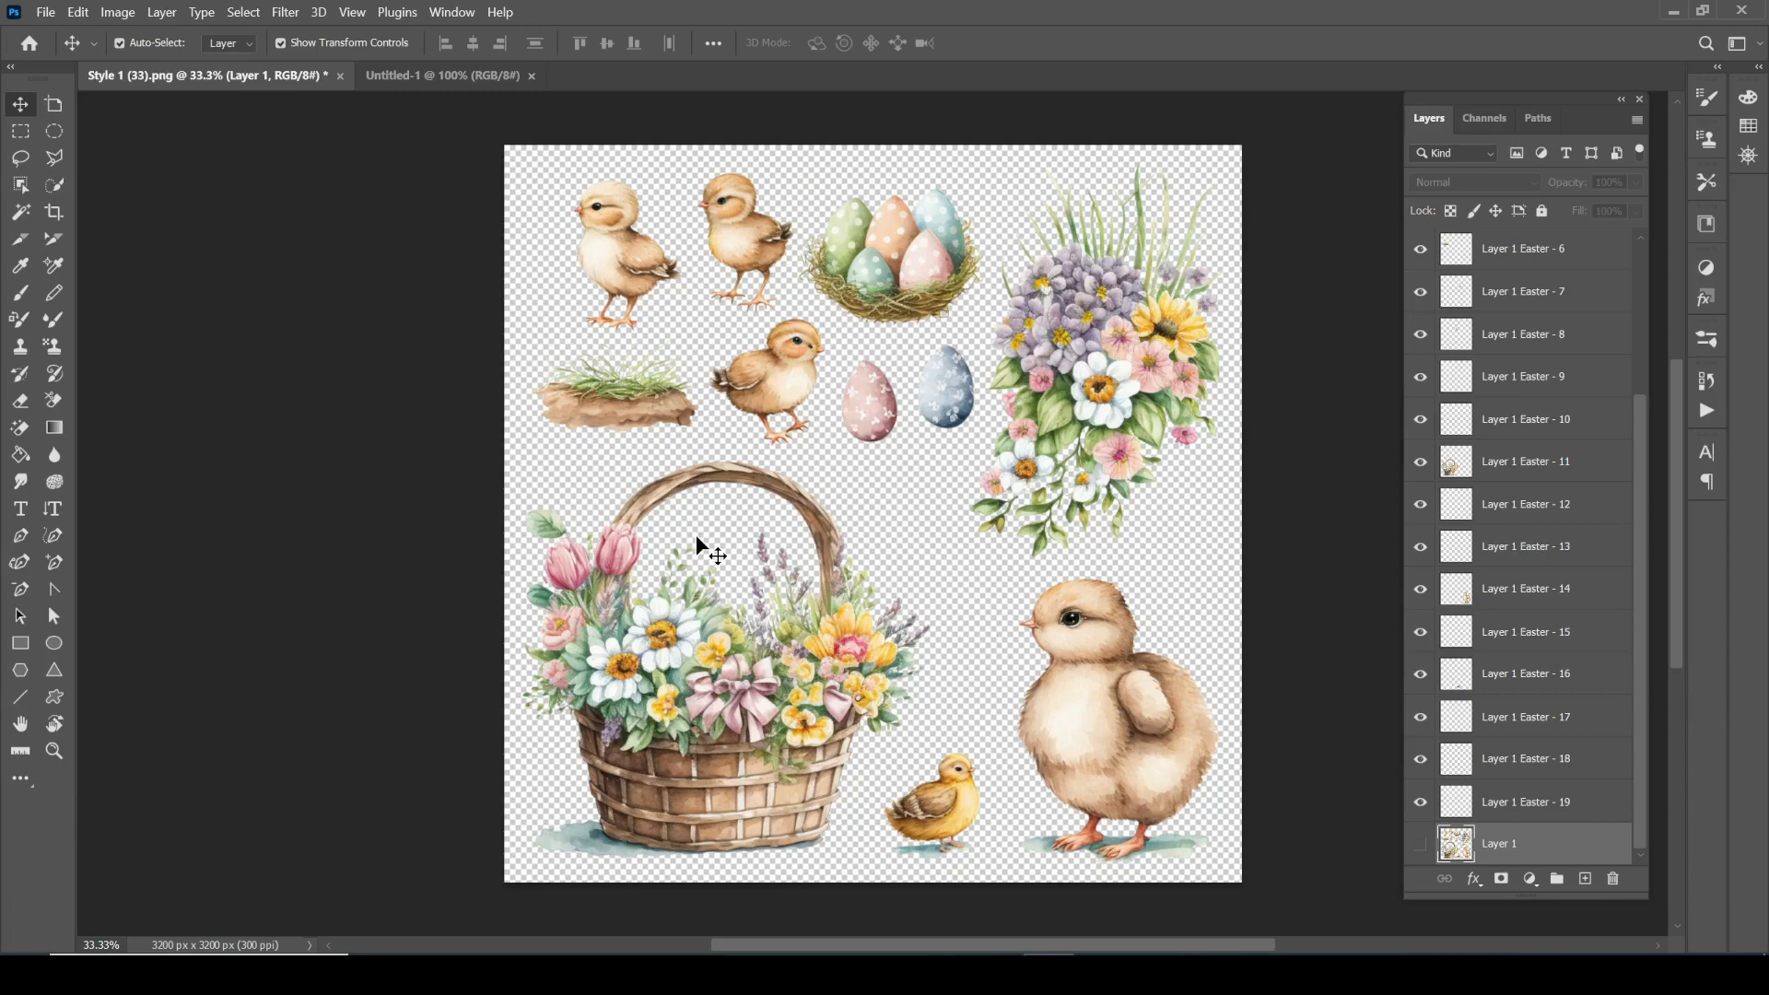
mouse_move(1420, 757)
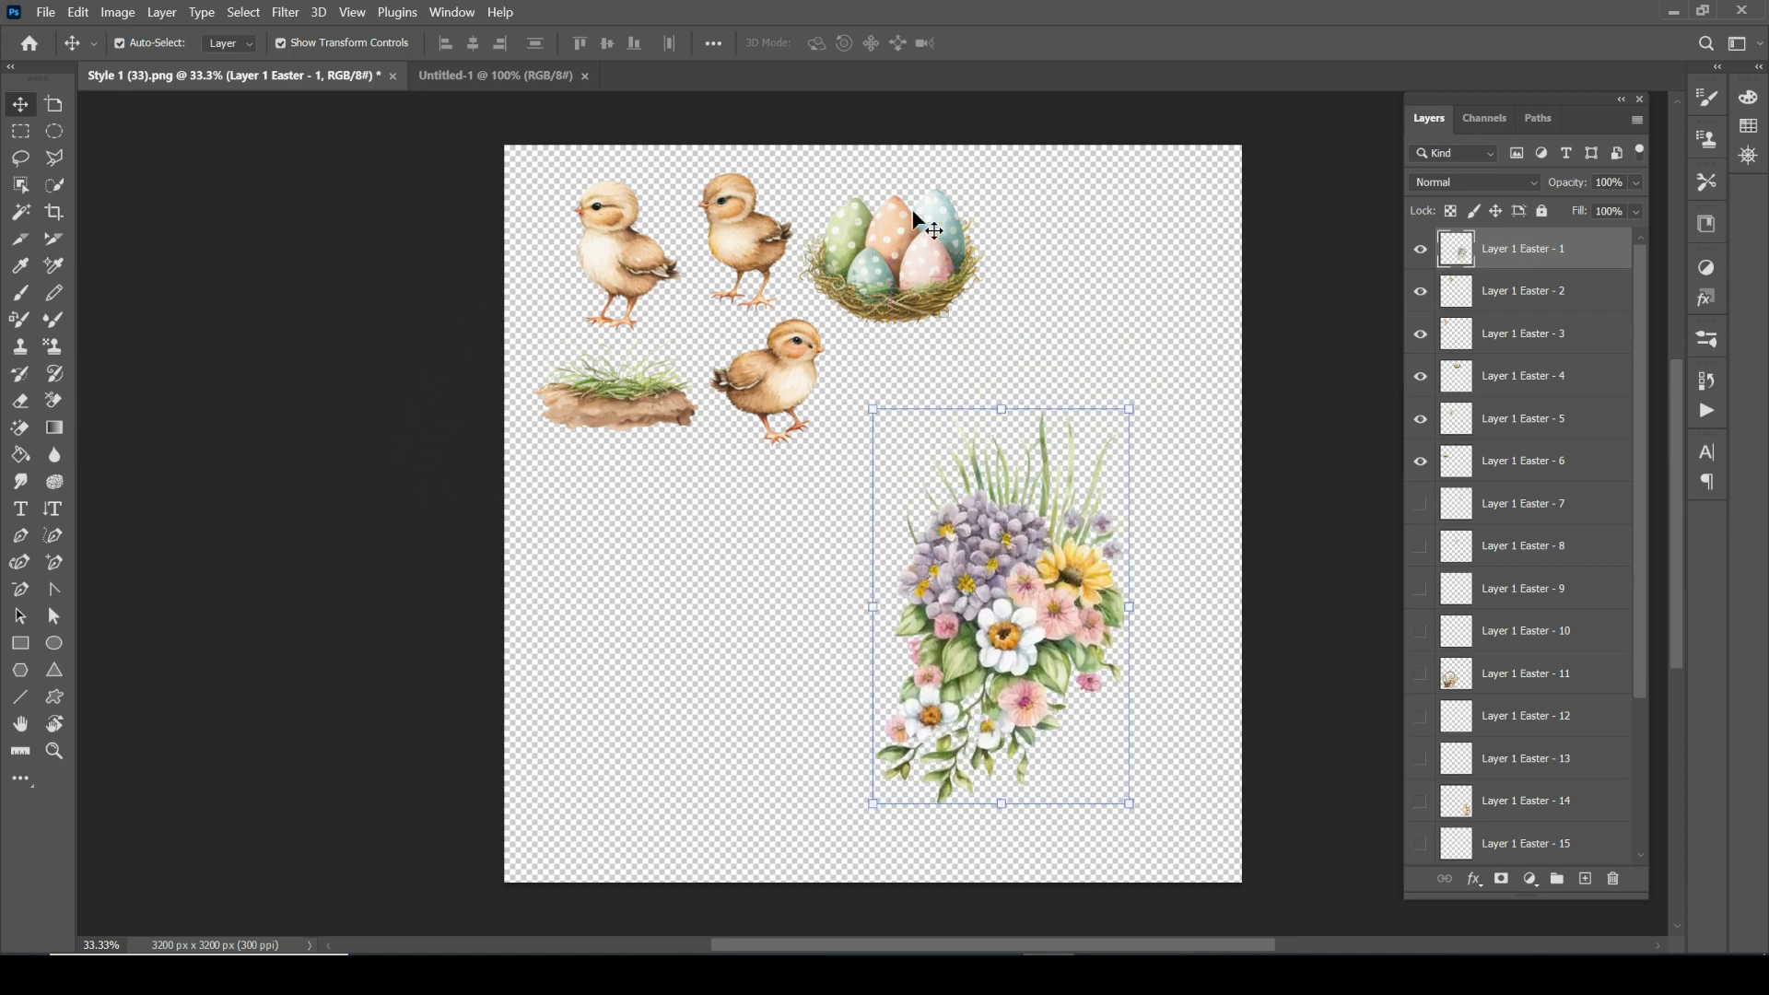
mouse_move(796, 406)
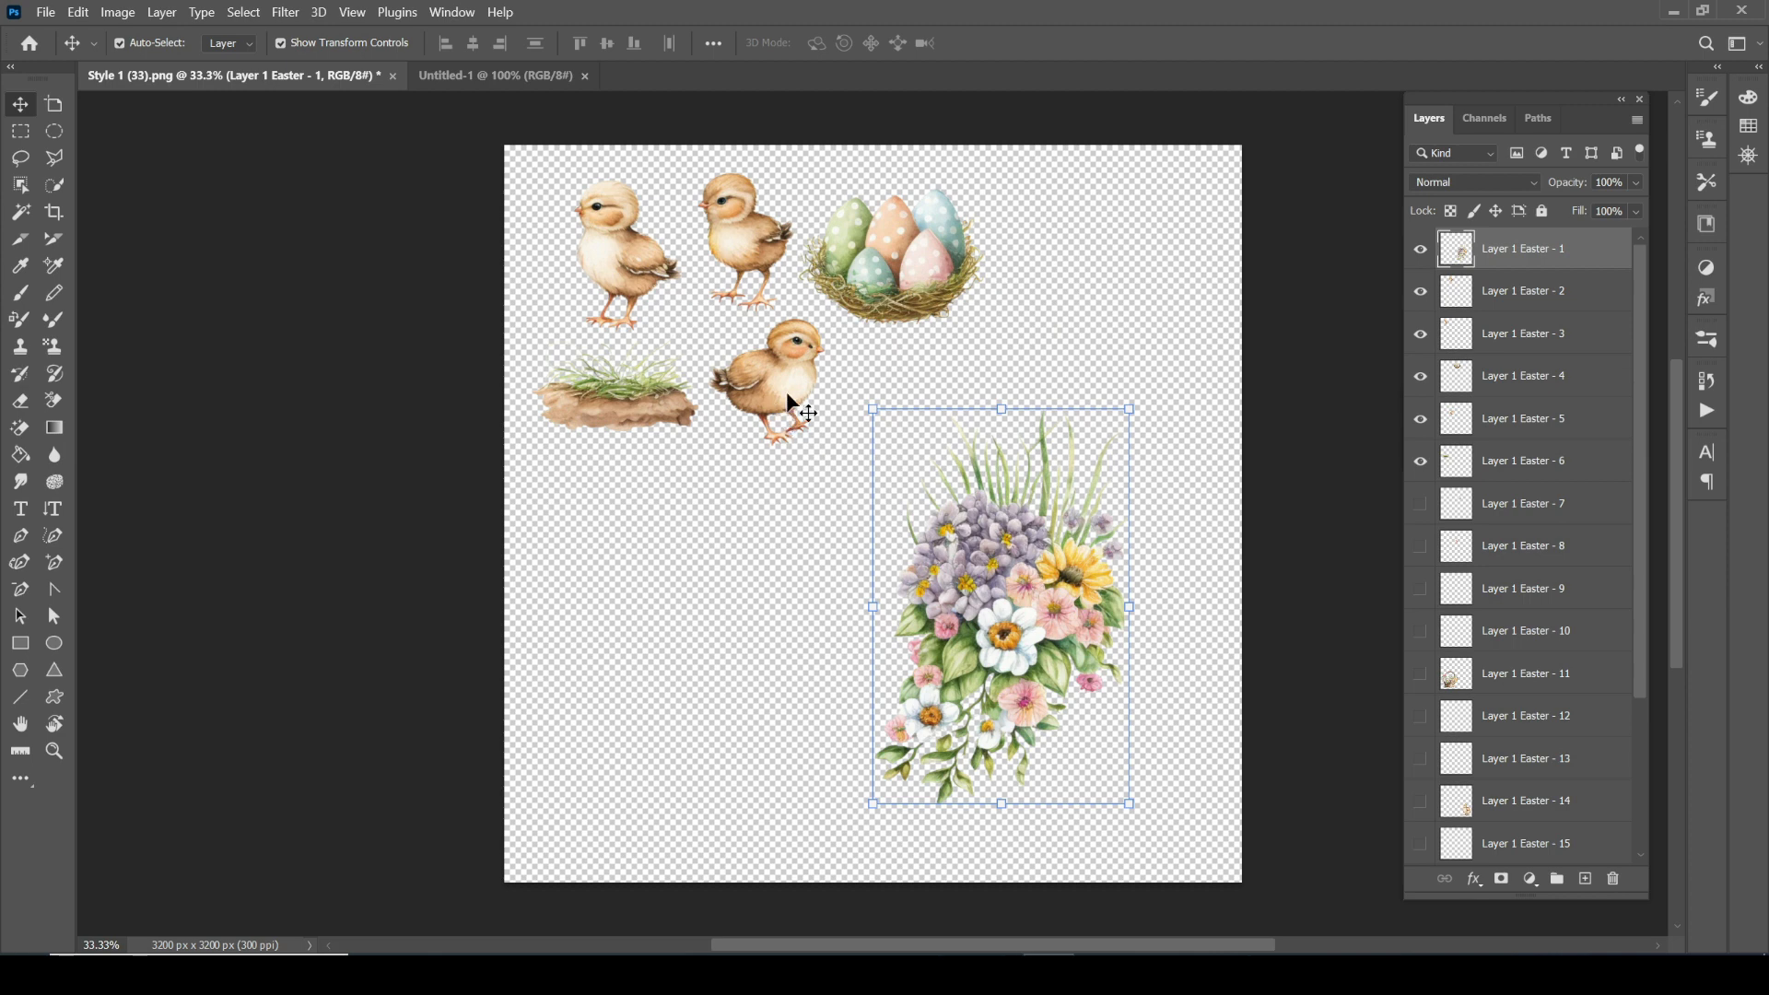
mouse_move(959, 395)
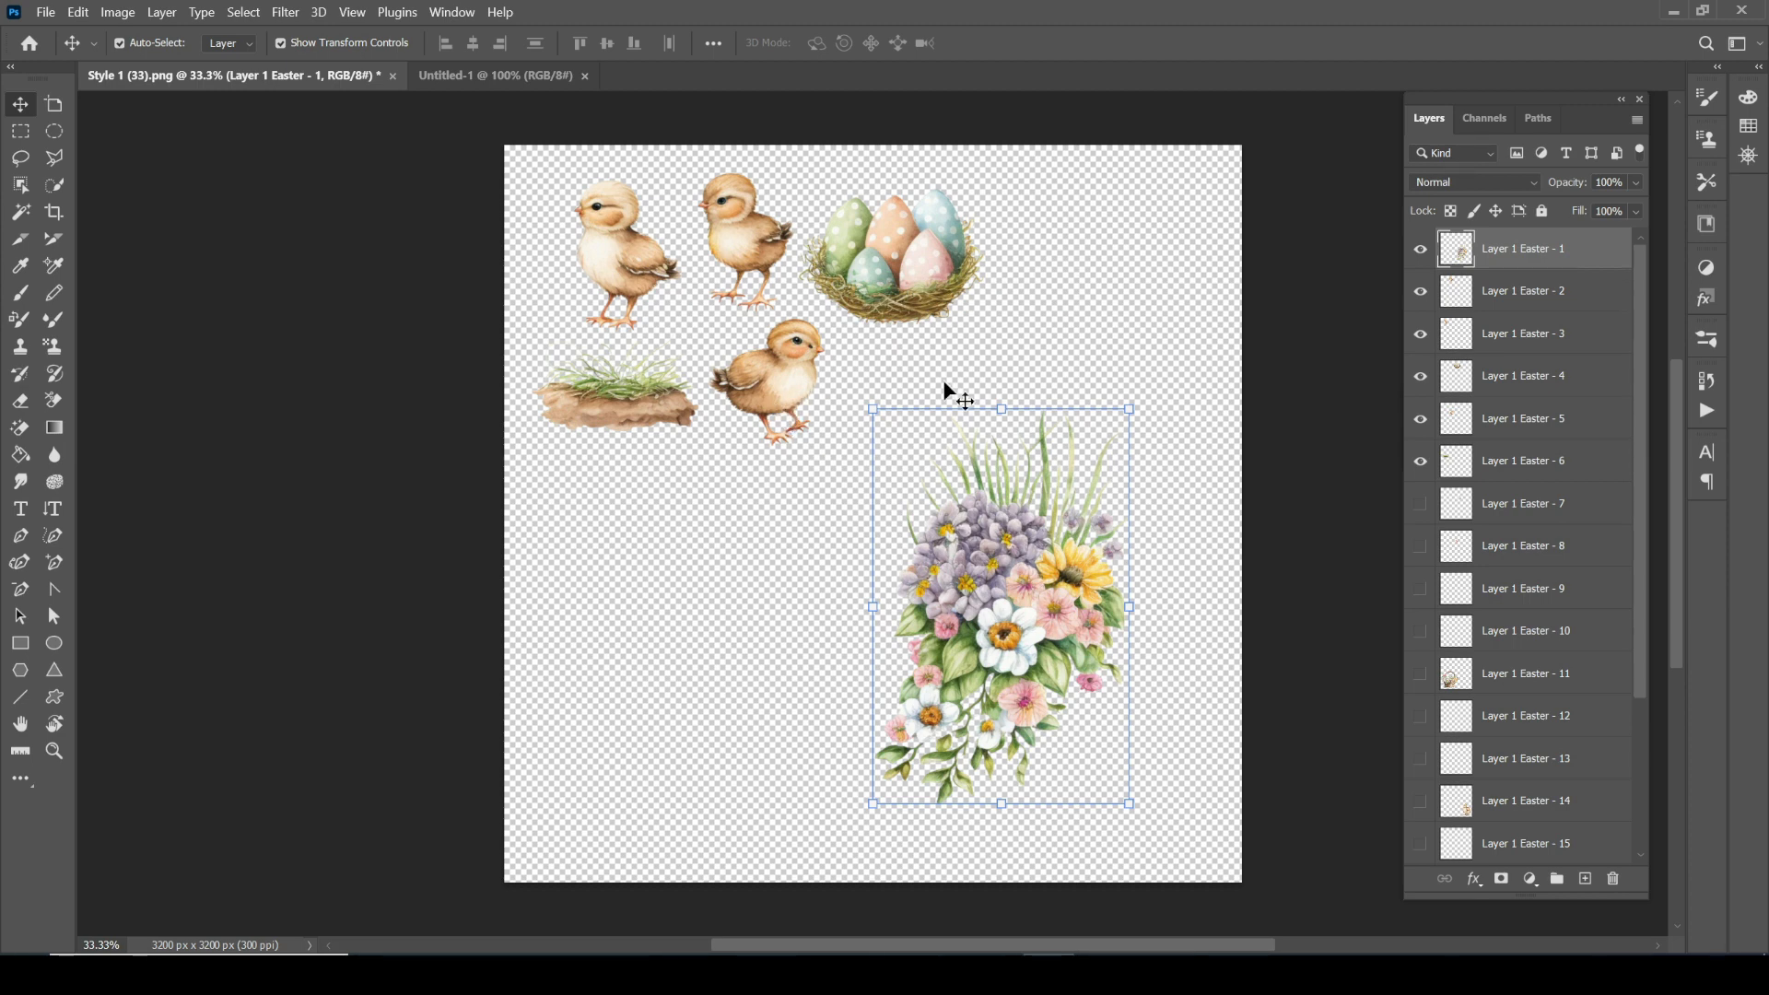
mouse_move(971, 531)
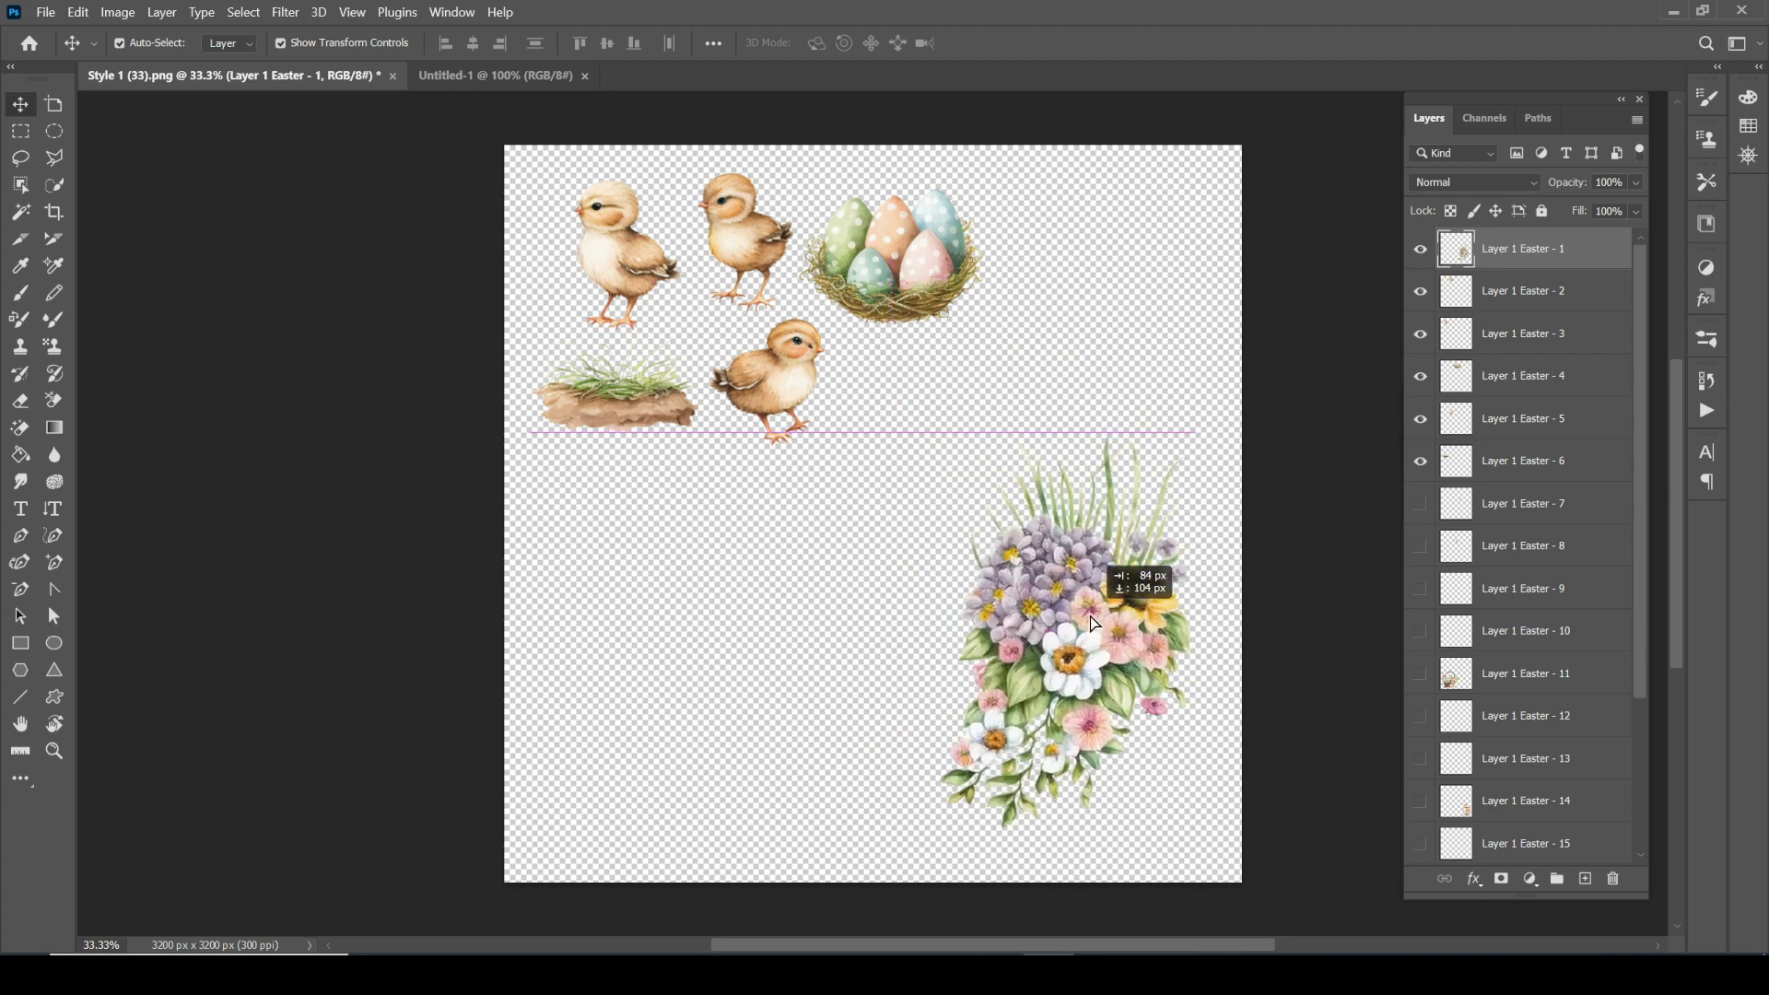
Drag the flower bouquet layer independently into a new position to the right.
left_click_drag(1089, 622, 980, 602)
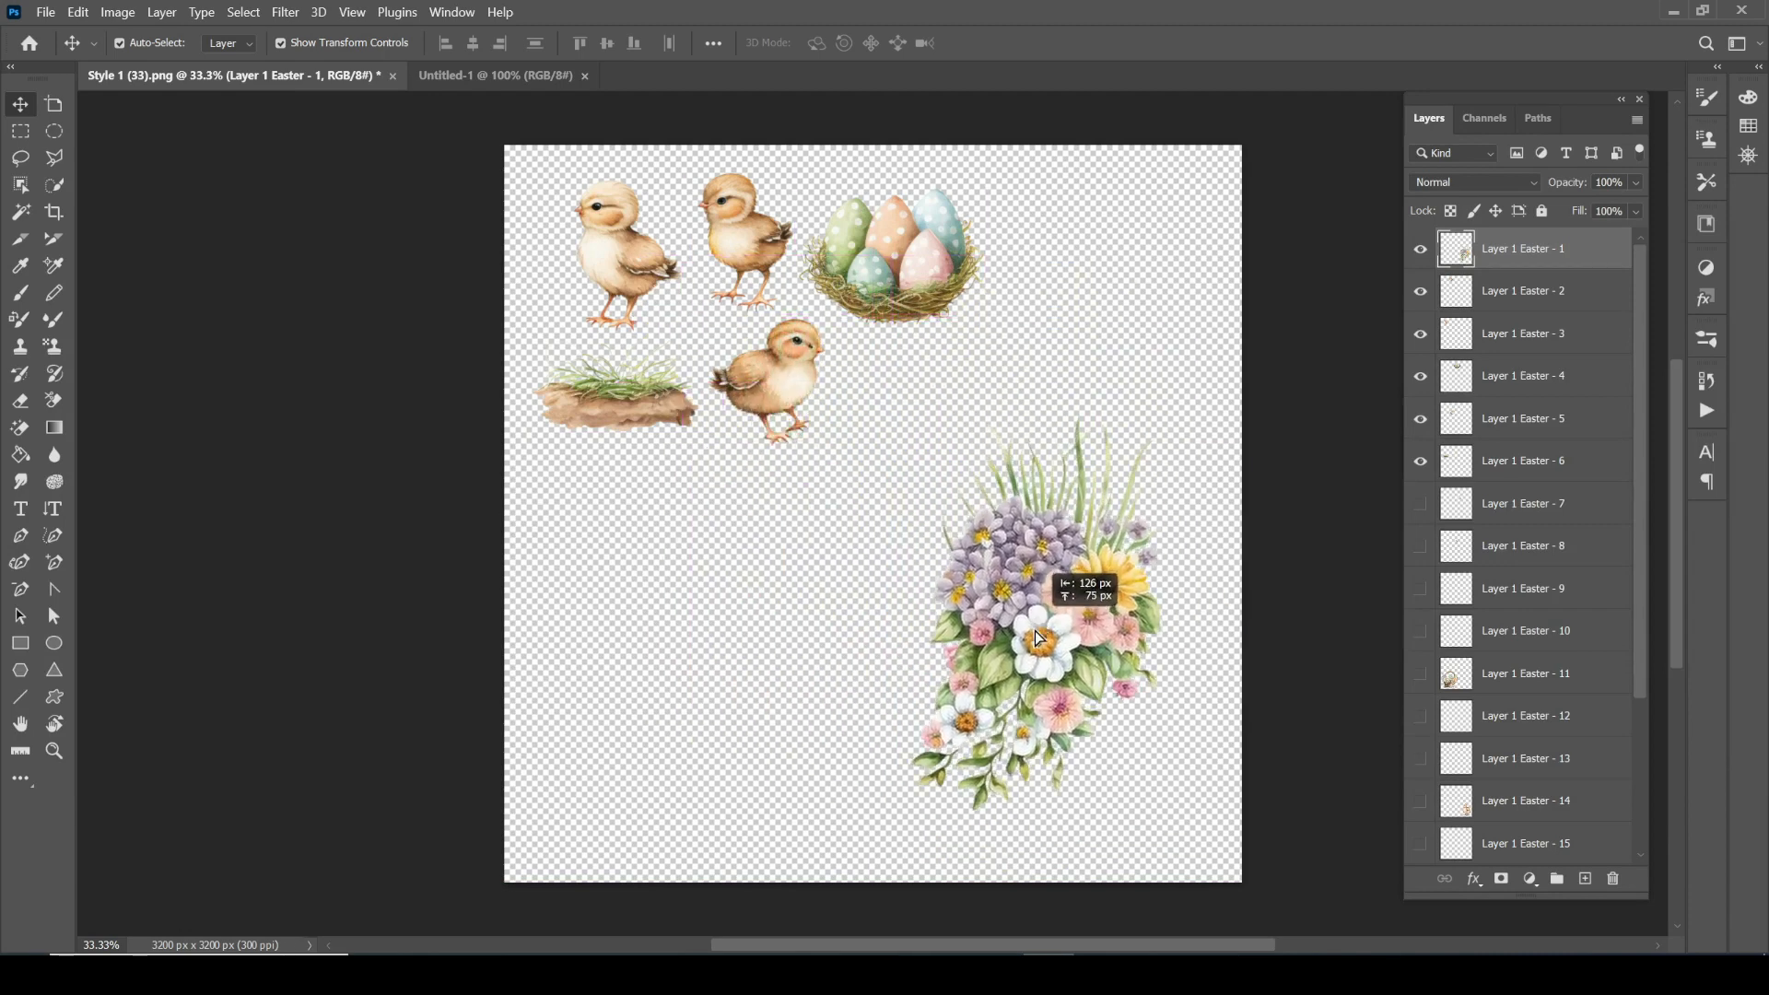
left_click_drag(1036, 637, 1070, 714)
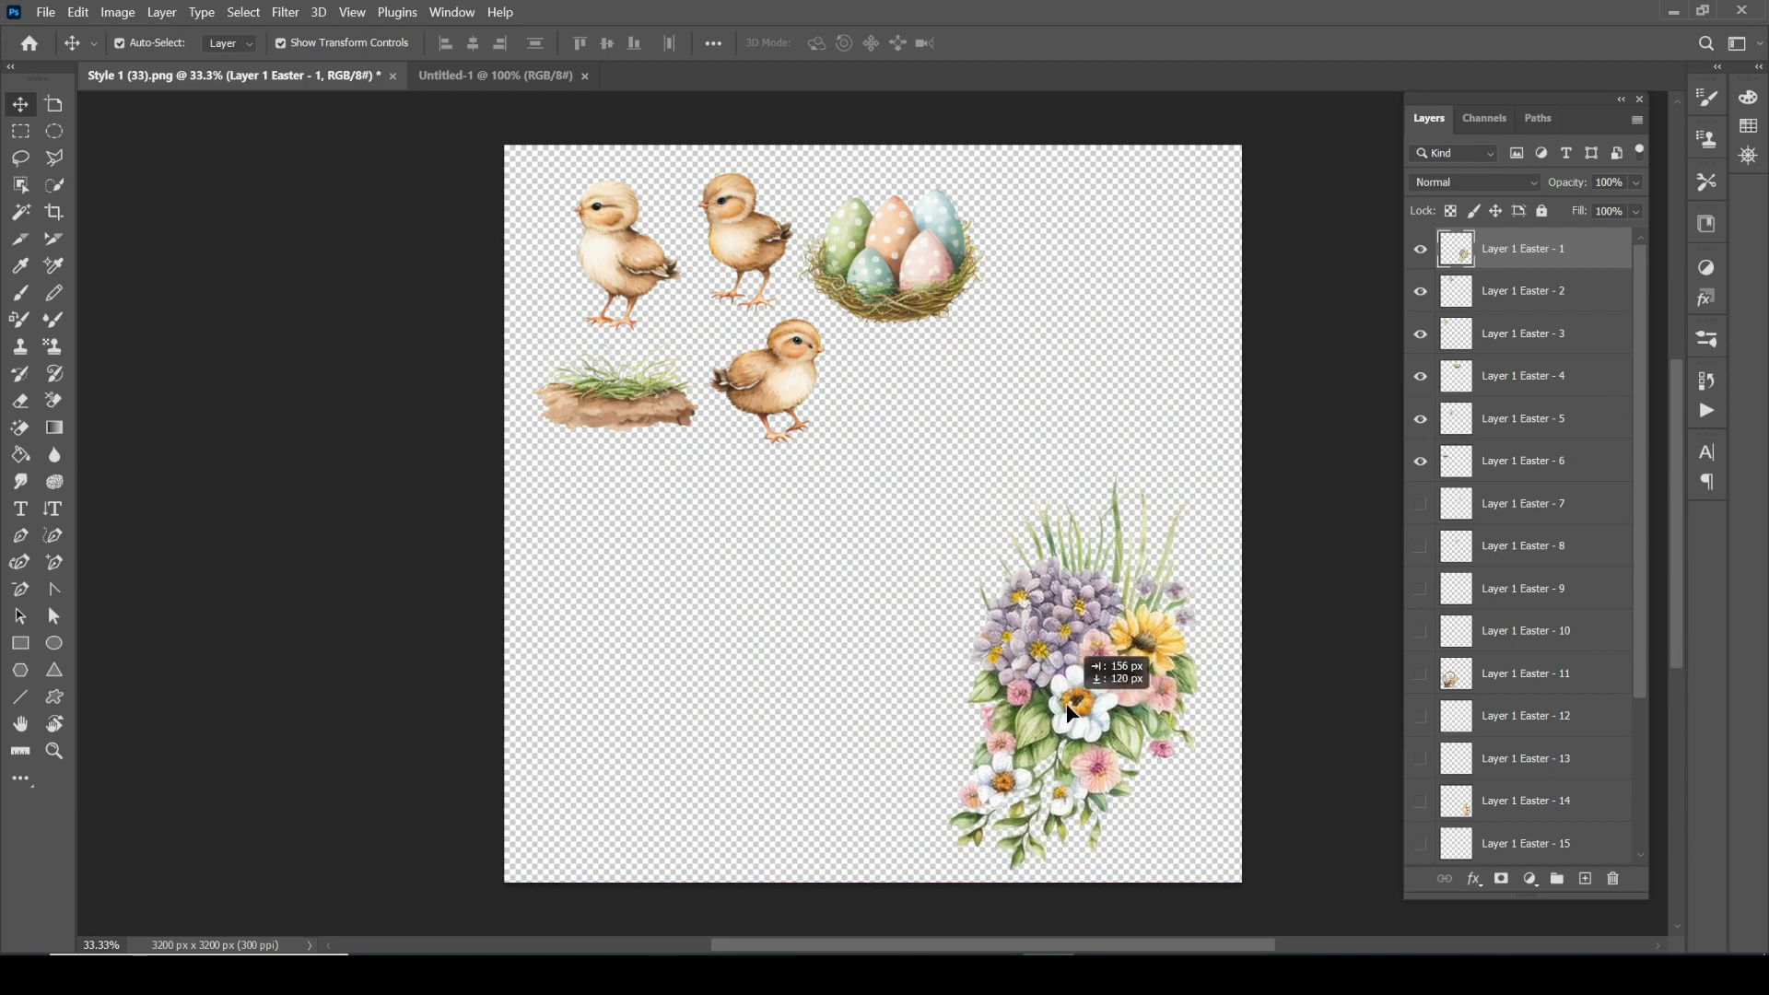
left_click_drag(1070, 714, 1027, 654)
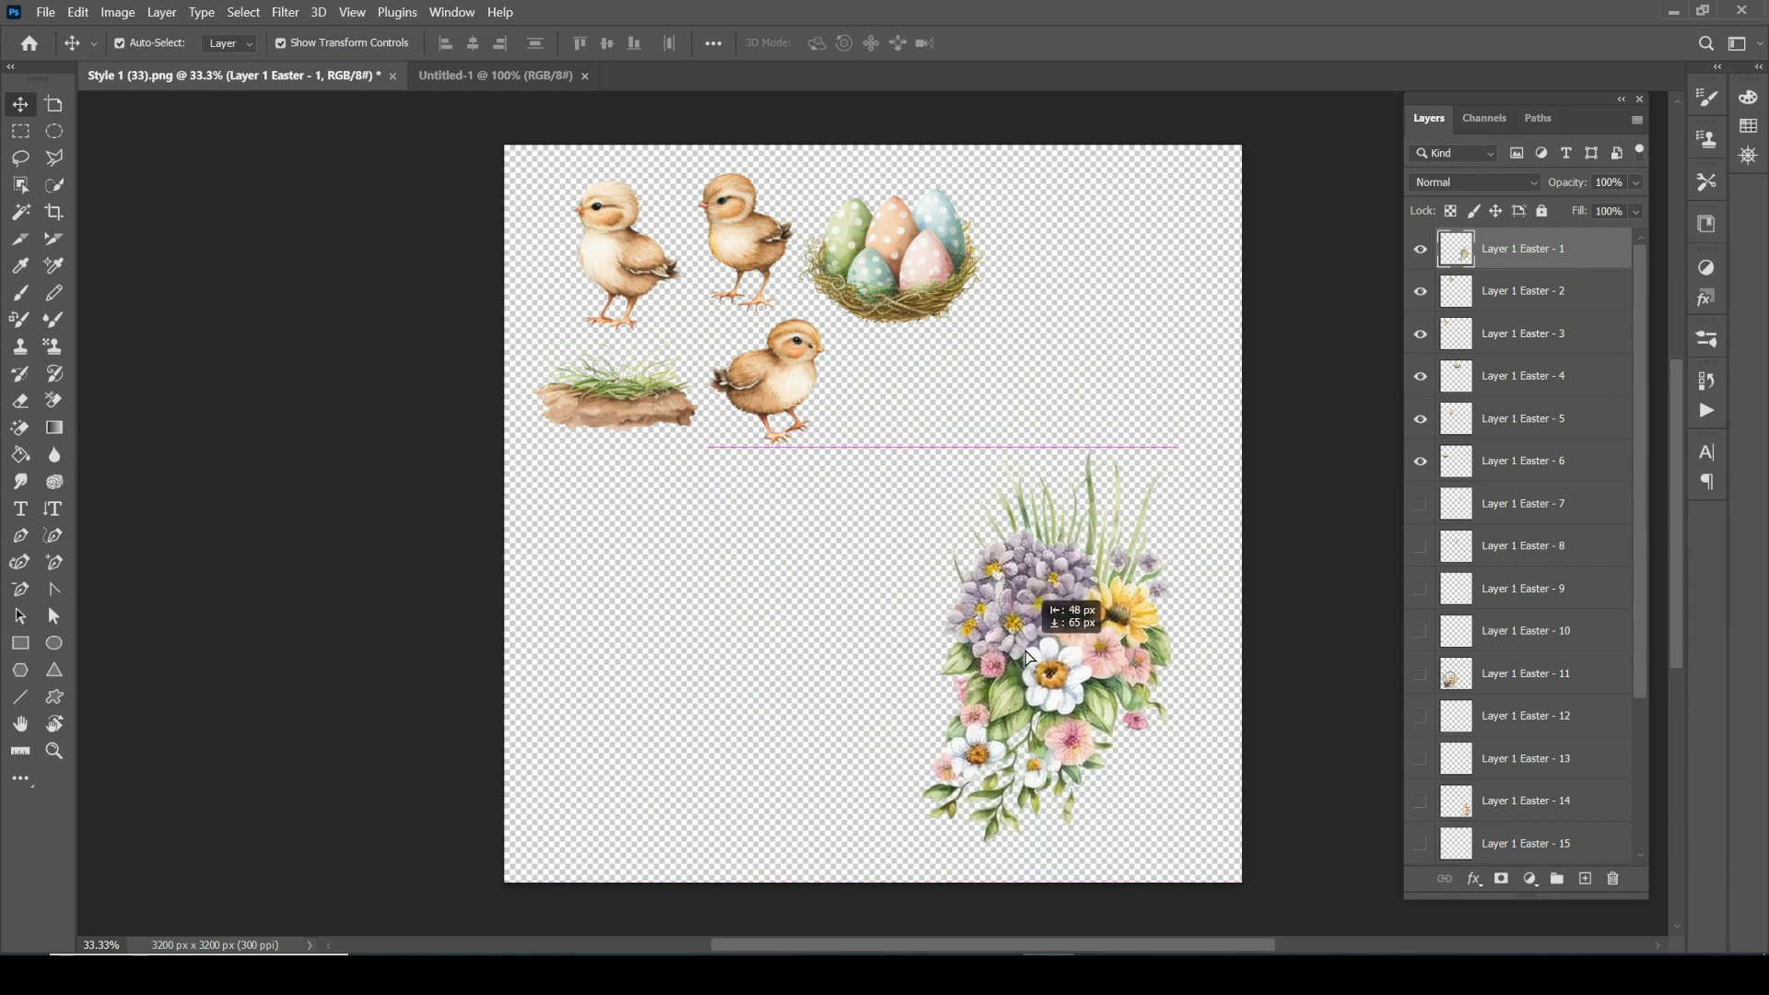
left_click_drag(1050, 654, 1015, 632)
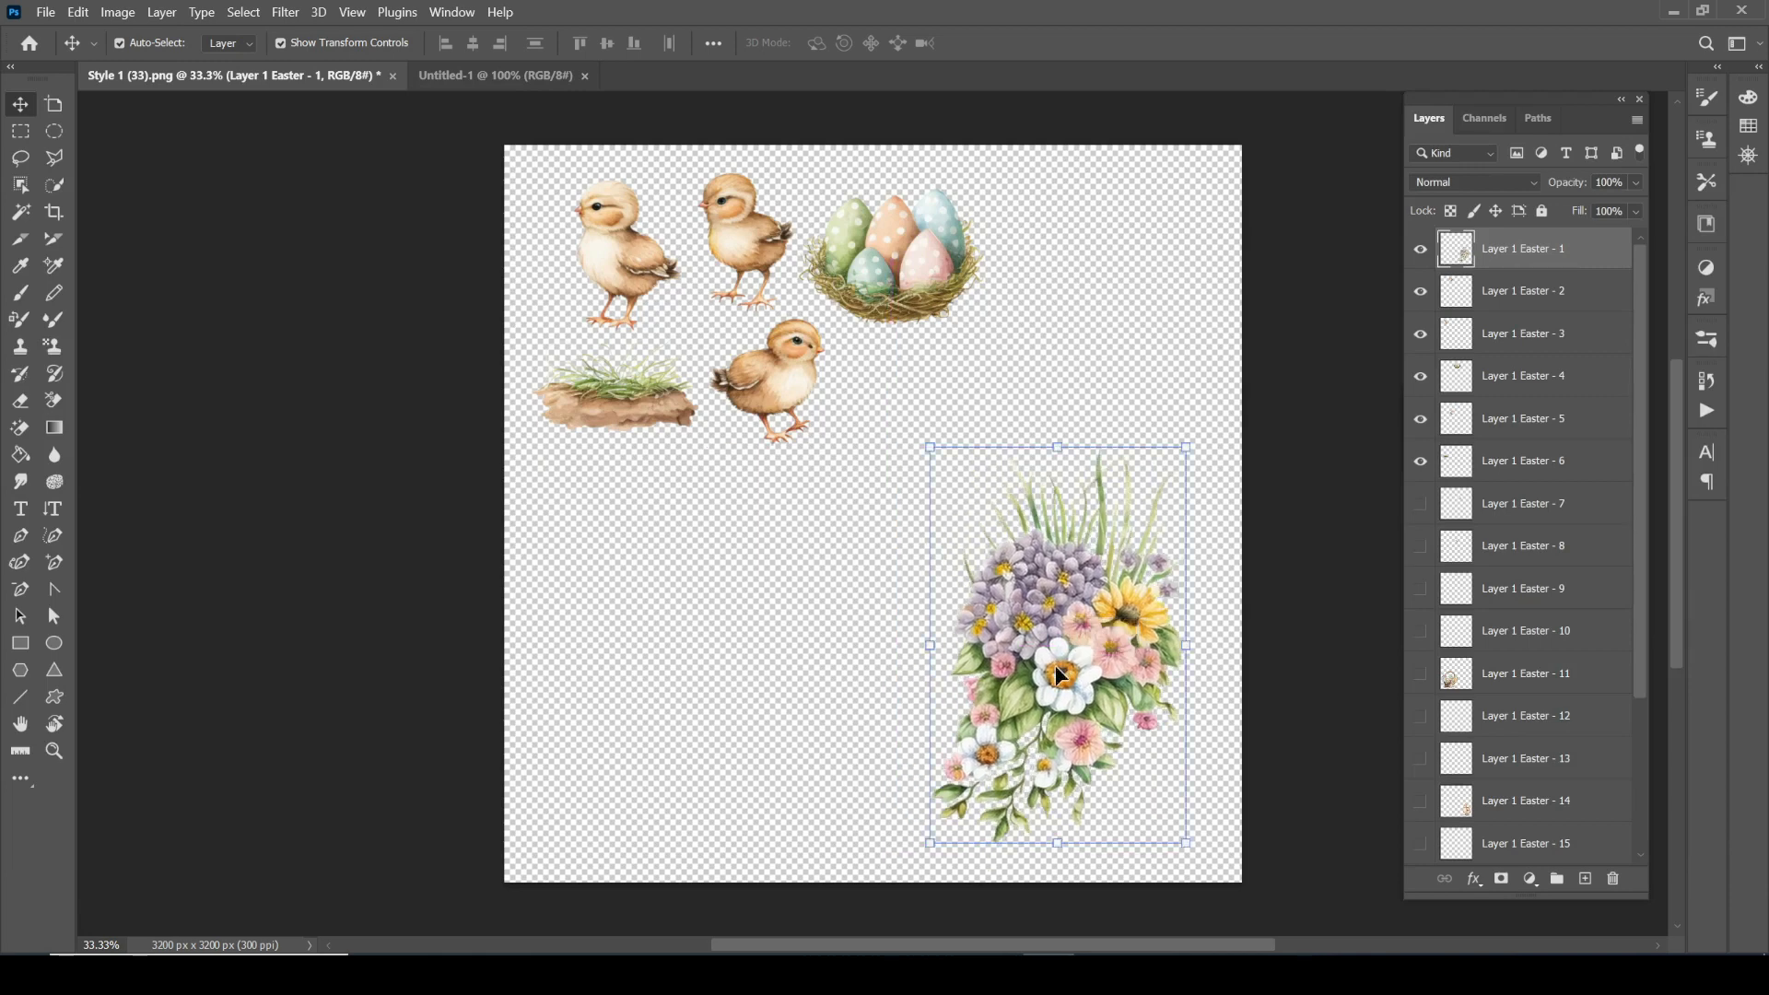
mouse_move(942, 611)
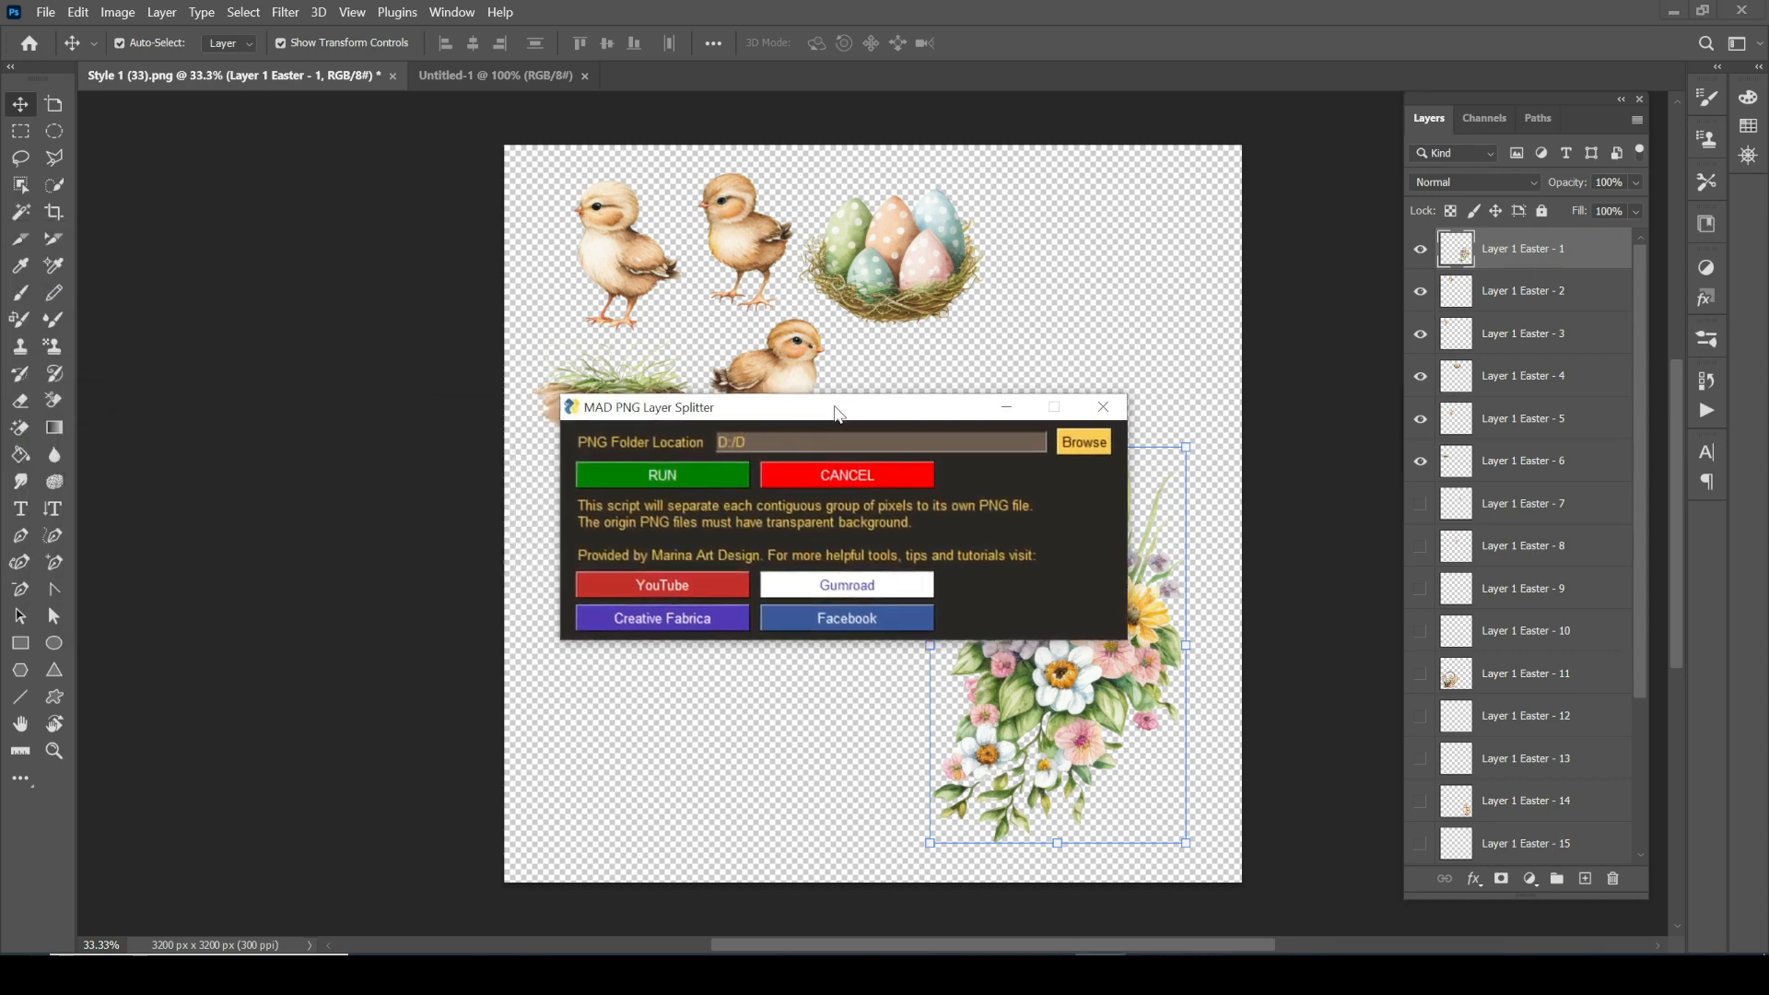
Select the D:/D path in the splitter's PNG Folder Location field.
left_click(880, 443)
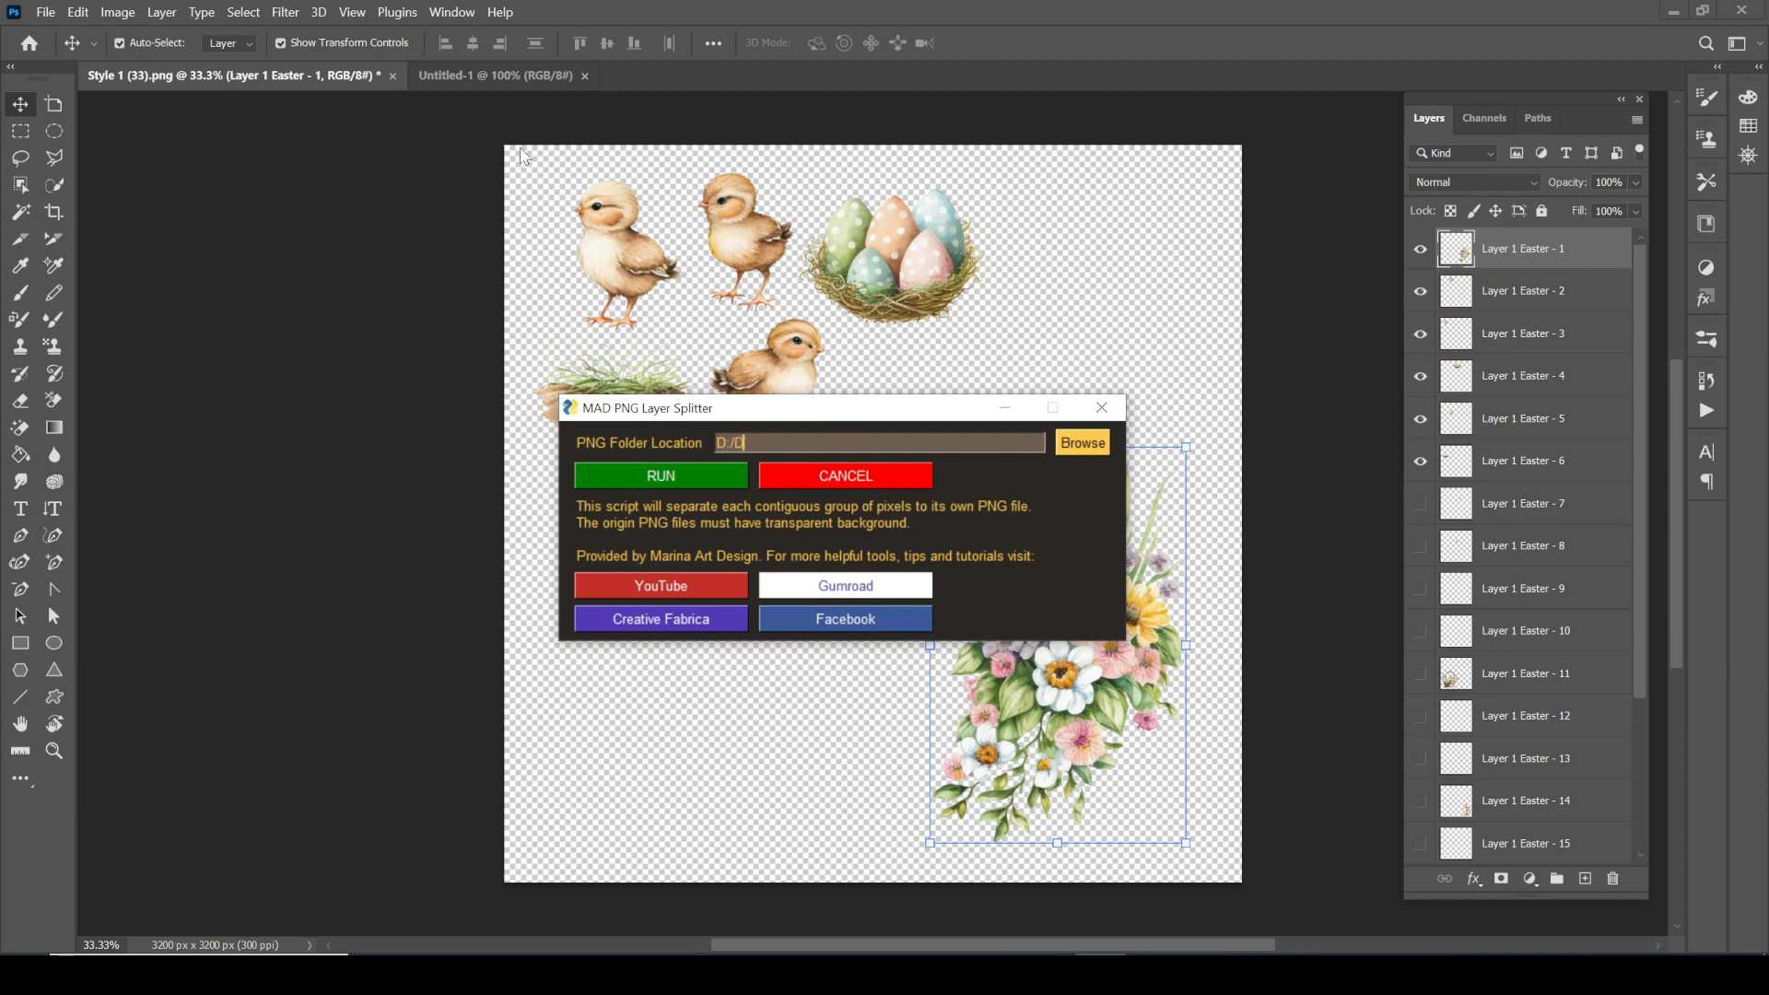
mouse_move(500, 85)
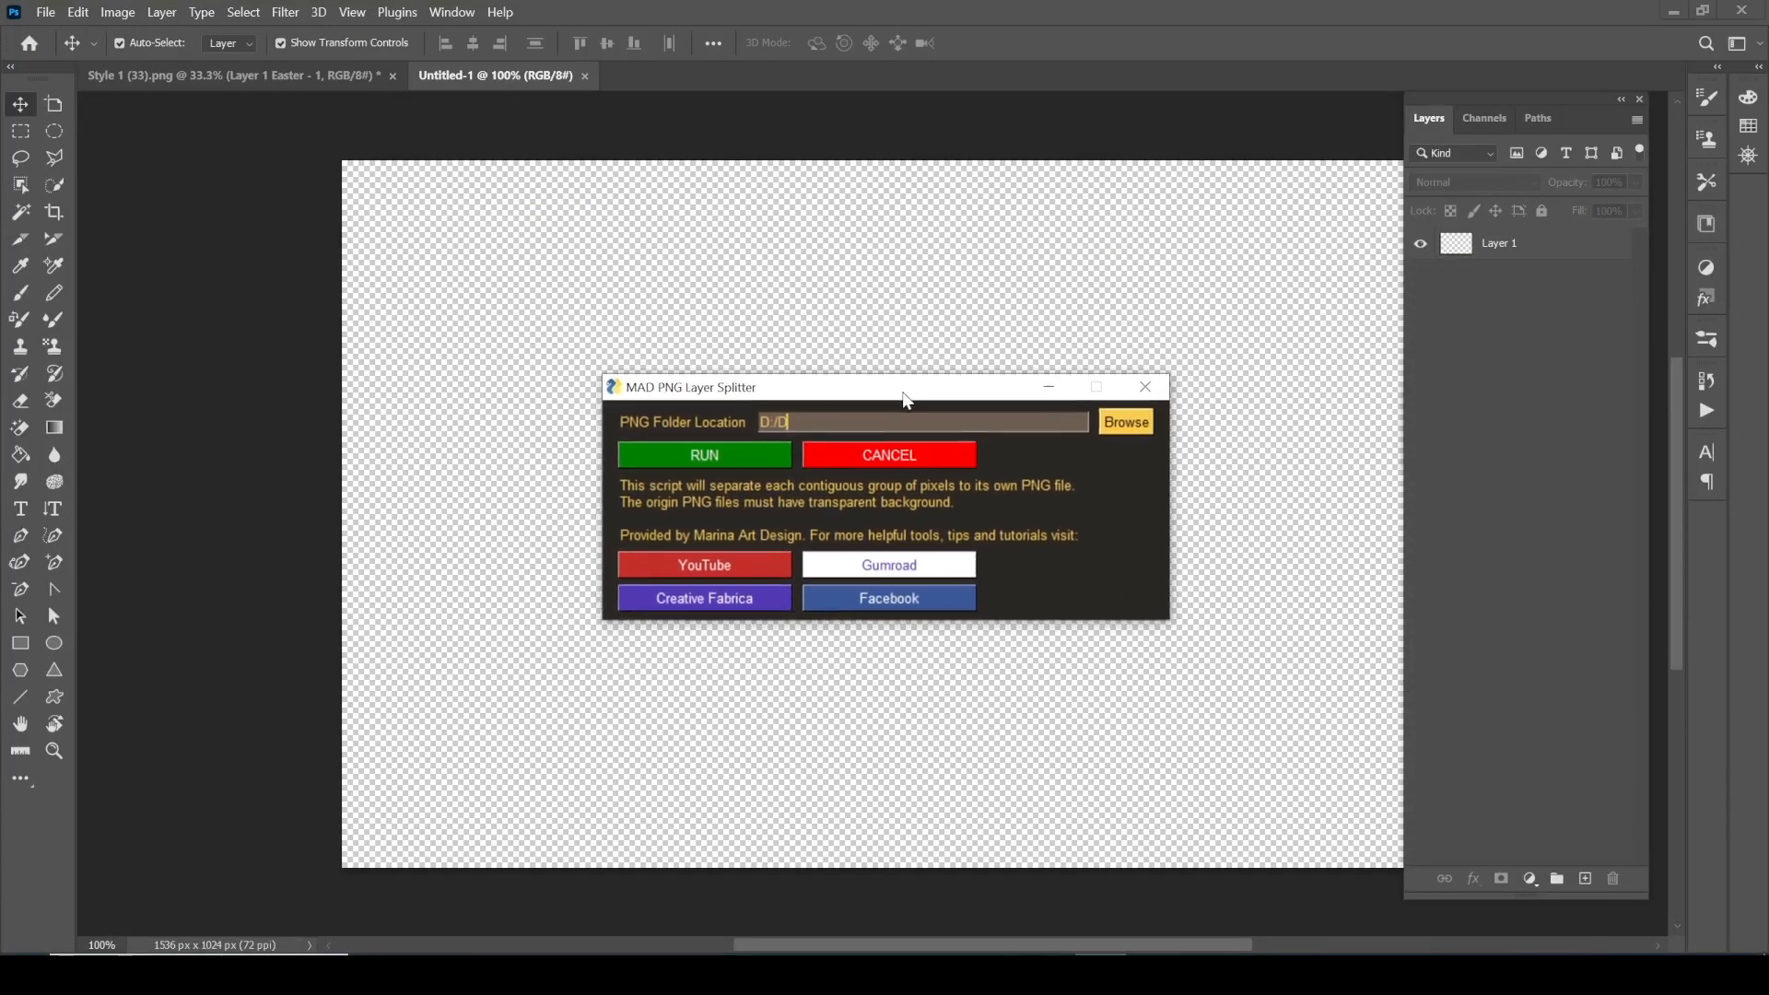
Nudge the splitter window and open the D:/D folder with its three Easter sketch PNGs.
left_click_drag(903, 387, 880, 403)
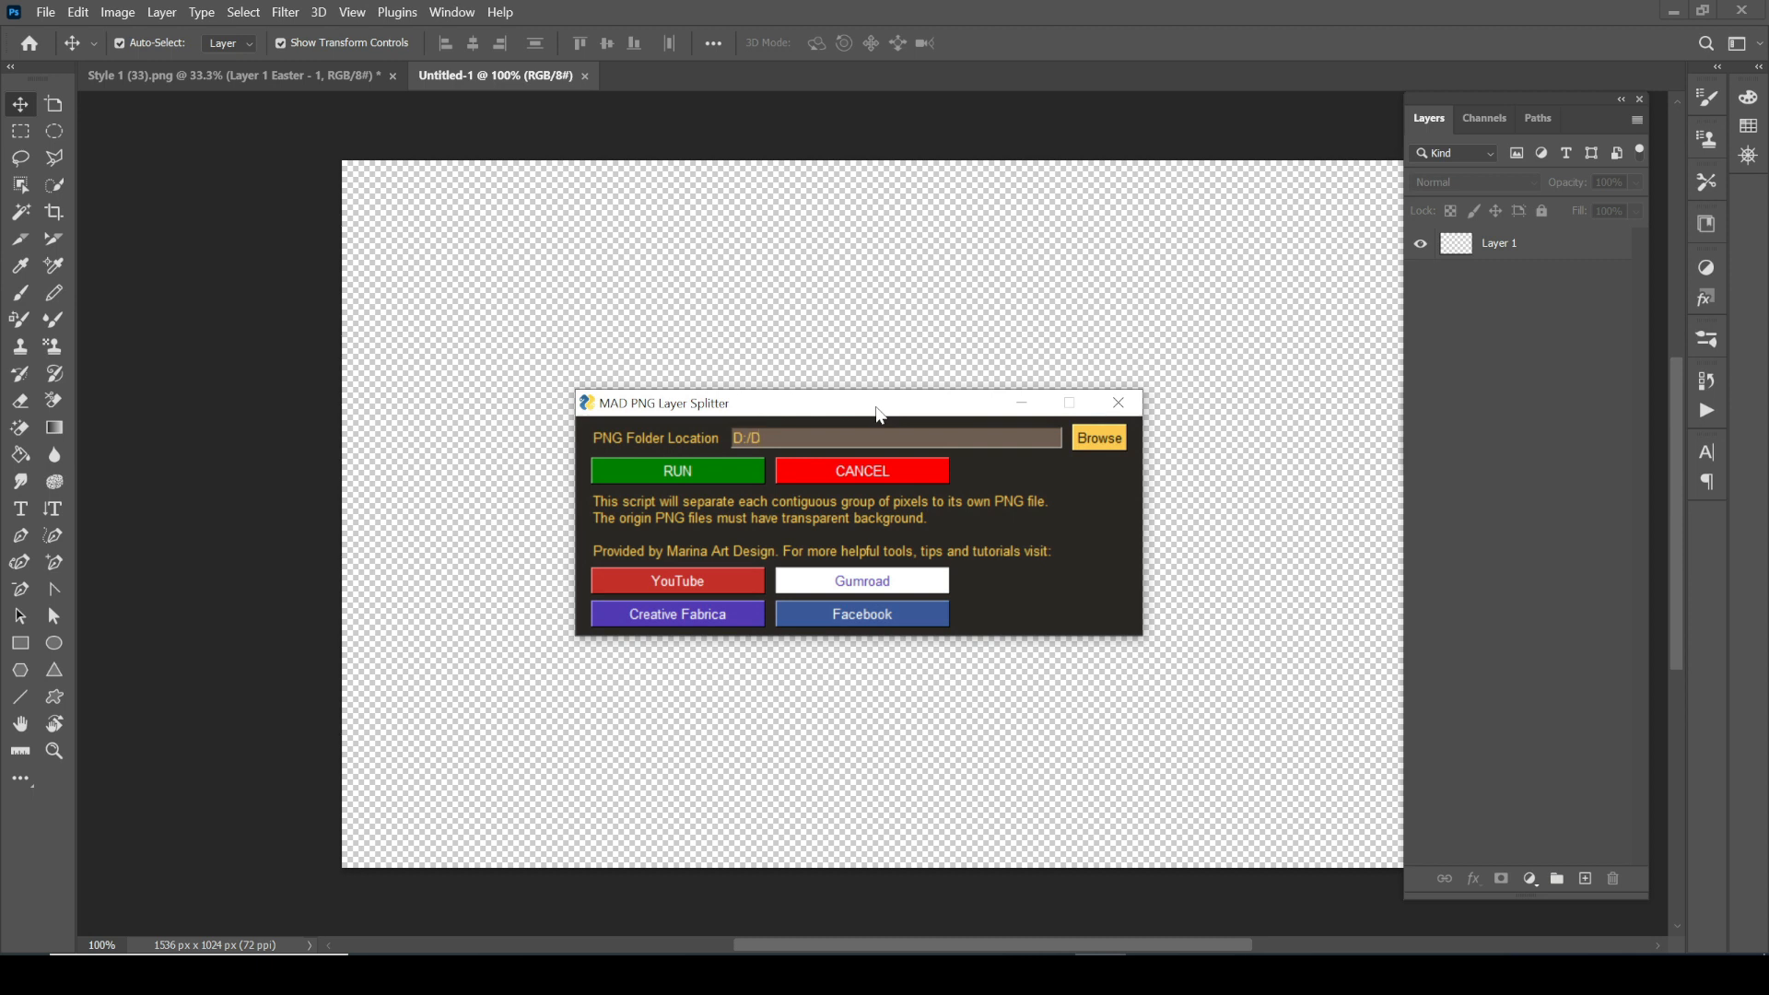
left_click(896, 438)
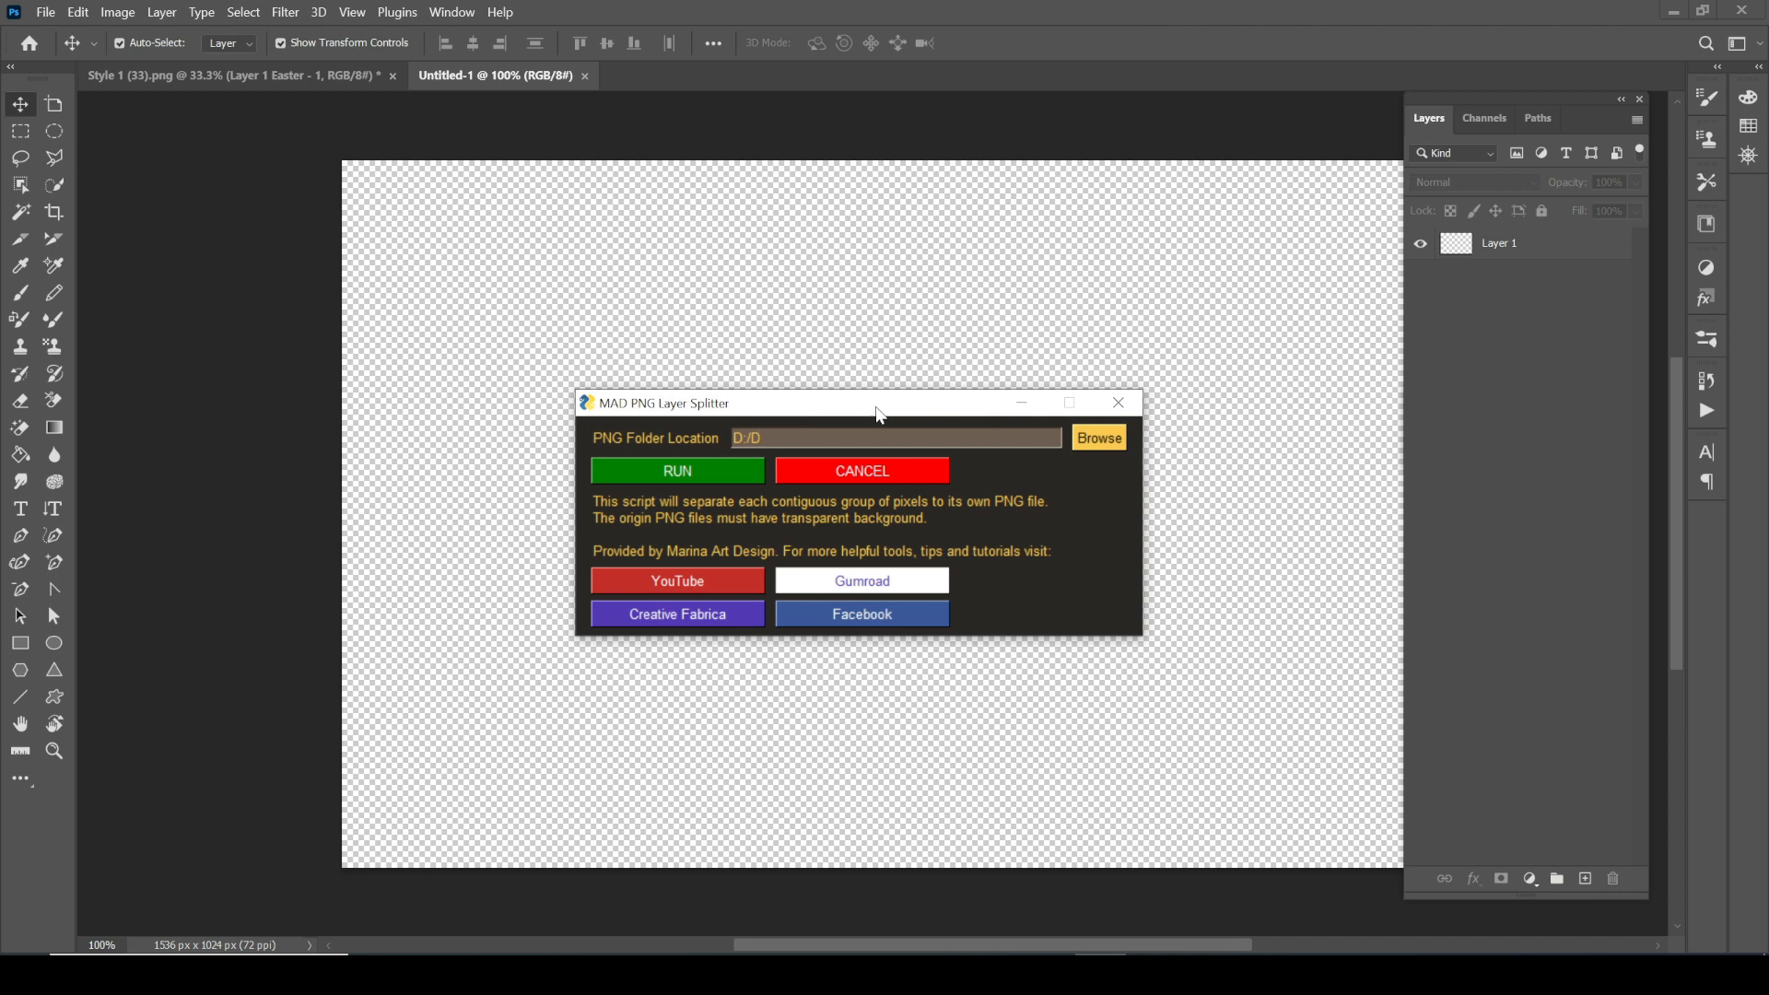
left_click(896, 438)
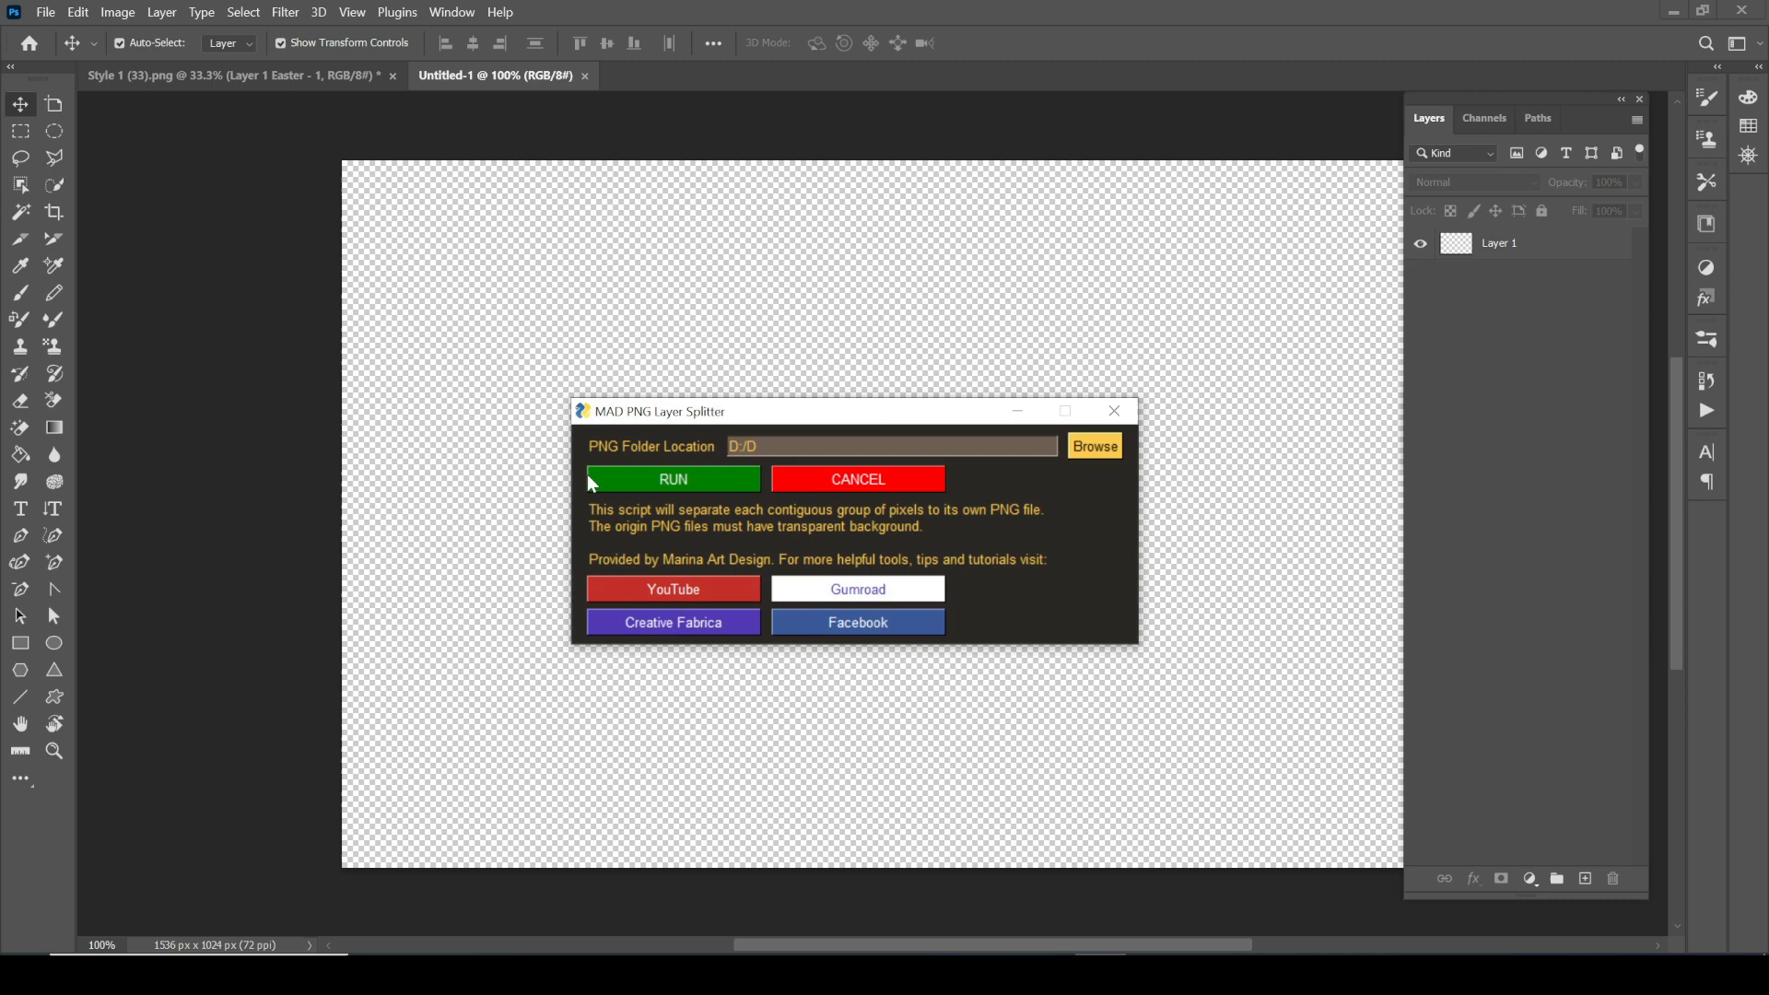
mouse_move(622, 454)
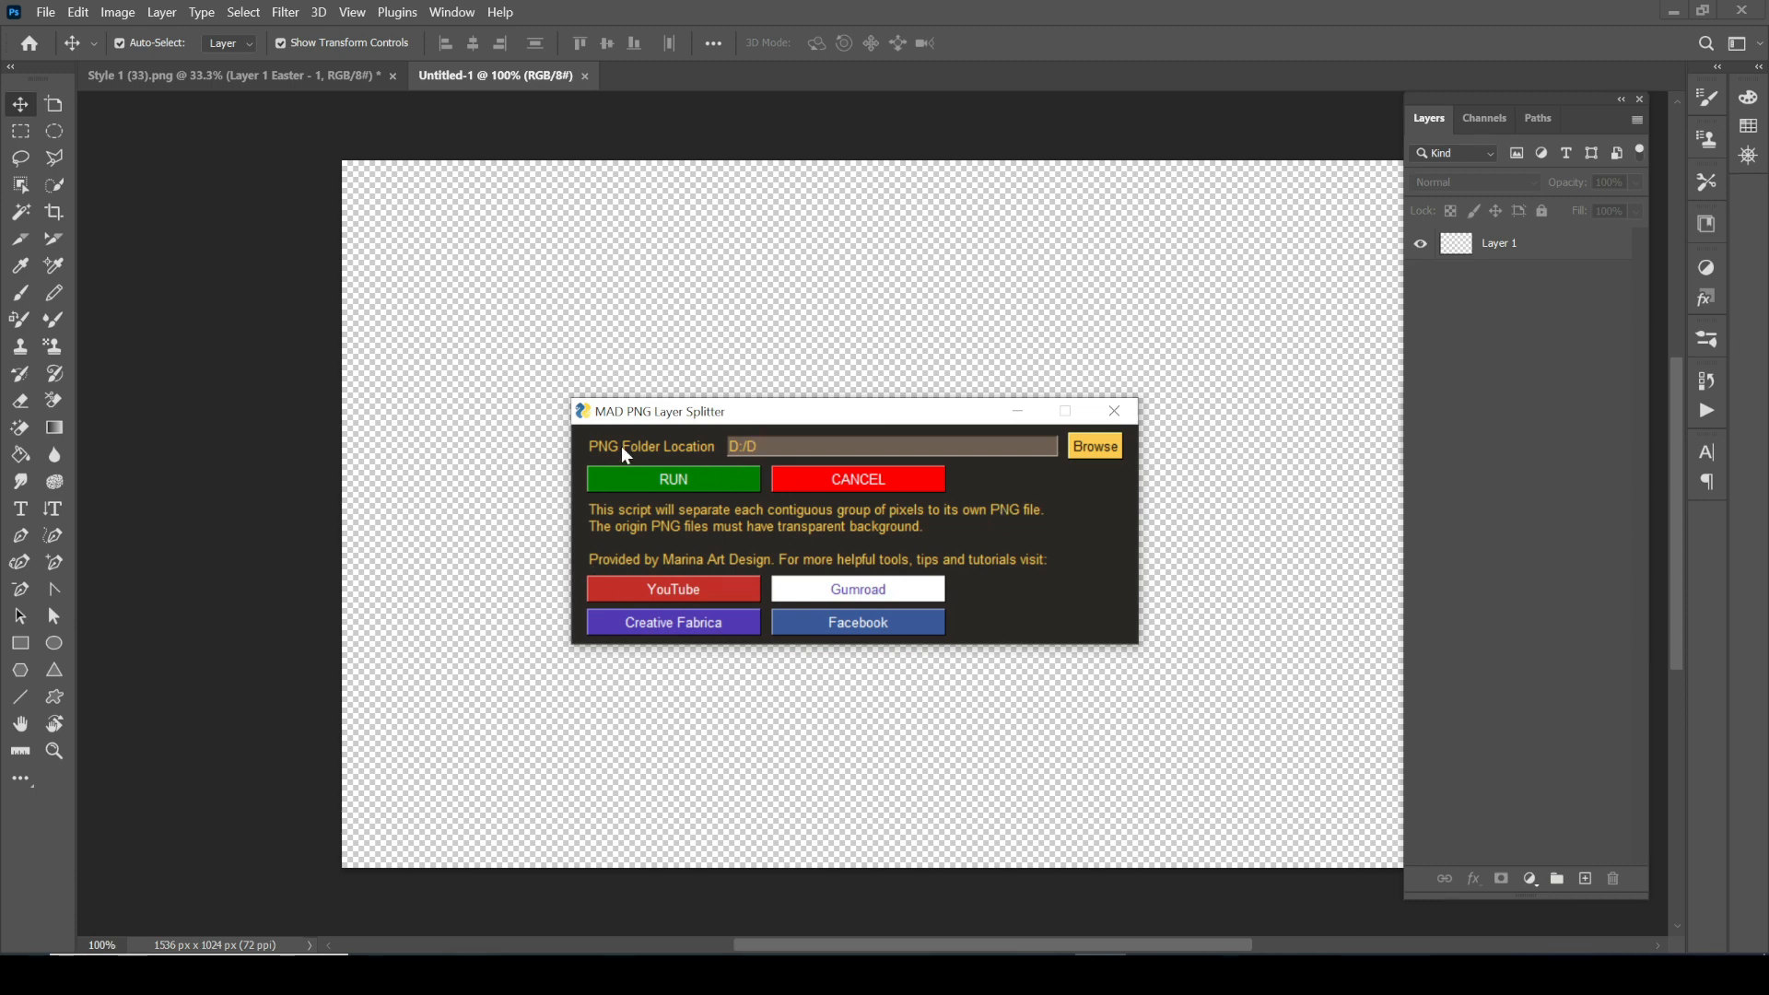
left_click(903, 446)
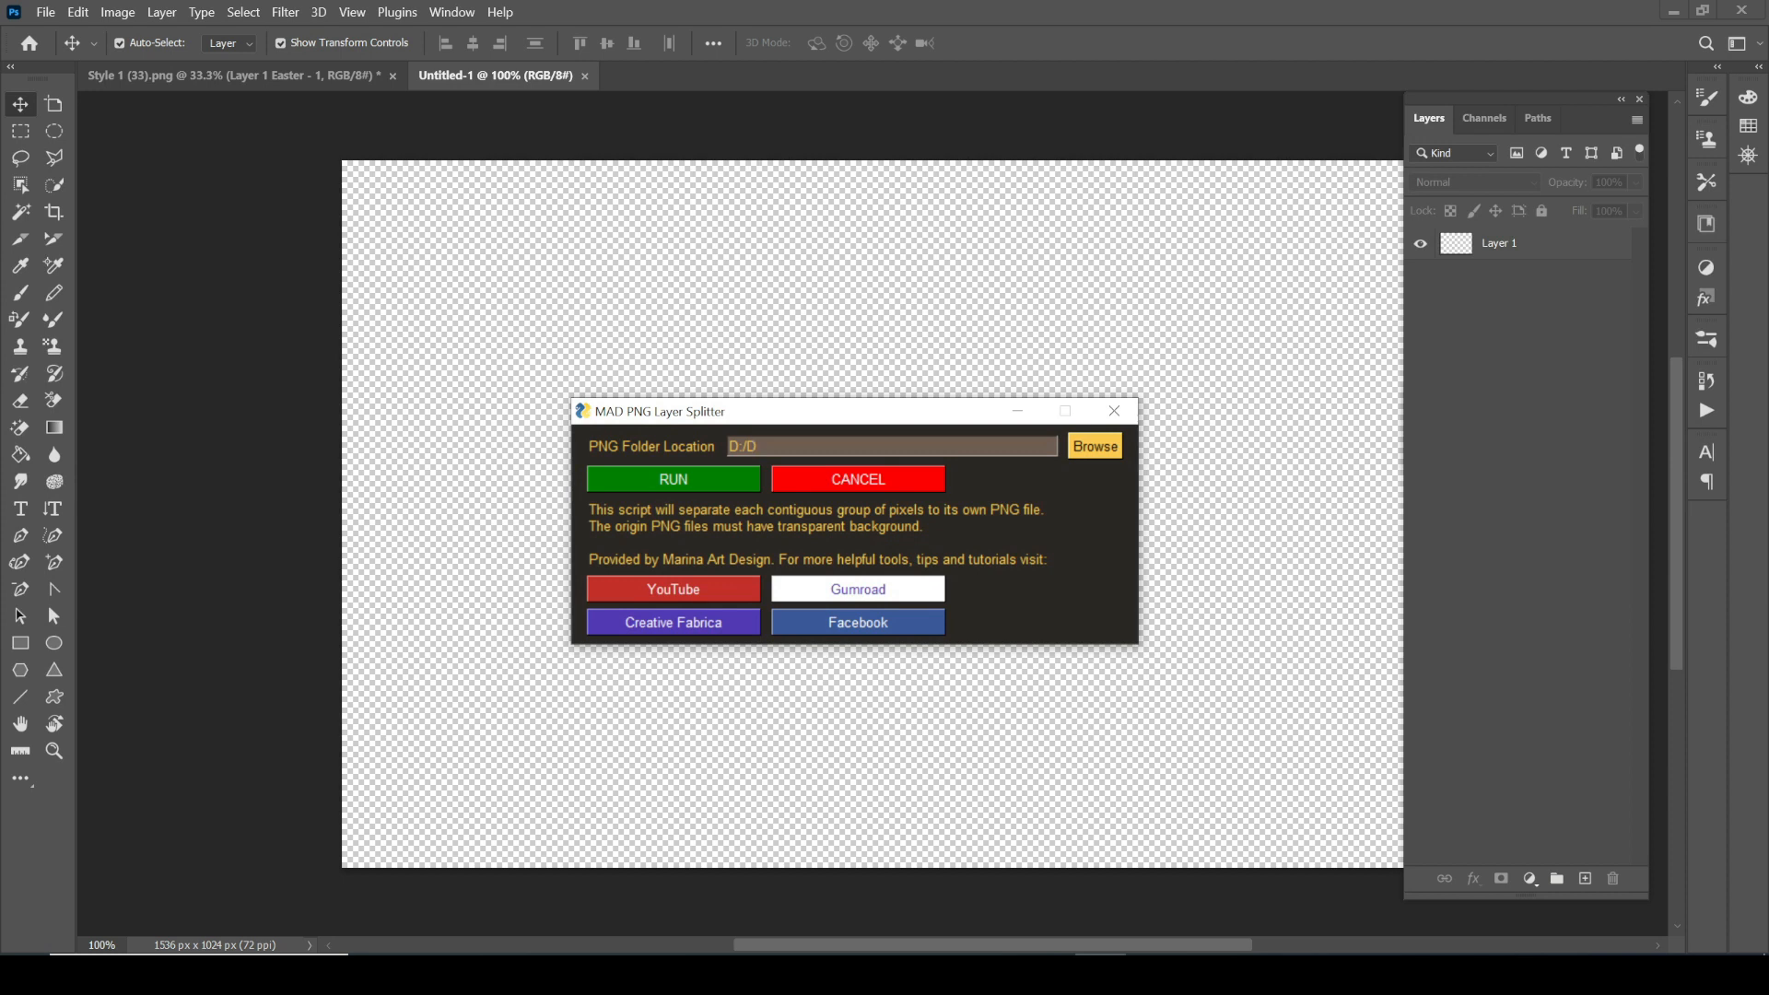
left_click(891, 446)
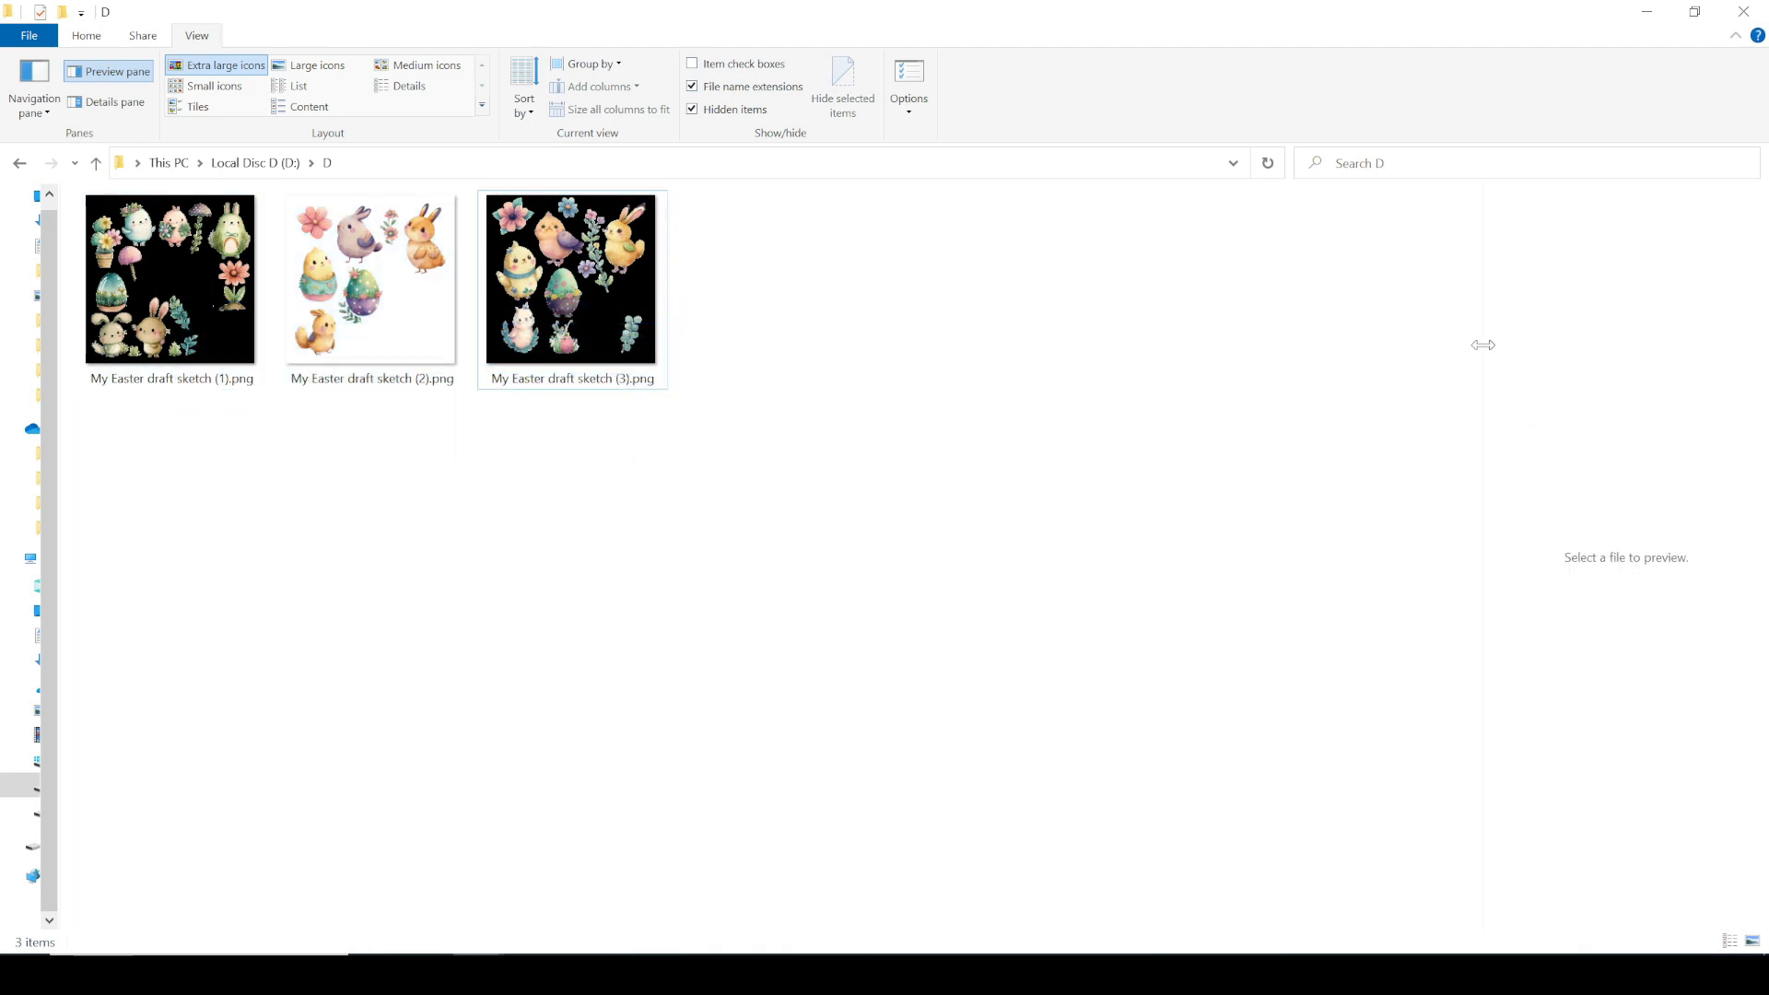
Enlarge the preview pane and preview the third and second Easter sketch files.
left_click(169, 279)
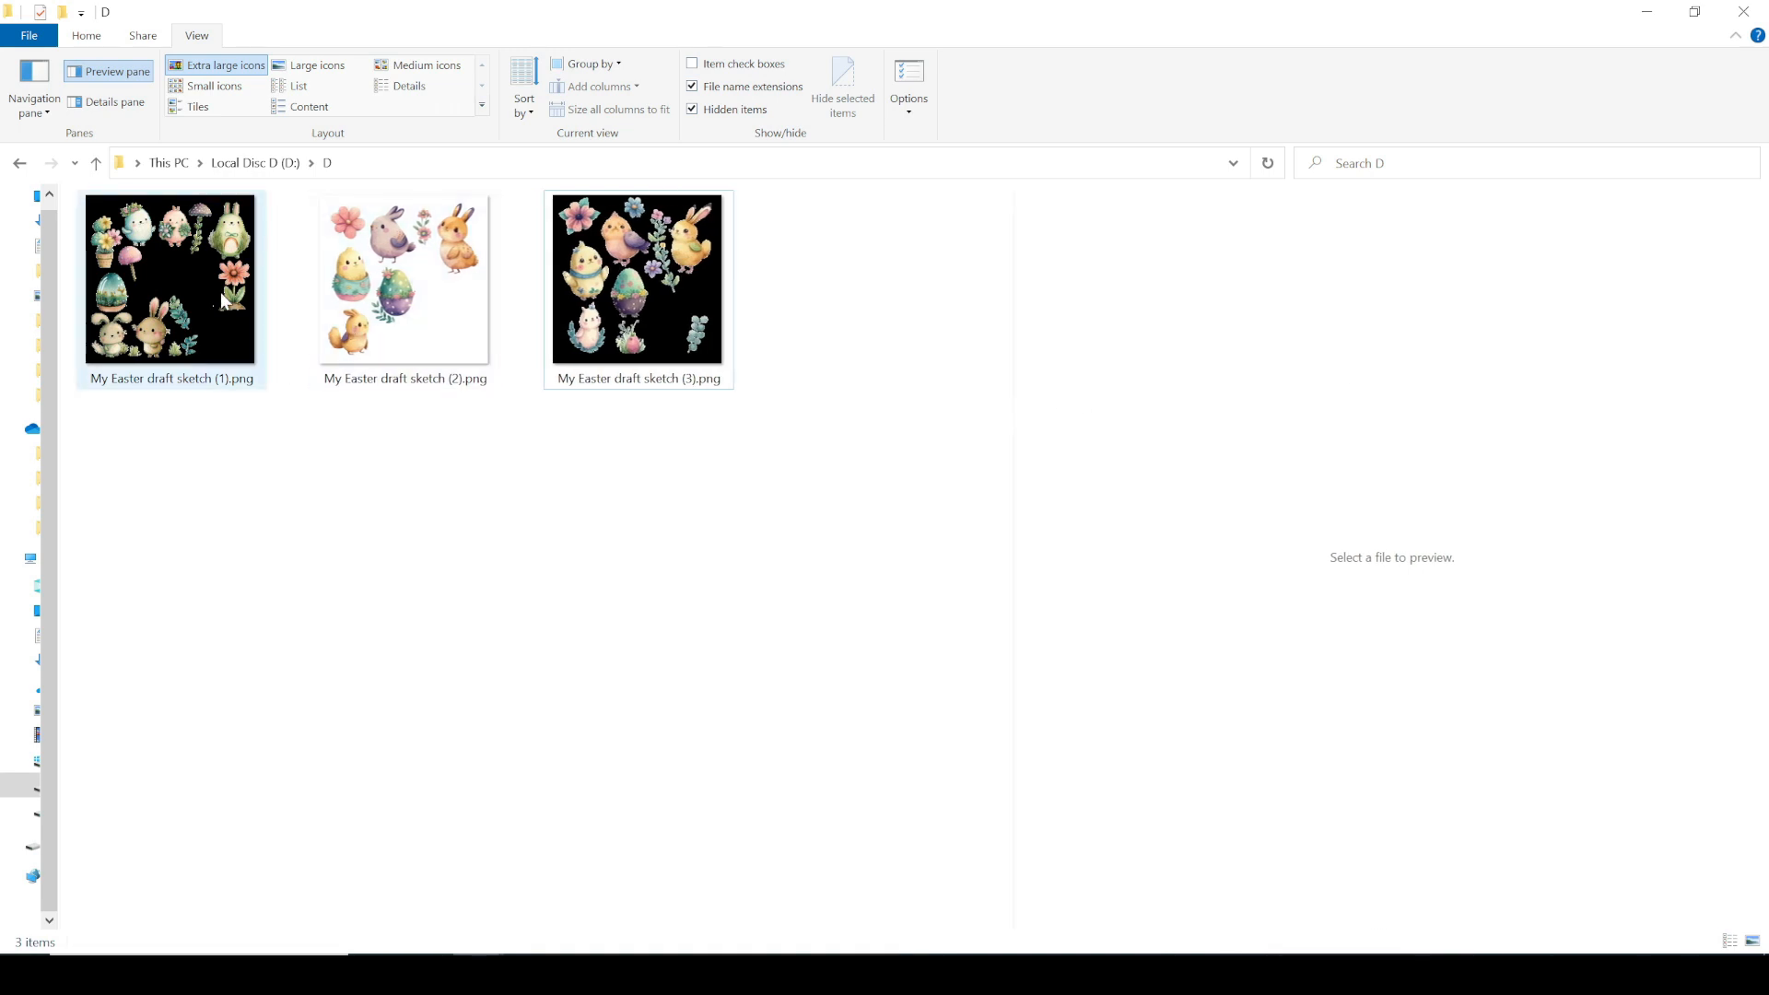
left_click(637, 281)
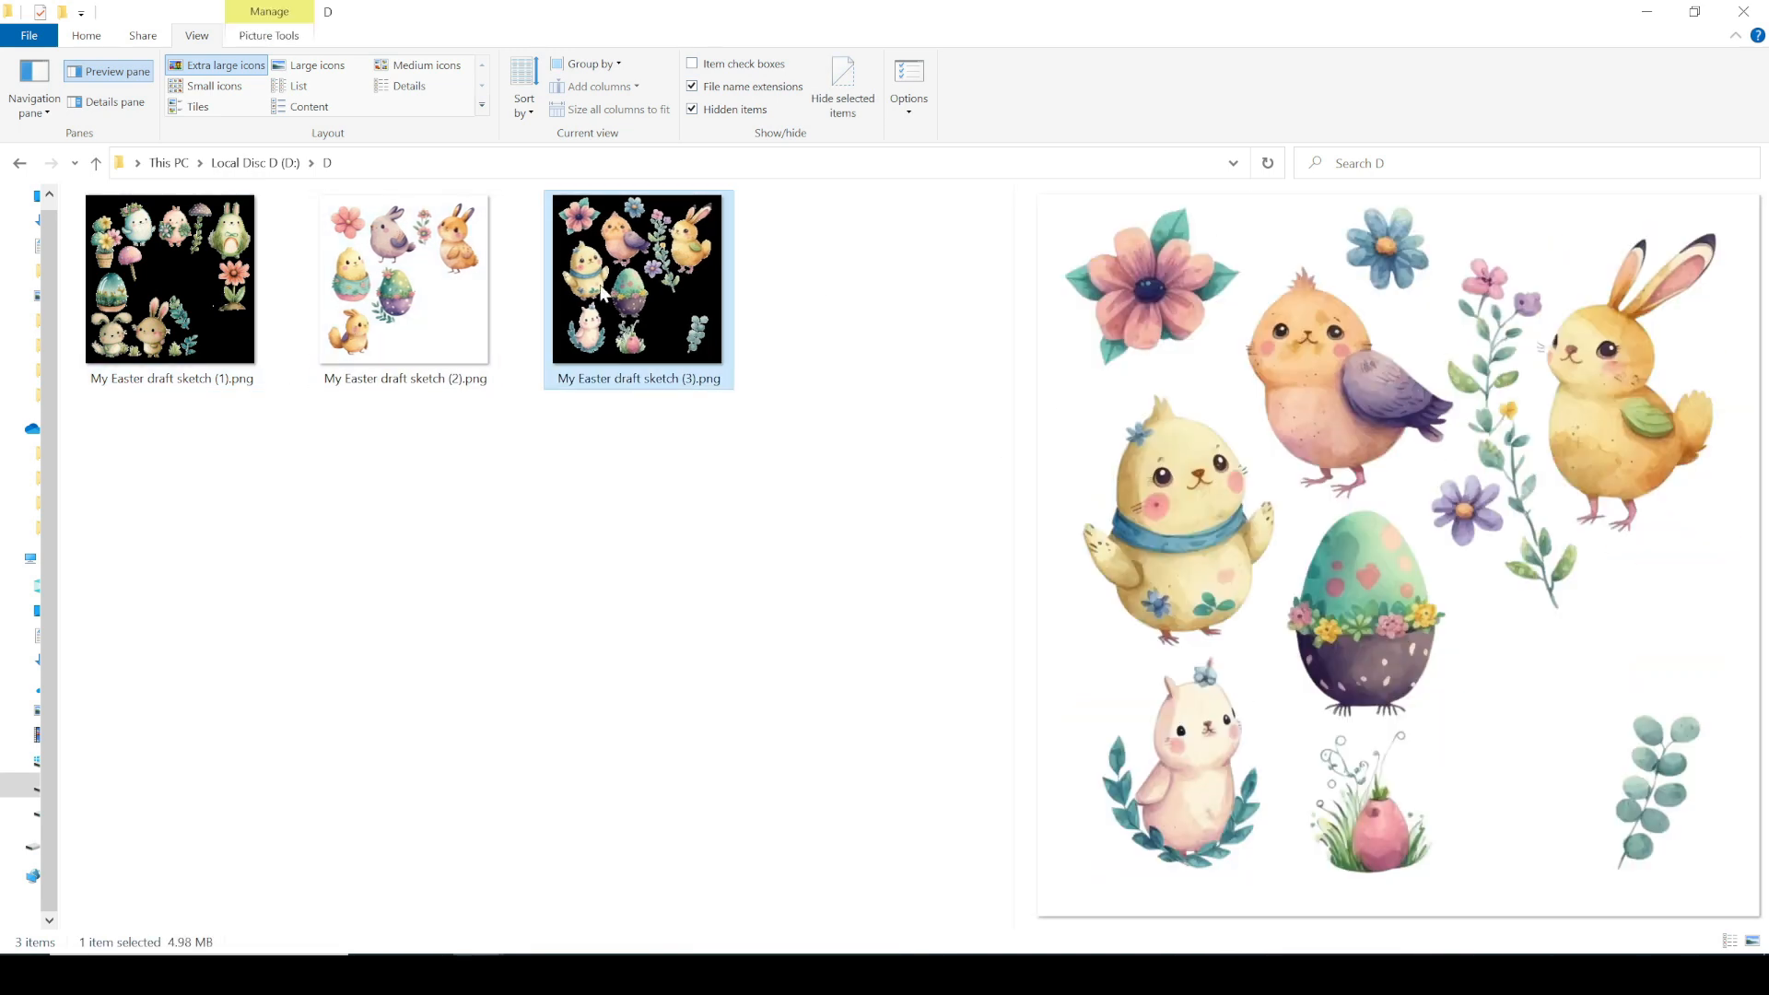
left_click(403, 281)
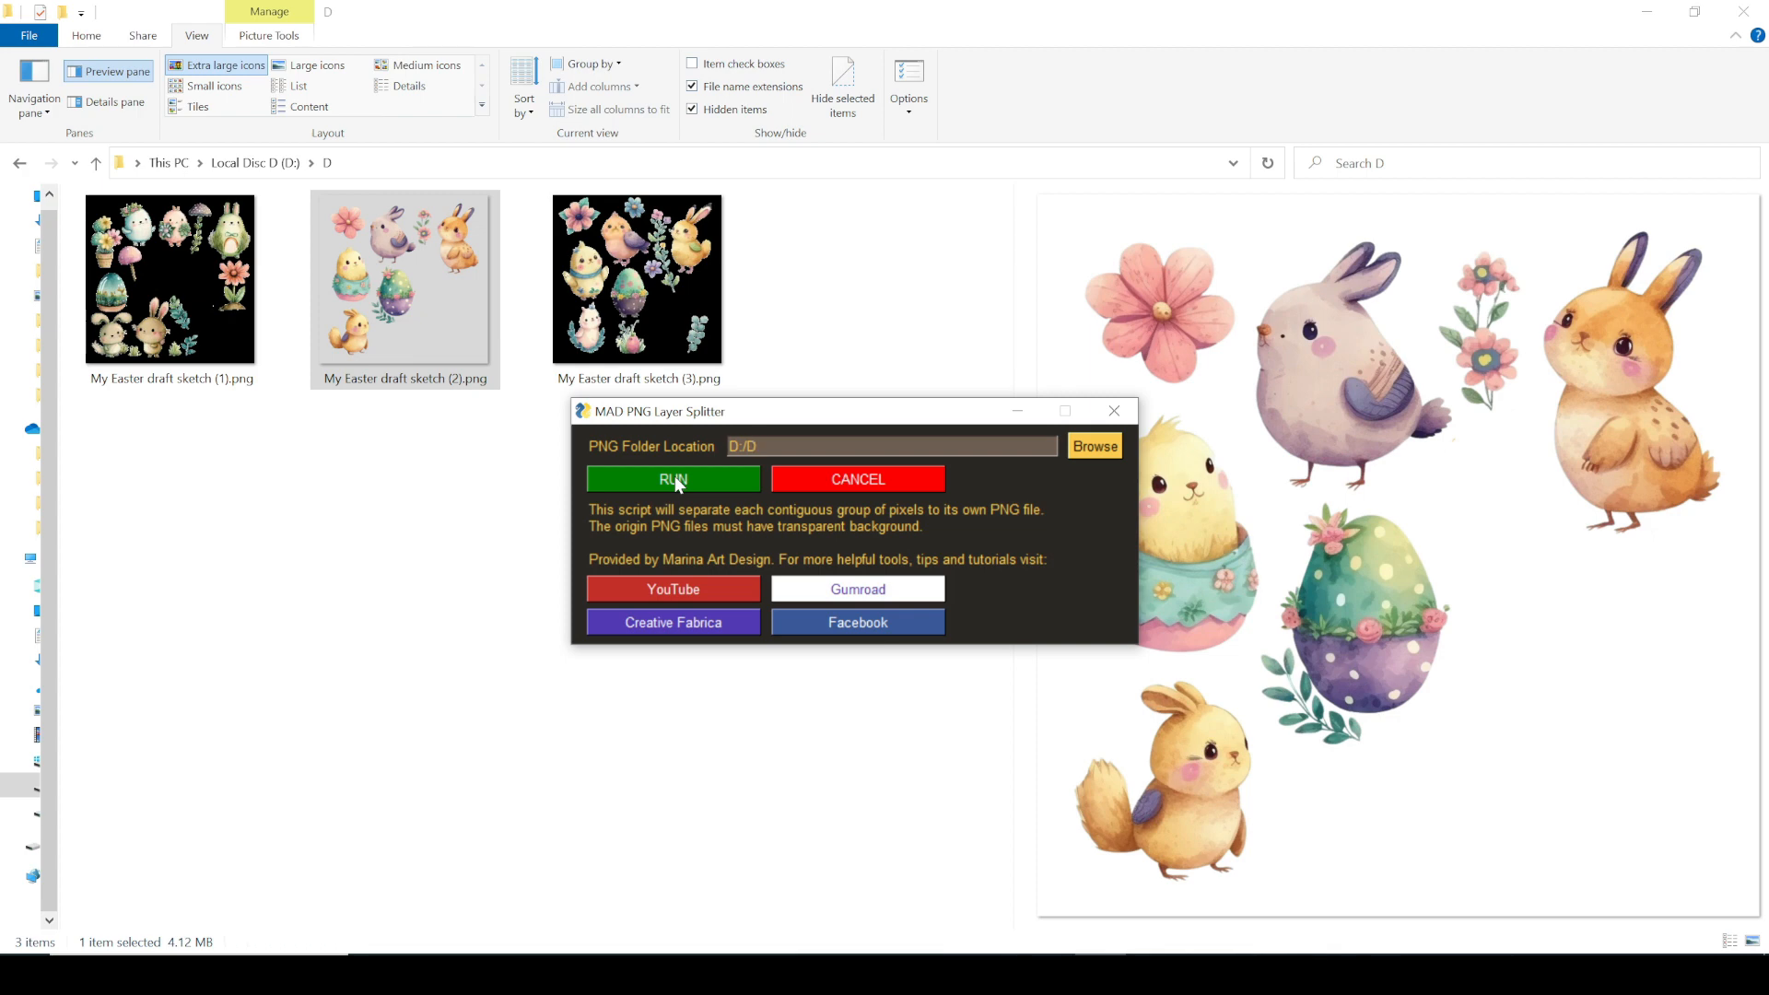
Run the splitter on the D:/D sketches and dismiss the DONE confirmation.
left_click(892, 446)
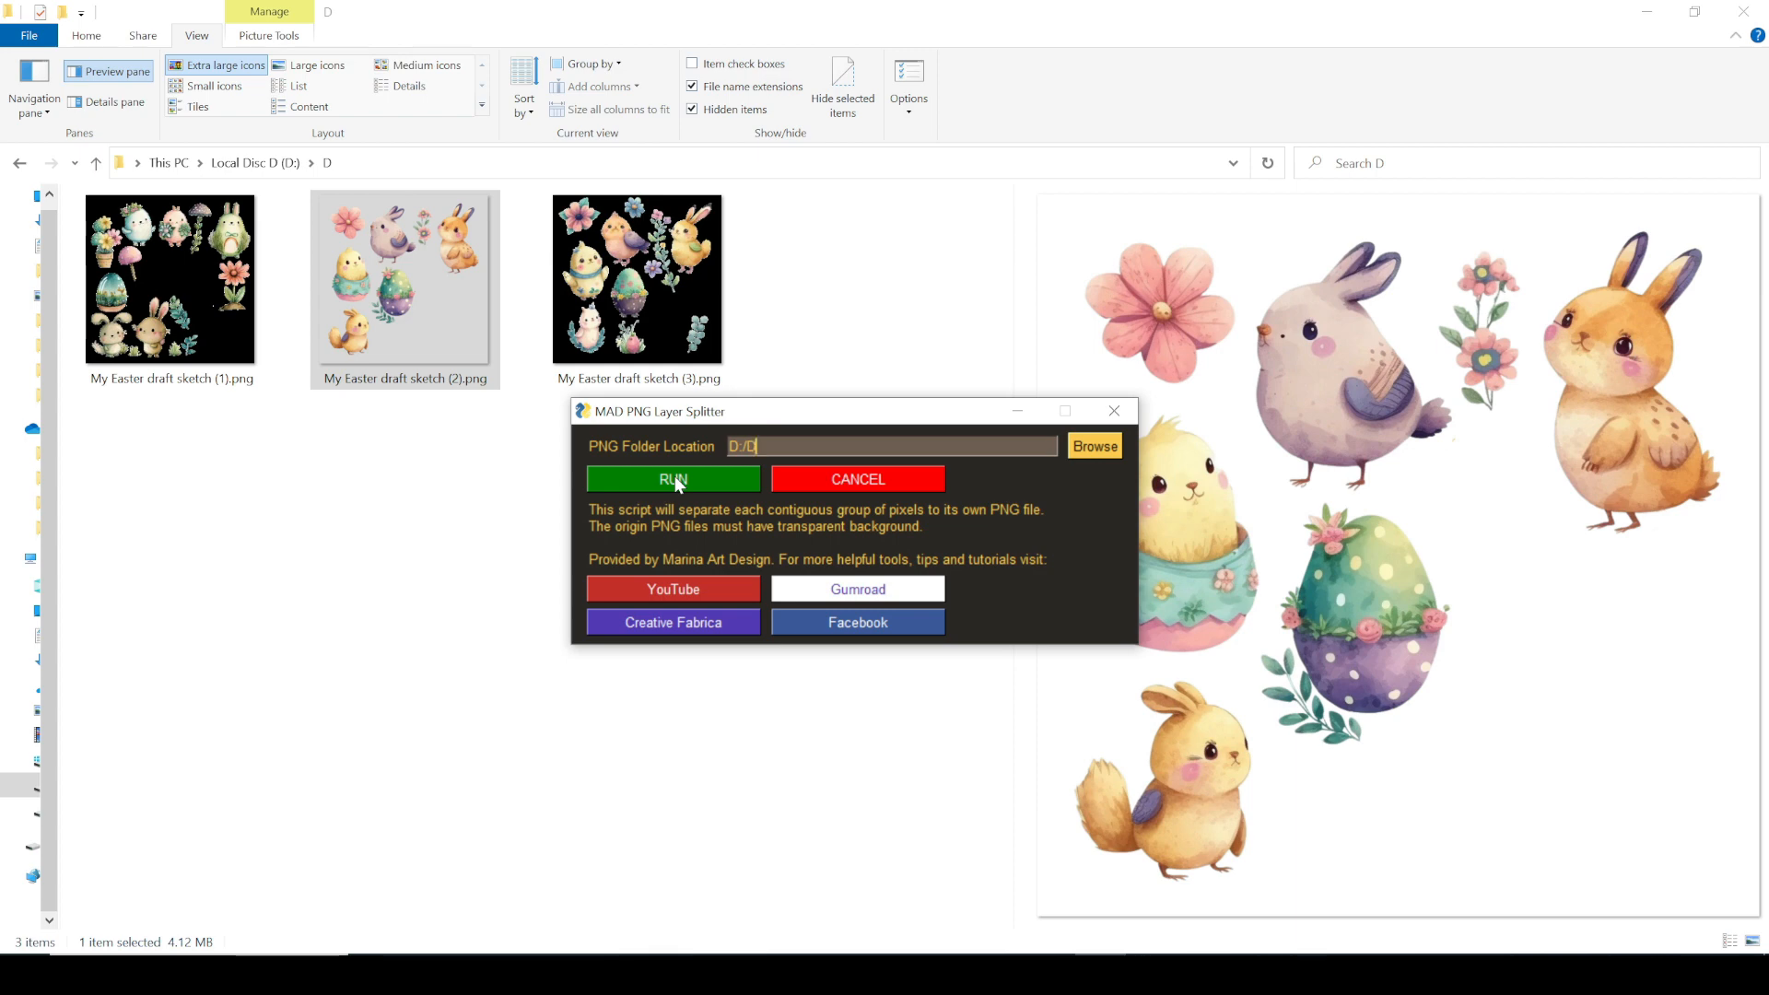
left_click(673, 478)
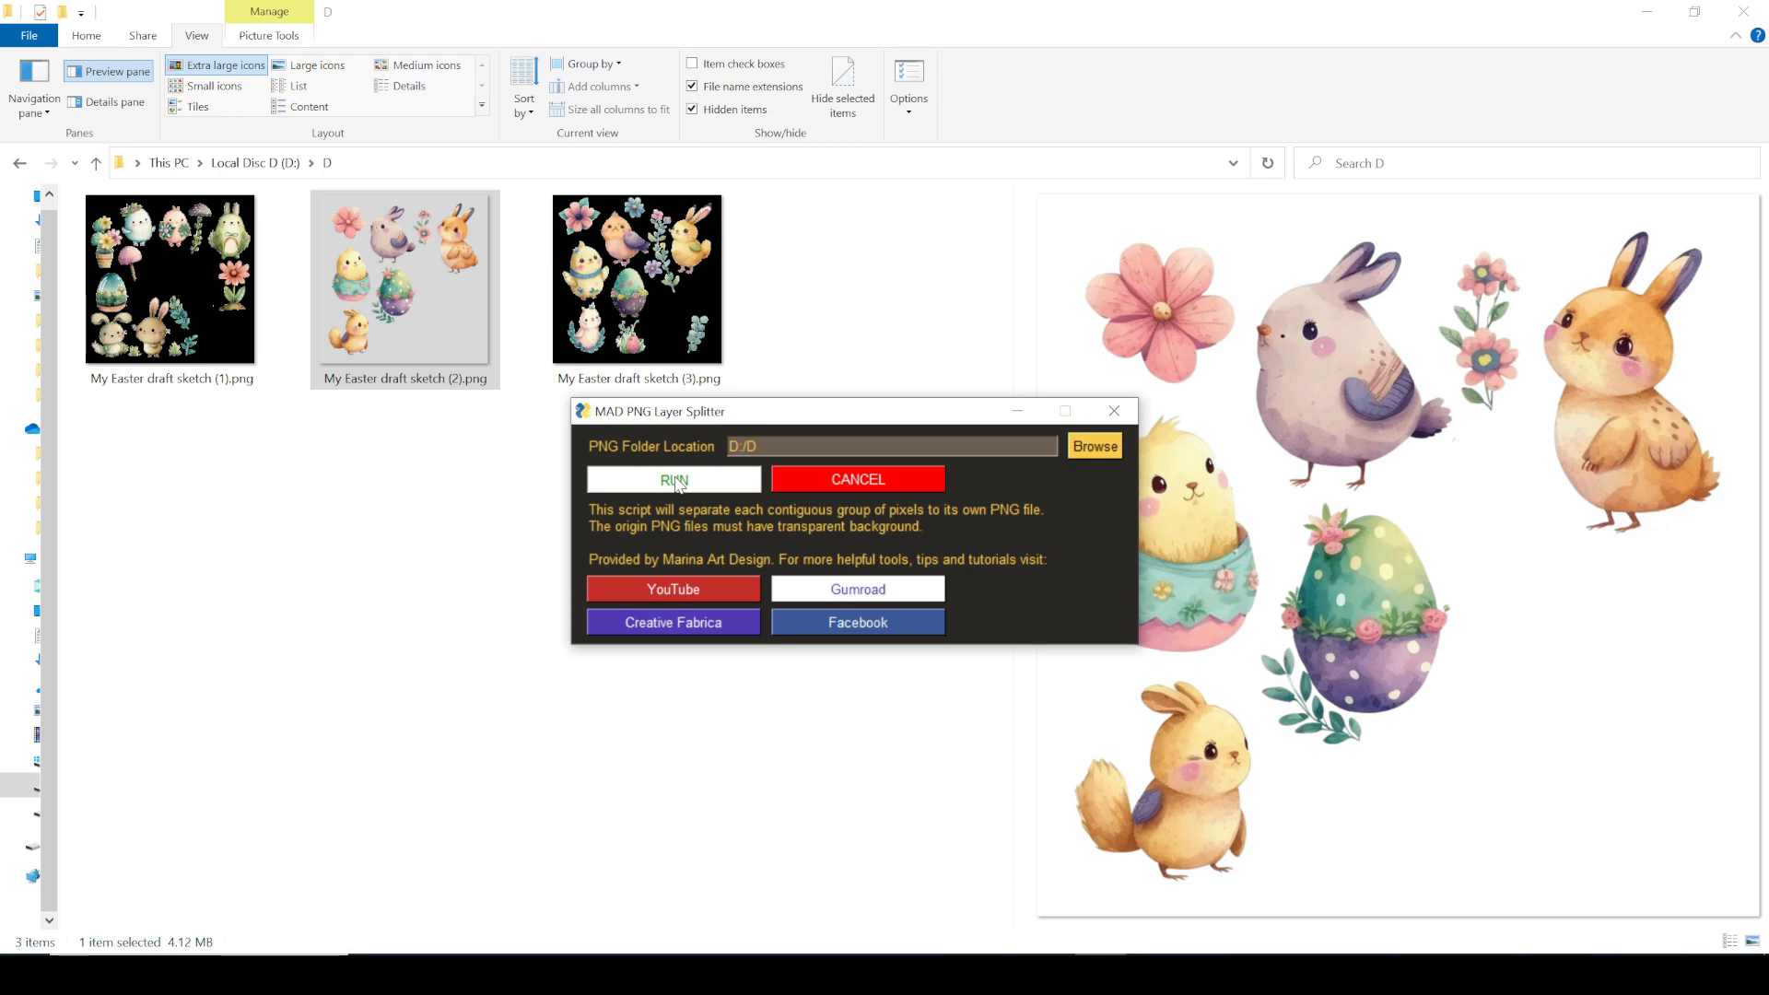
left_click(673, 479)
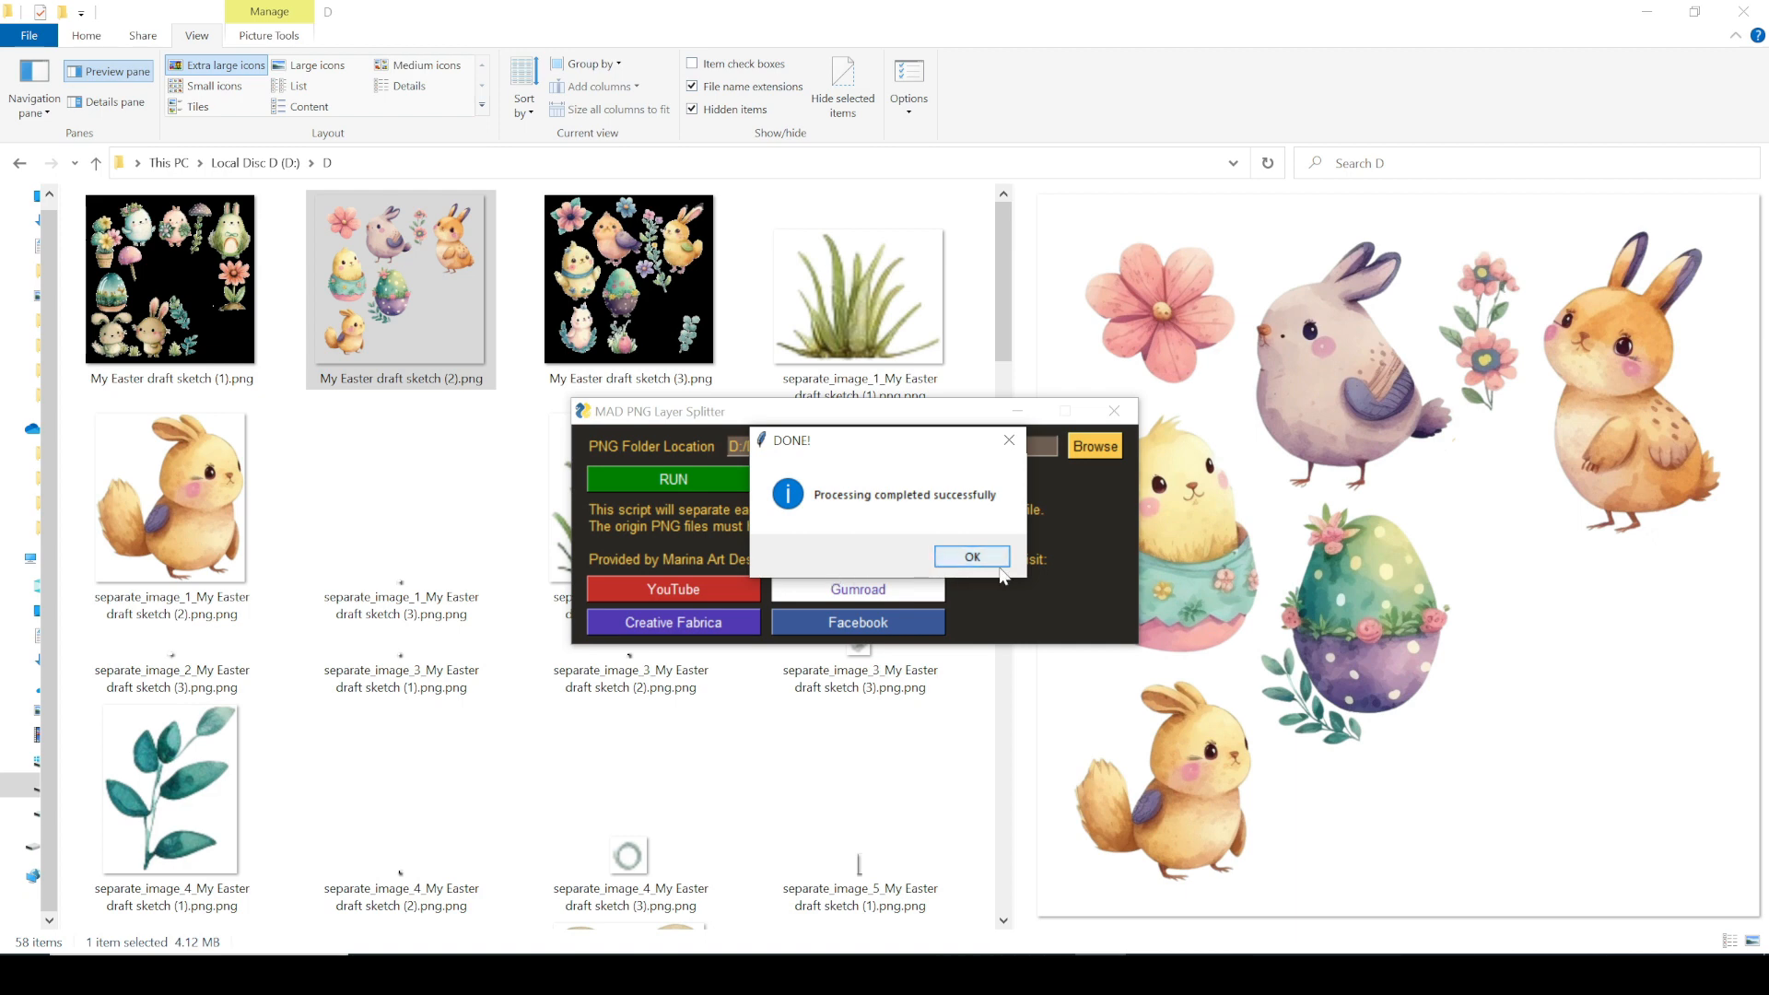
left_click(971, 556)
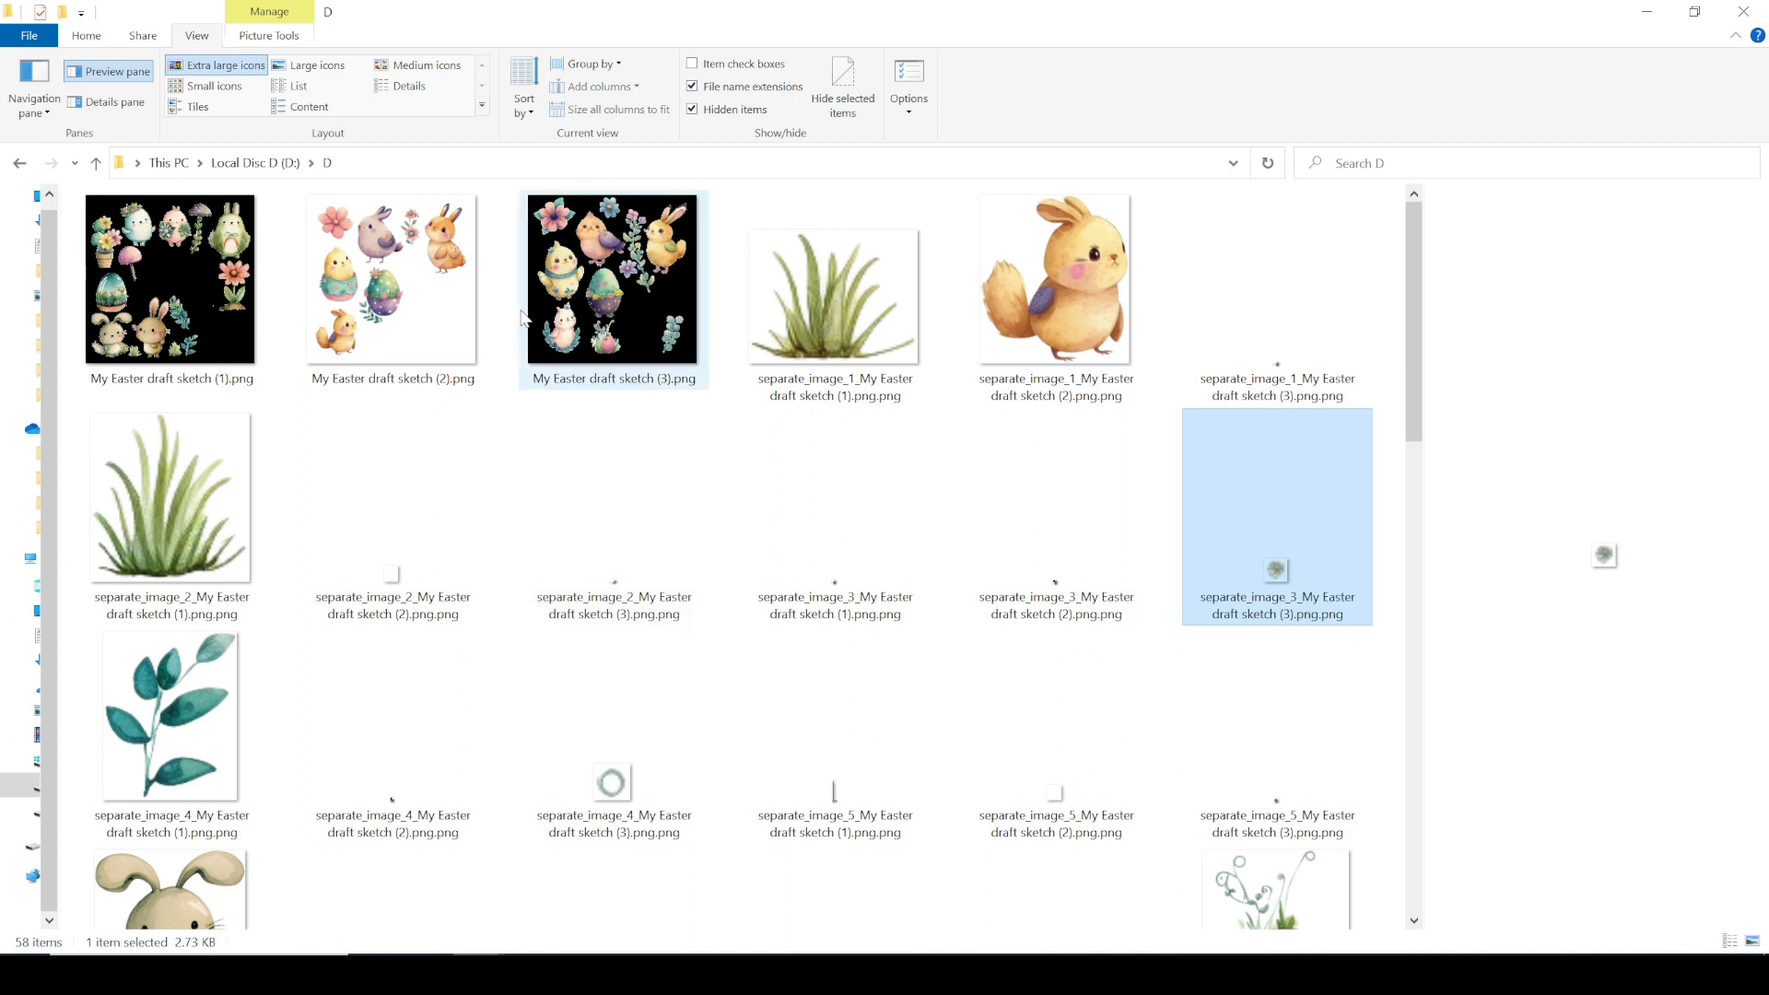
mouse_move(207, 320)
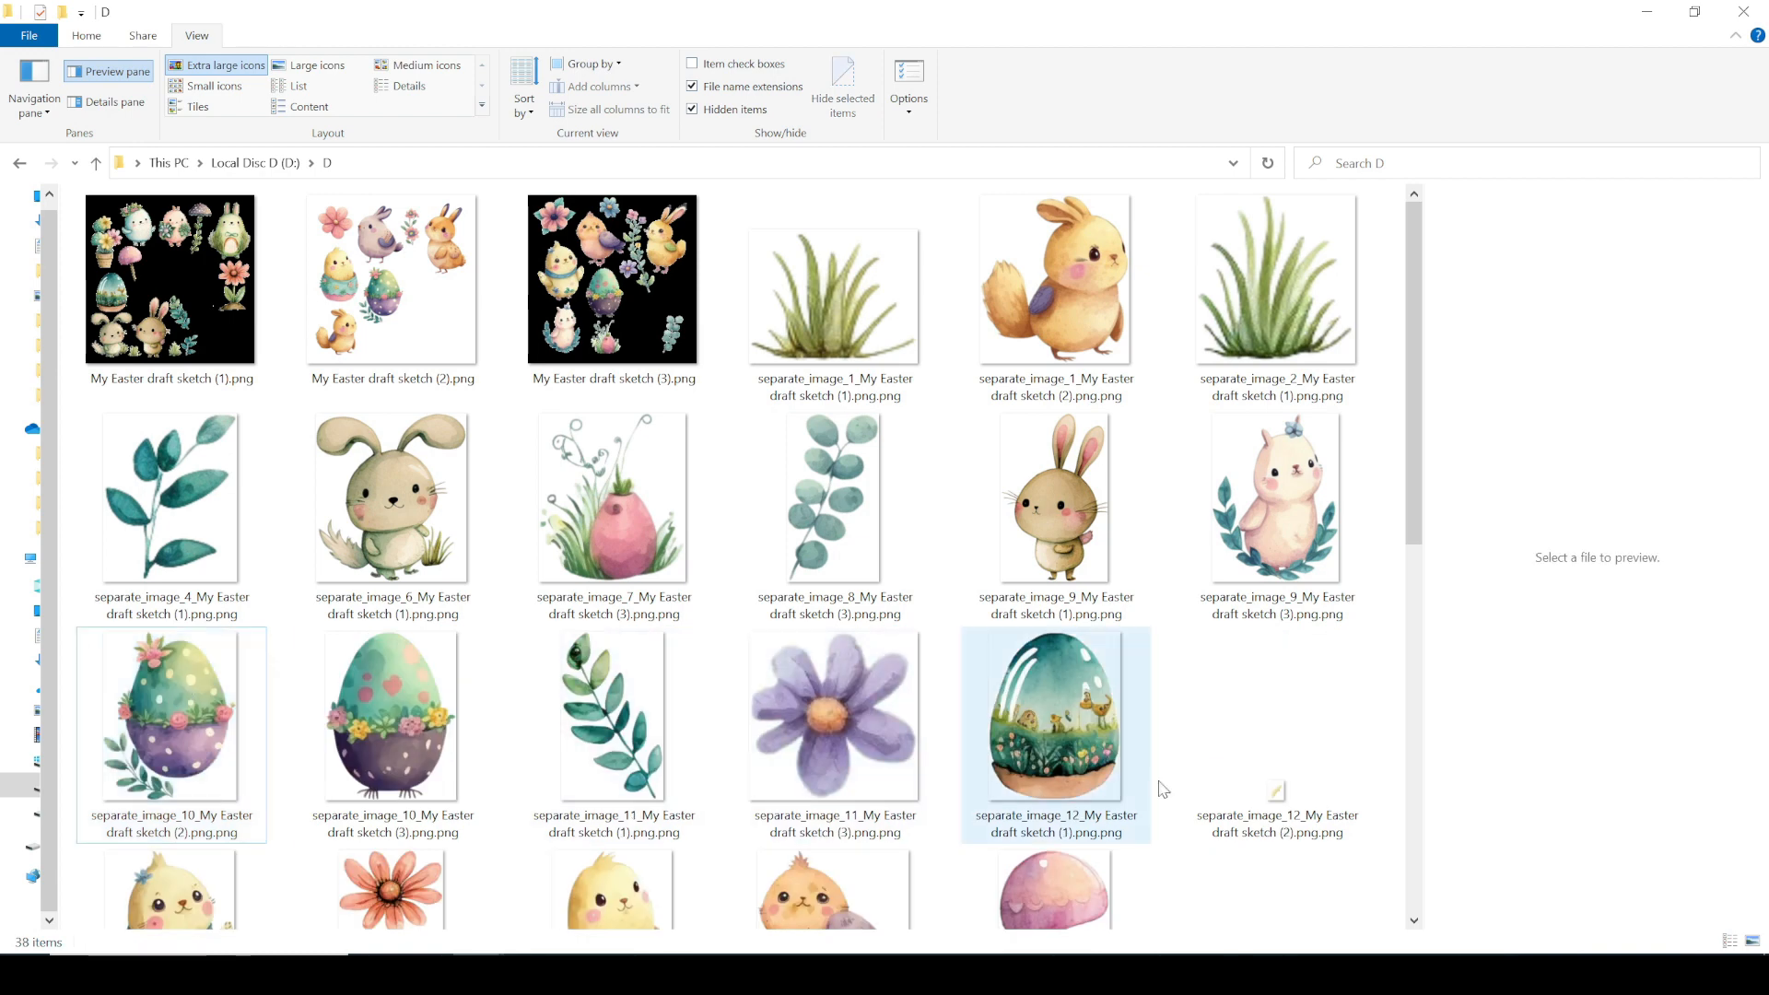
Scroll through the separated element thumbnails in the D folder.
scroll("down", 3)
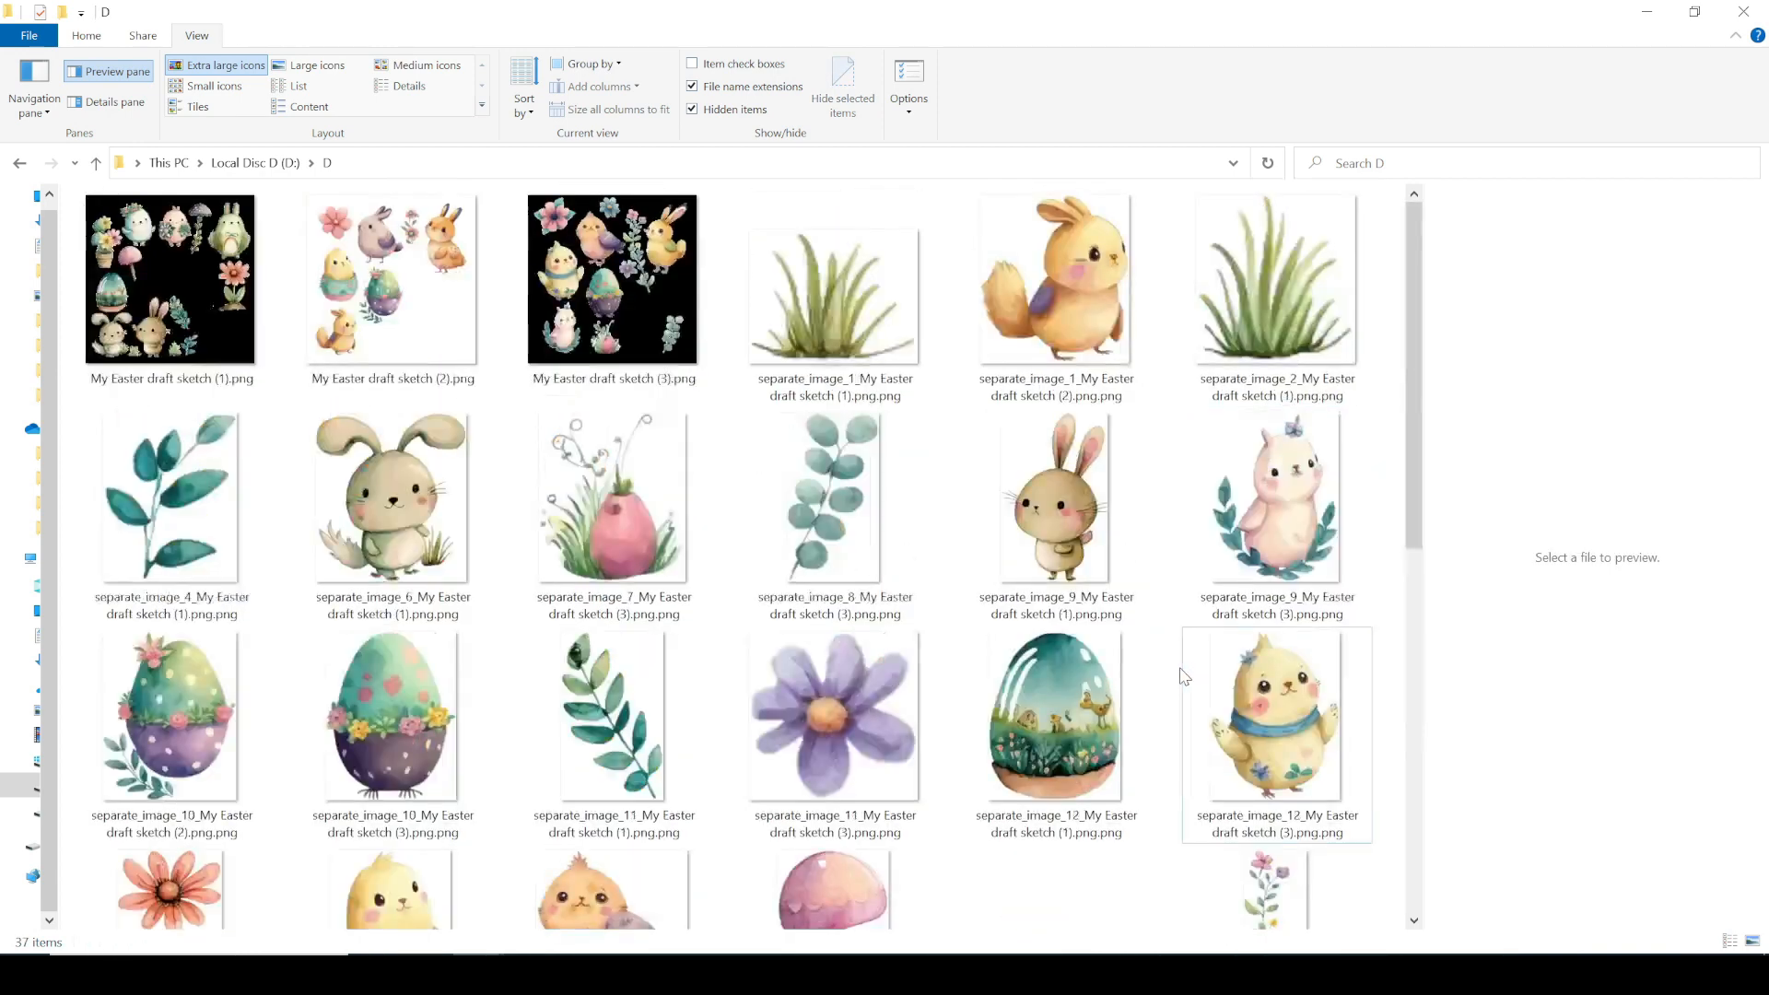
mouse_move(613, 278)
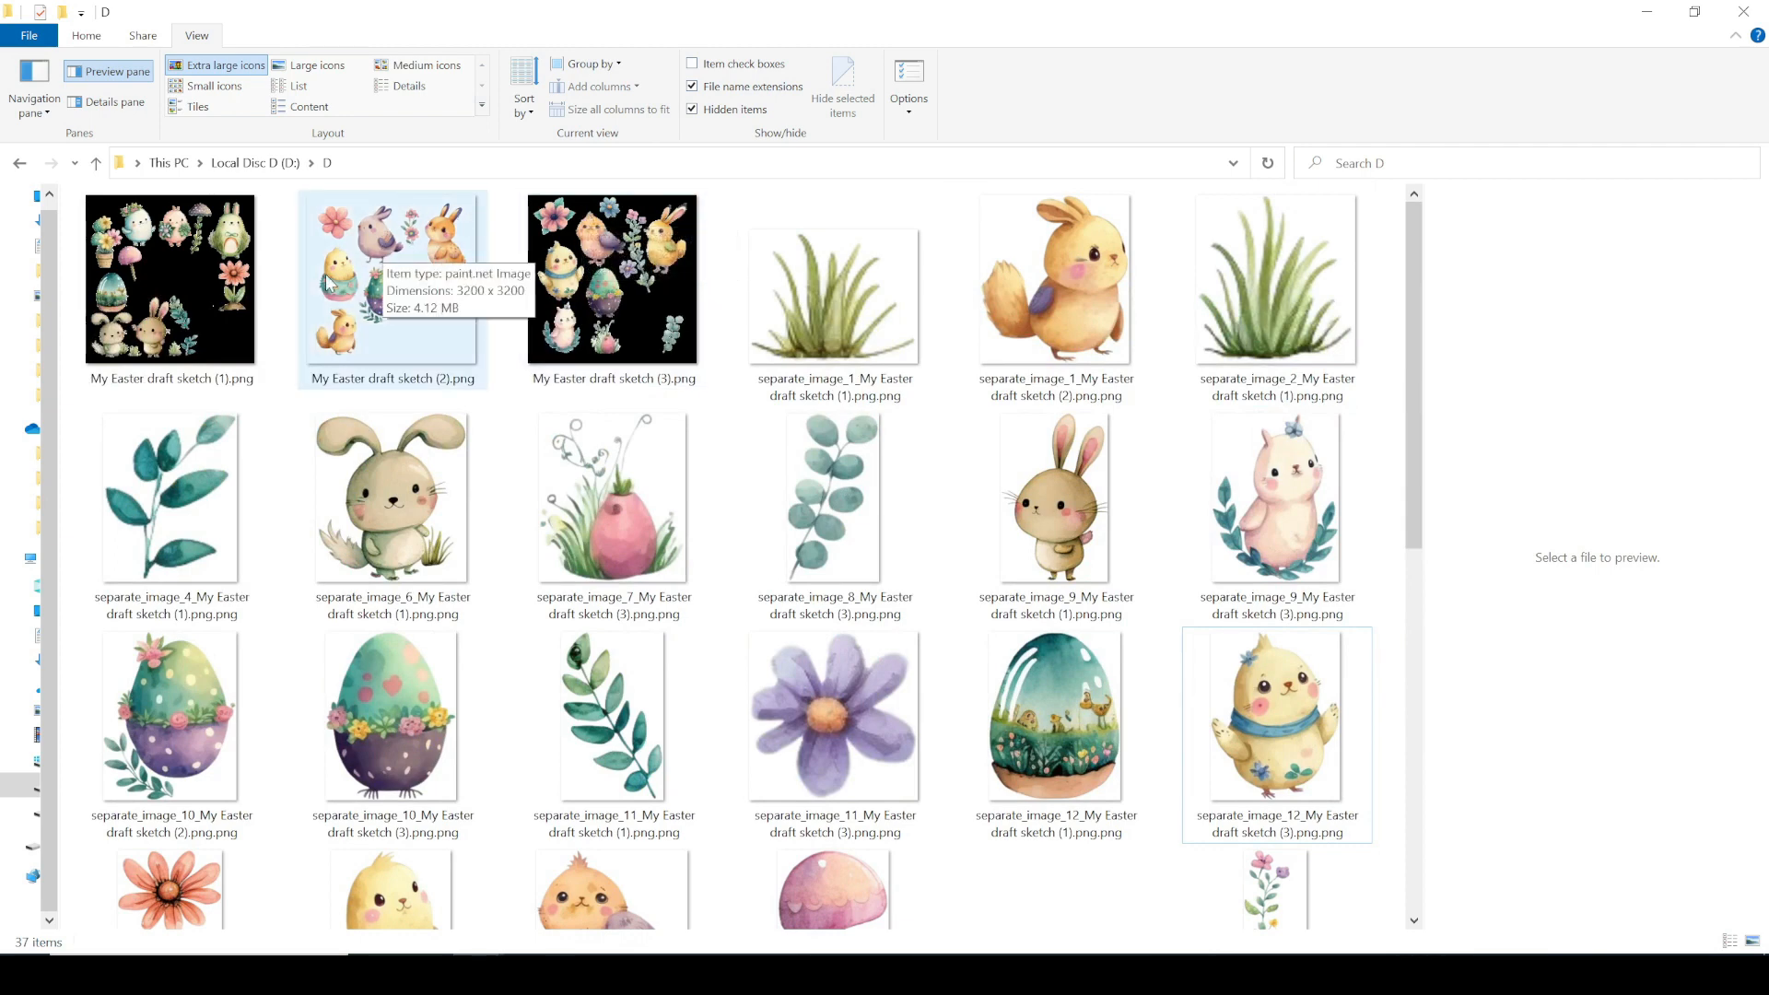
scroll("down", 3)
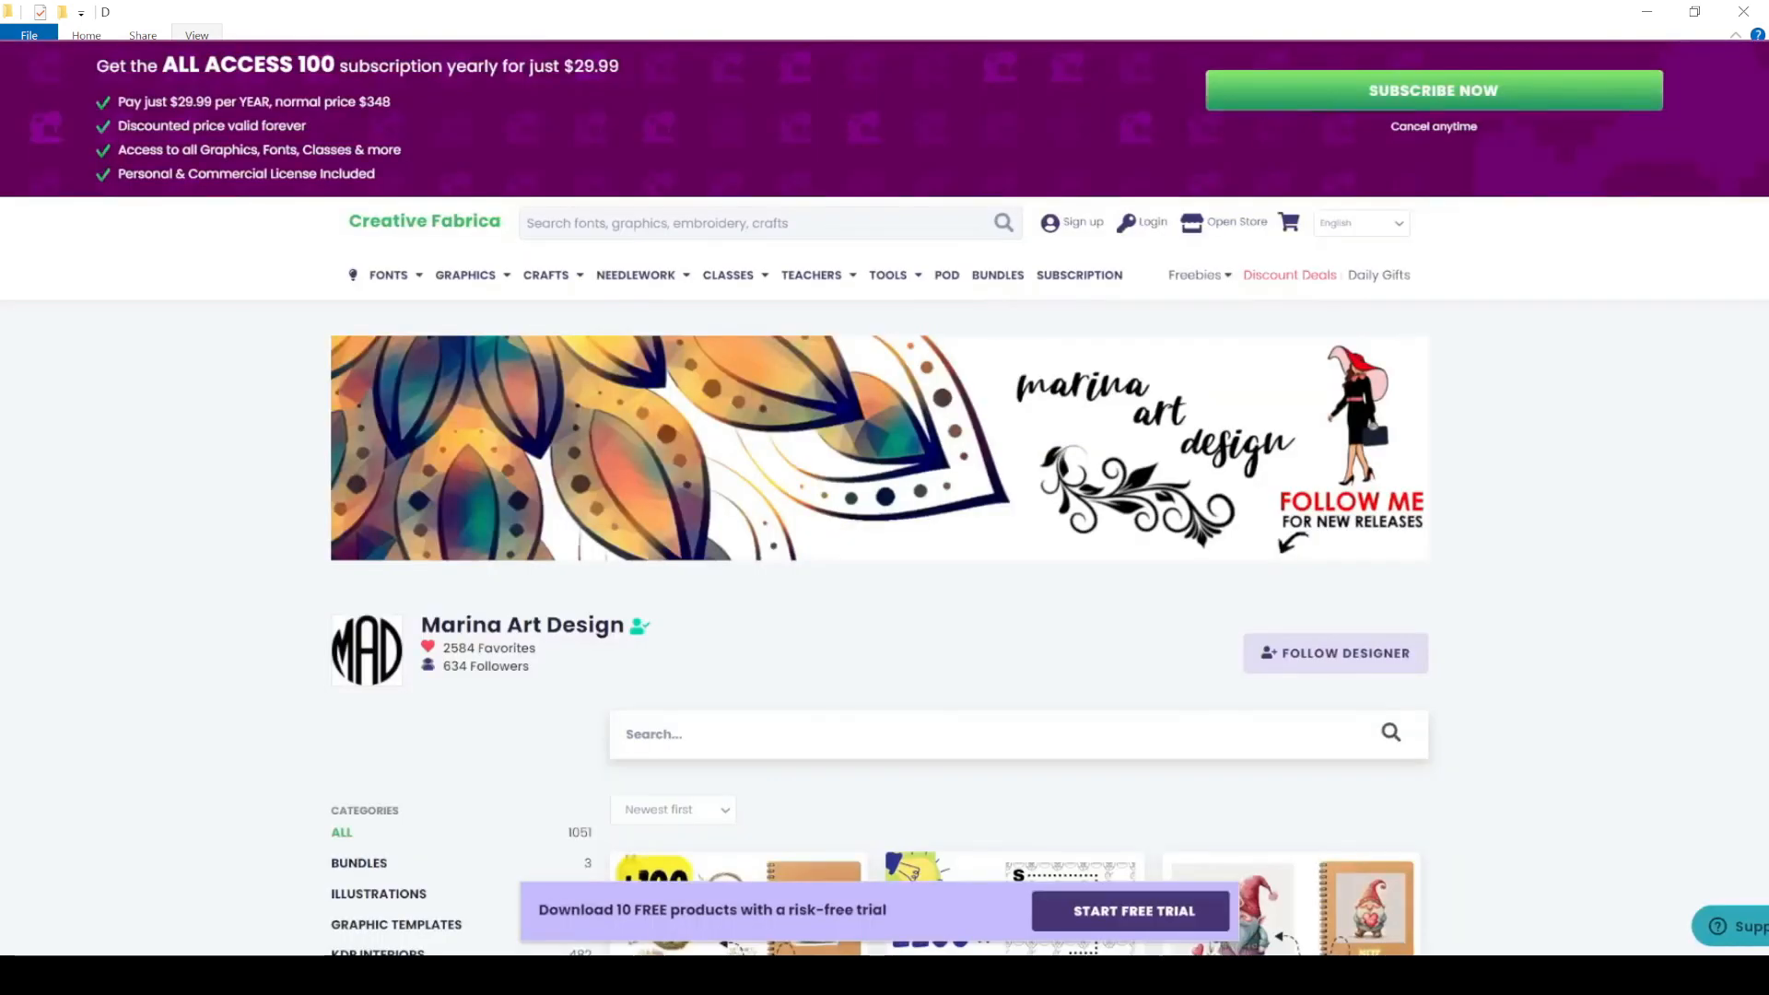
Scroll down the designer's Creative Fabrica store to the FREE Easter Watercolor Clipart Set listing.
scroll("down", 3)
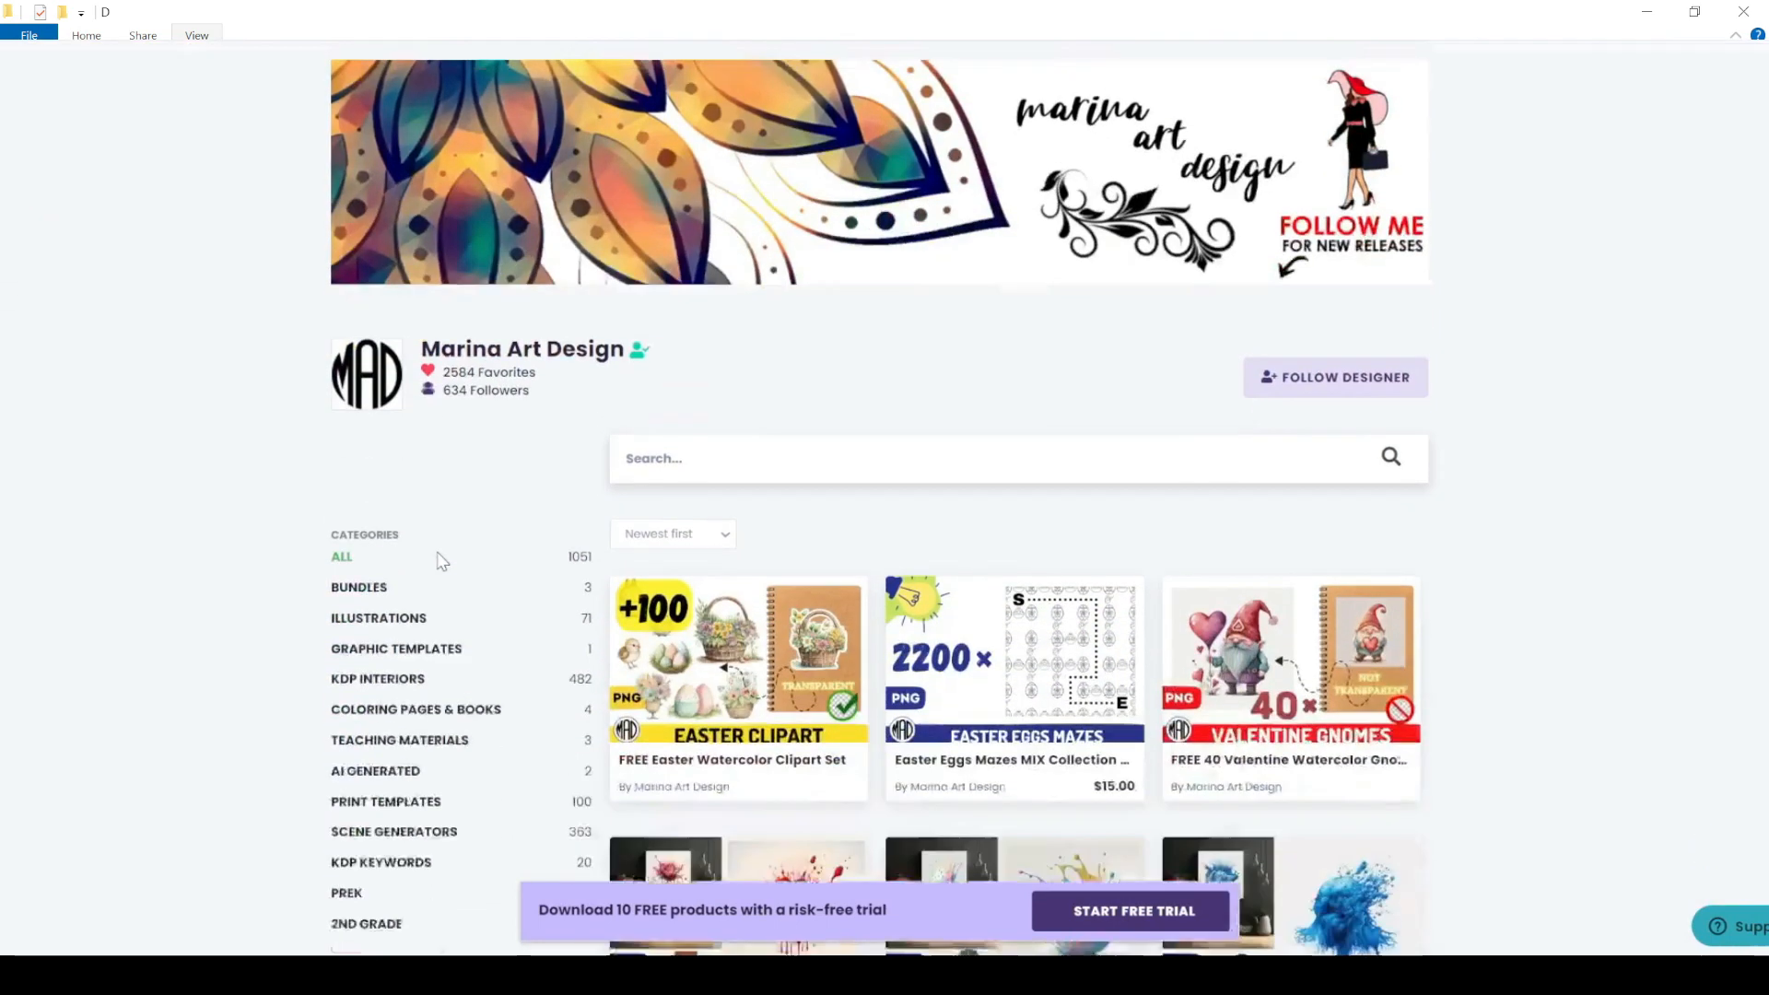
scroll("down", 3)
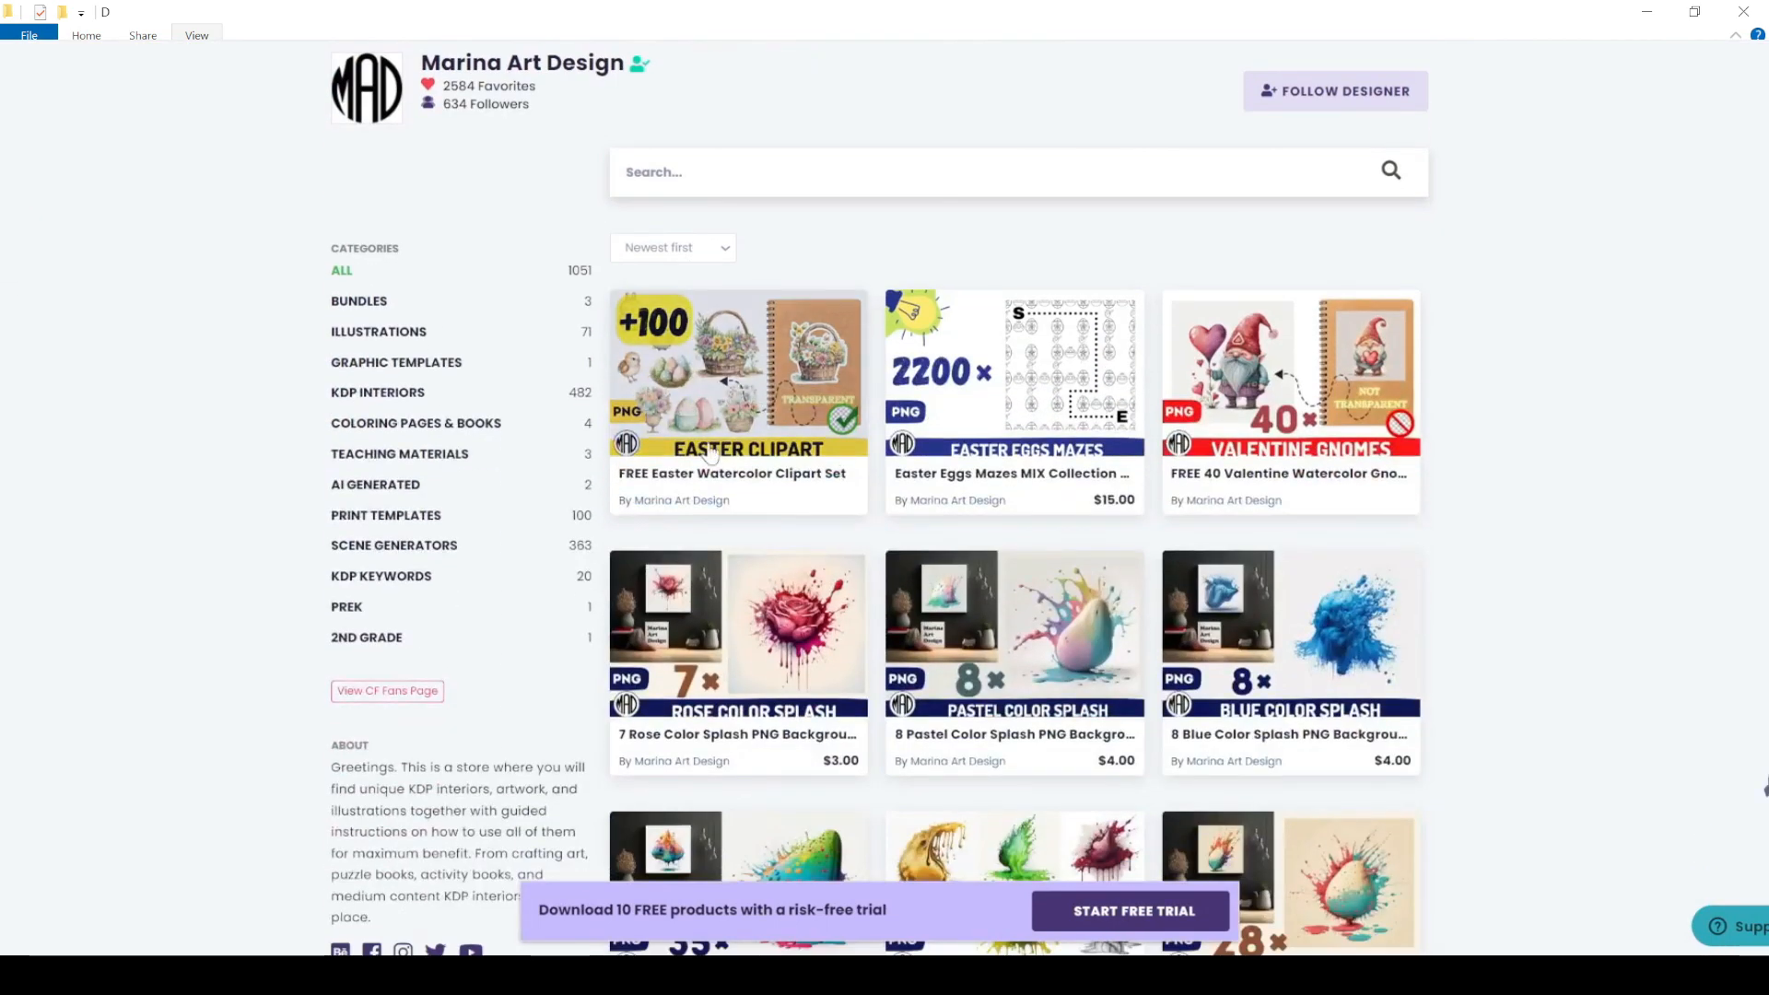
mouse_move(712, 426)
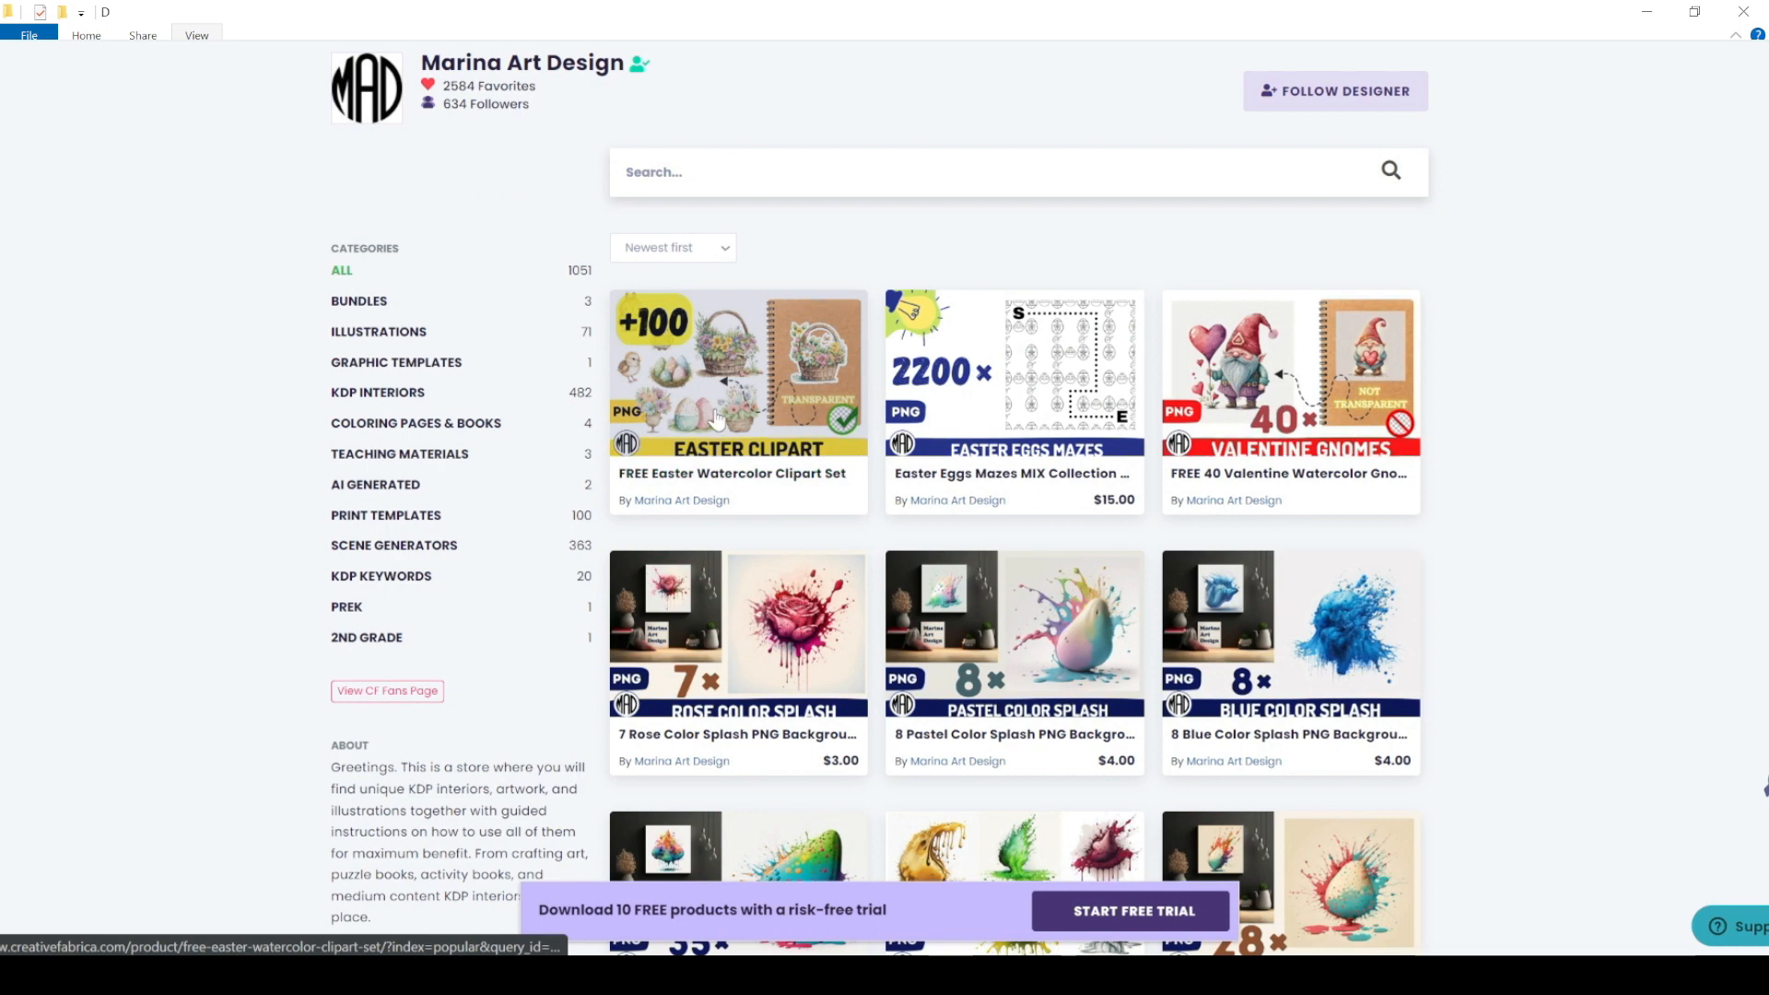
mouse_move(1273, 420)
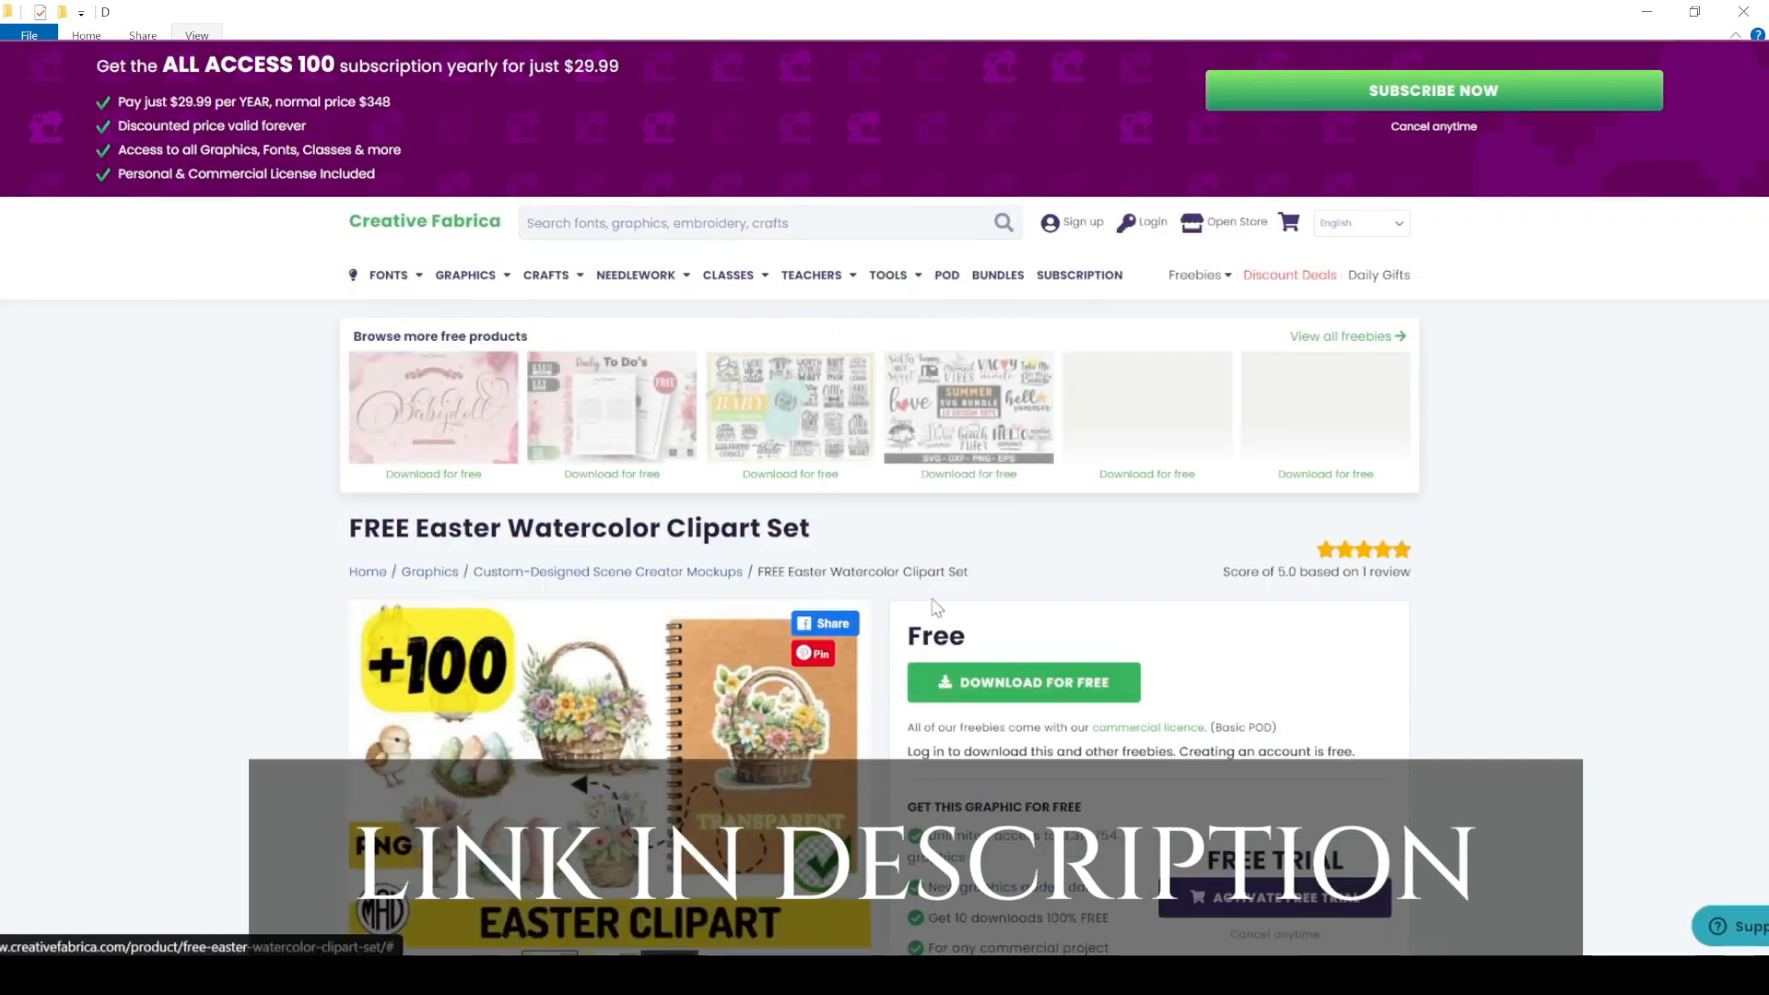
scroll("down", 3)
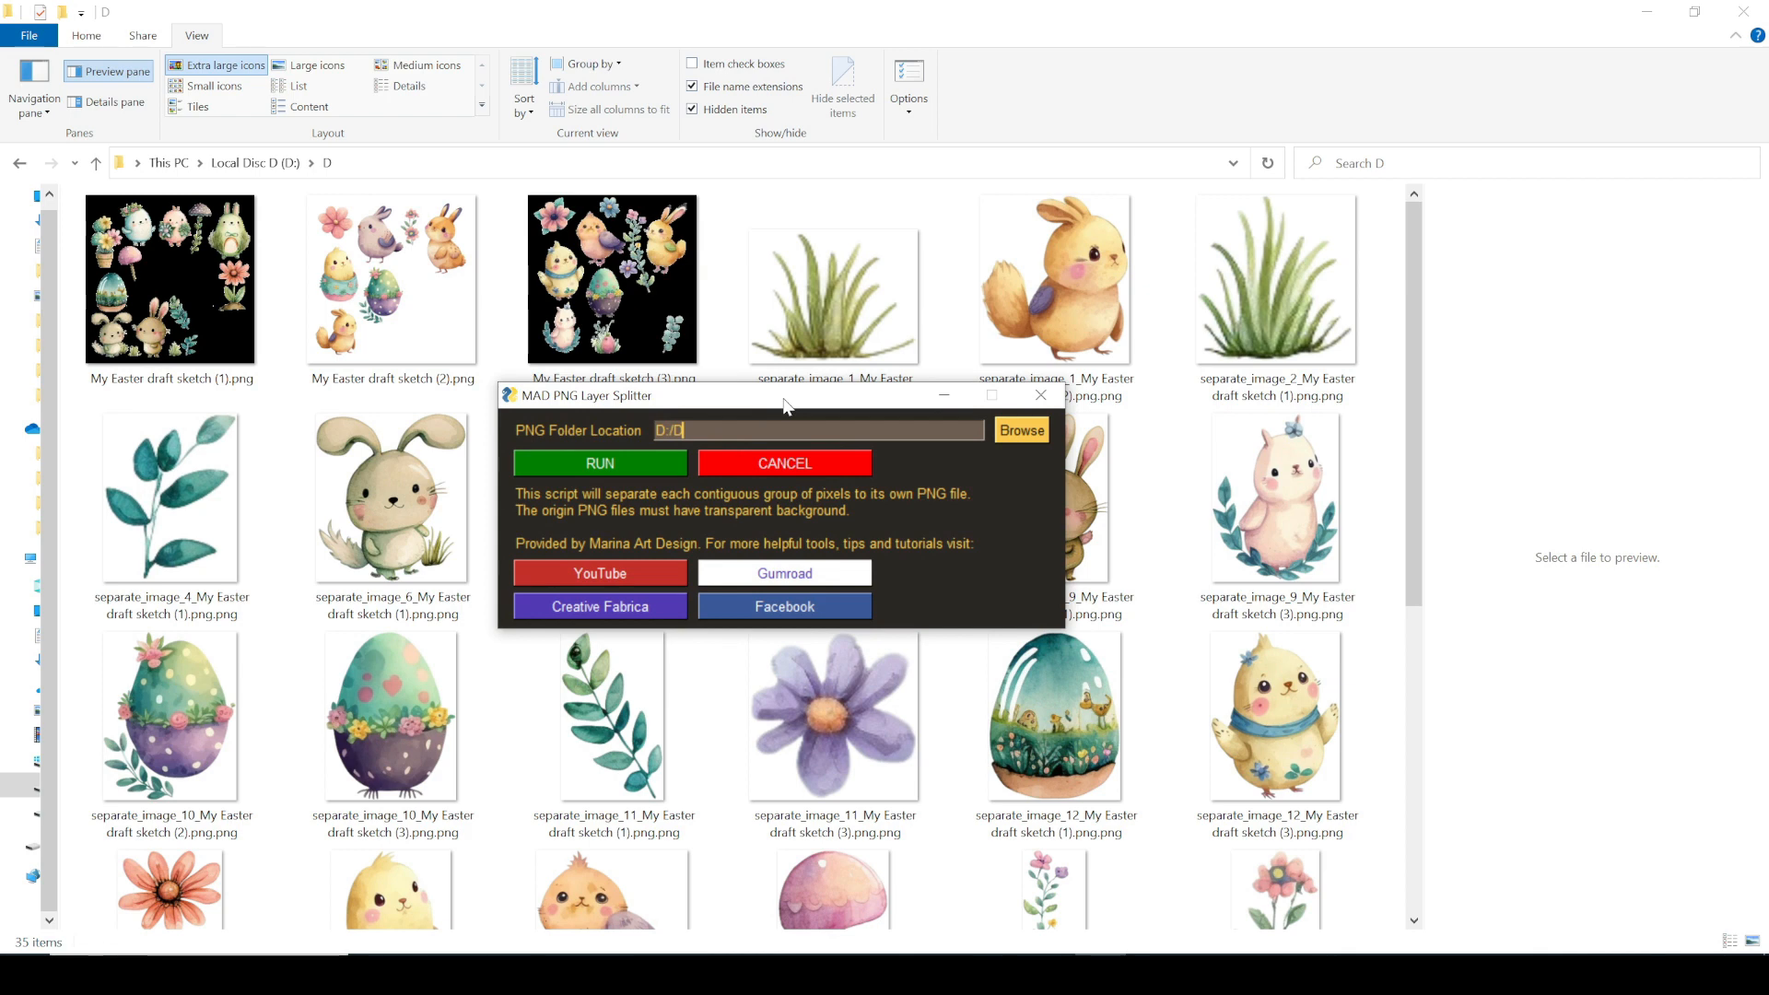
mouse_move(773, 422)
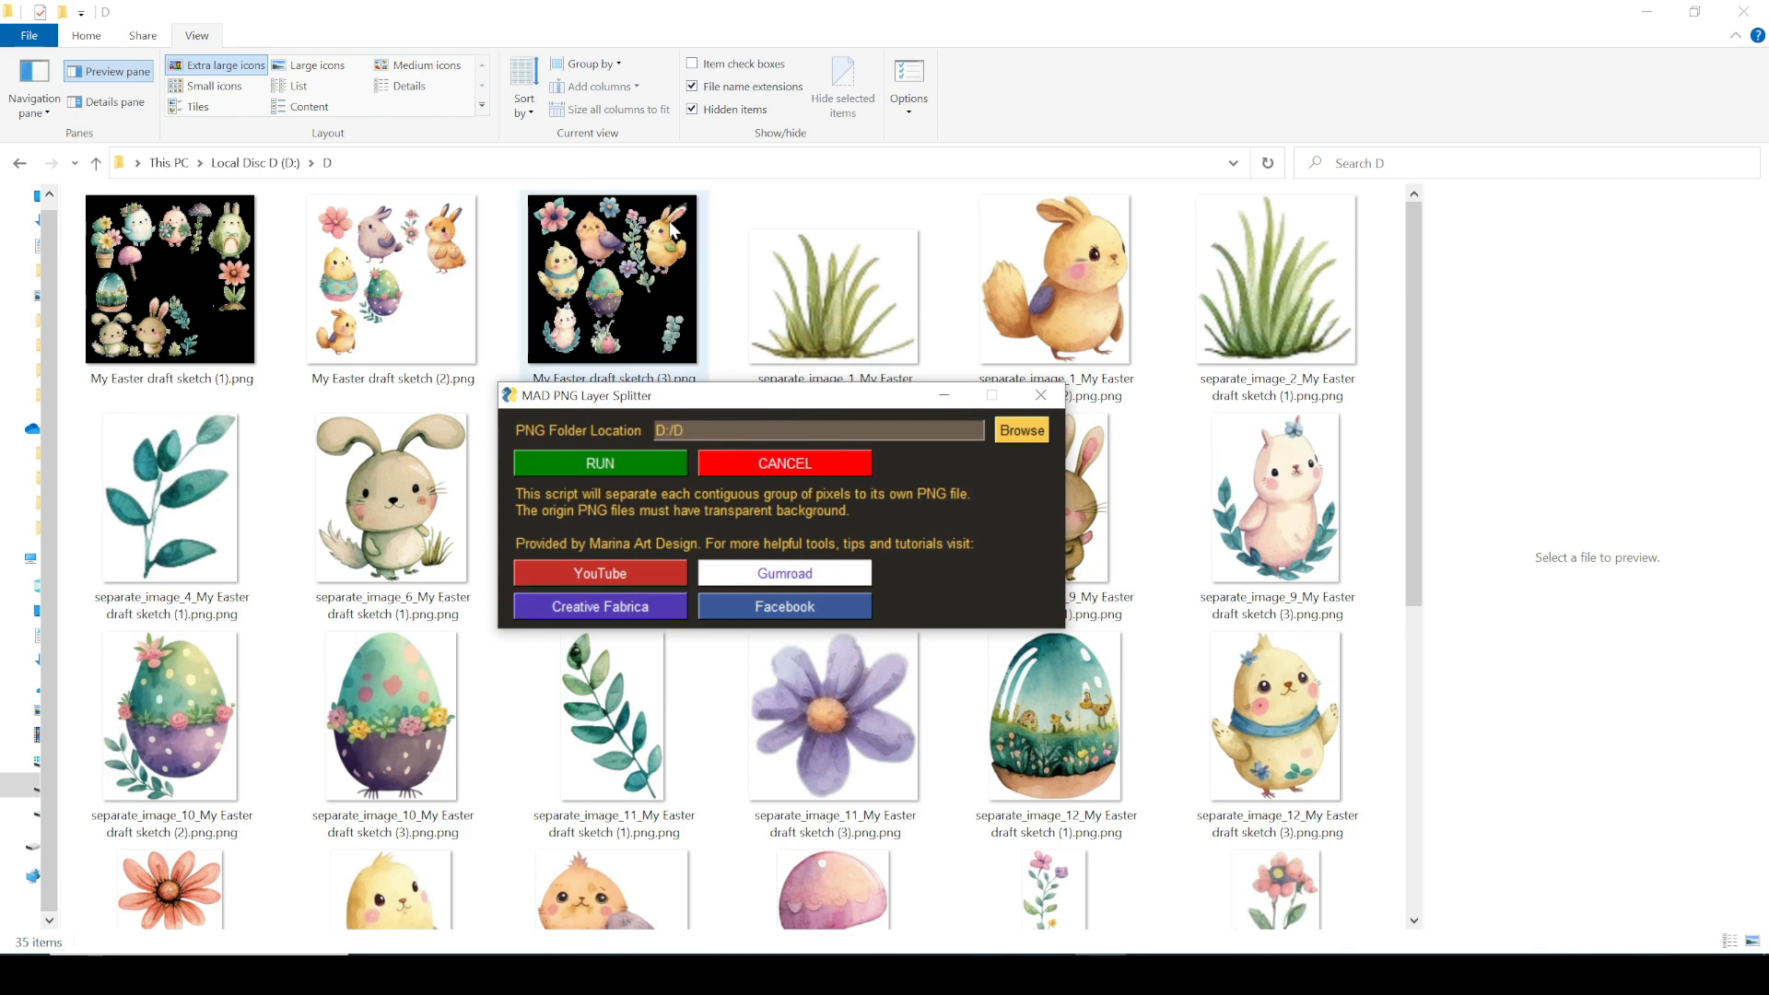
left_click(820, 431)
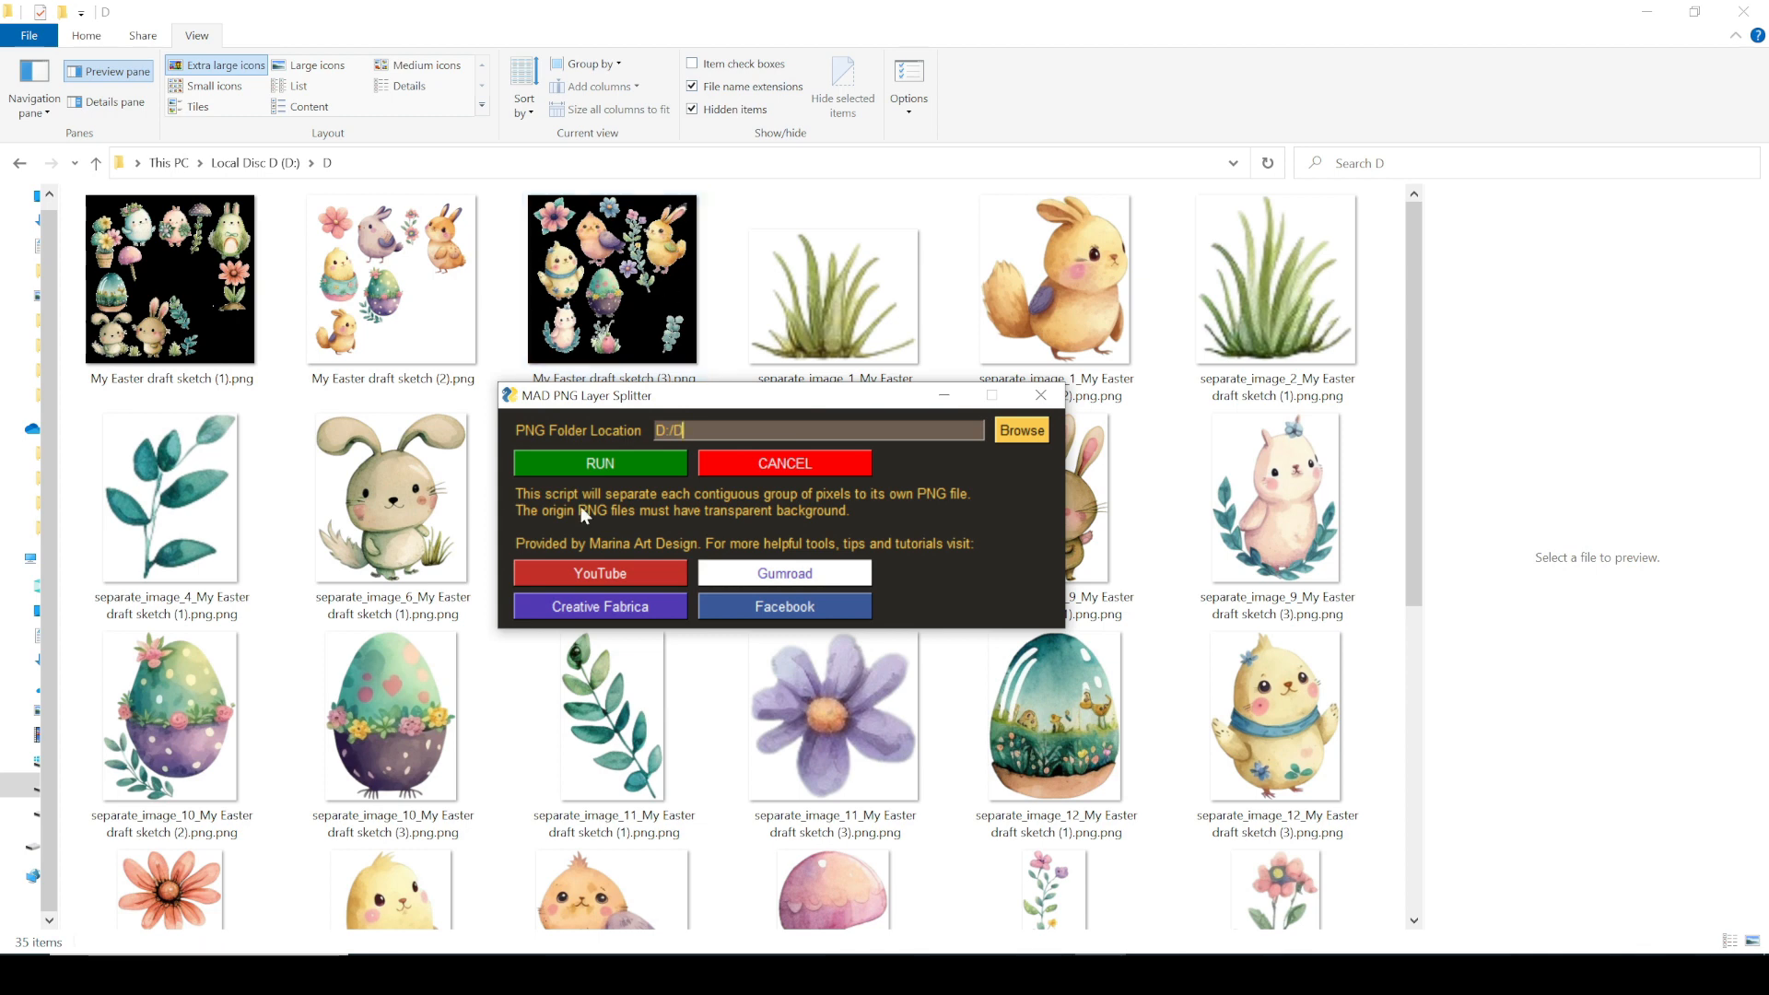
mouse_move(524, 504)
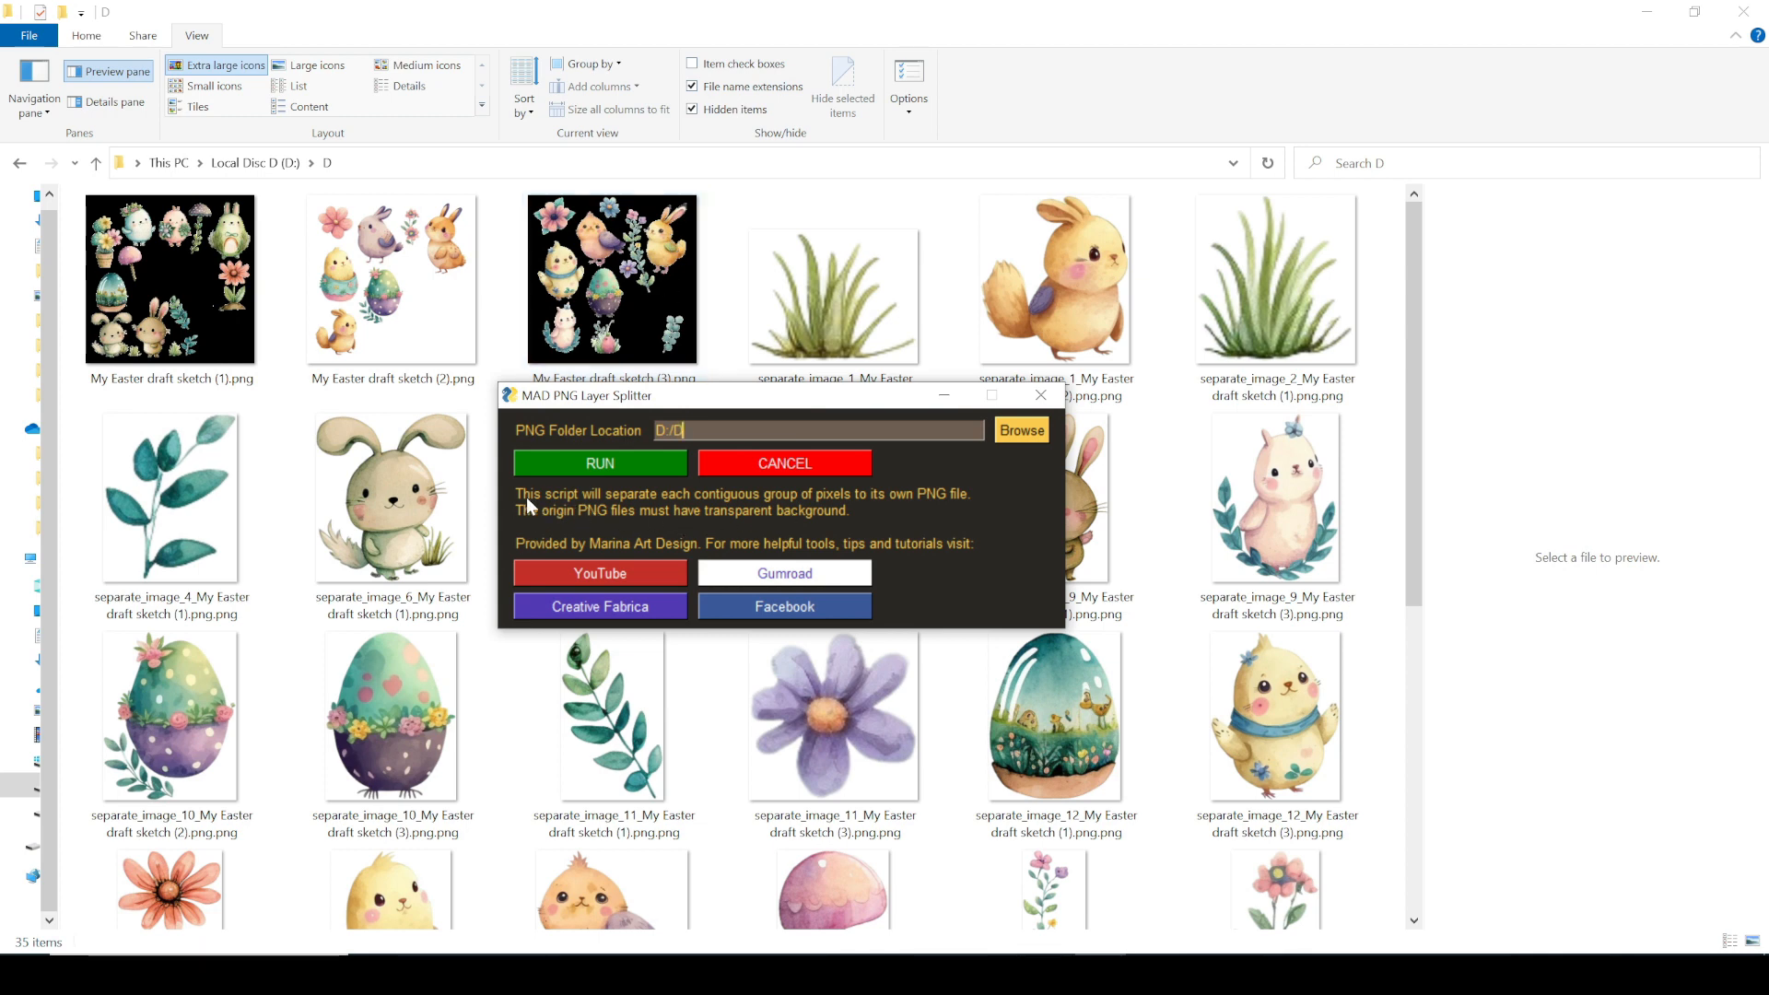
mouse_move(717, 516)
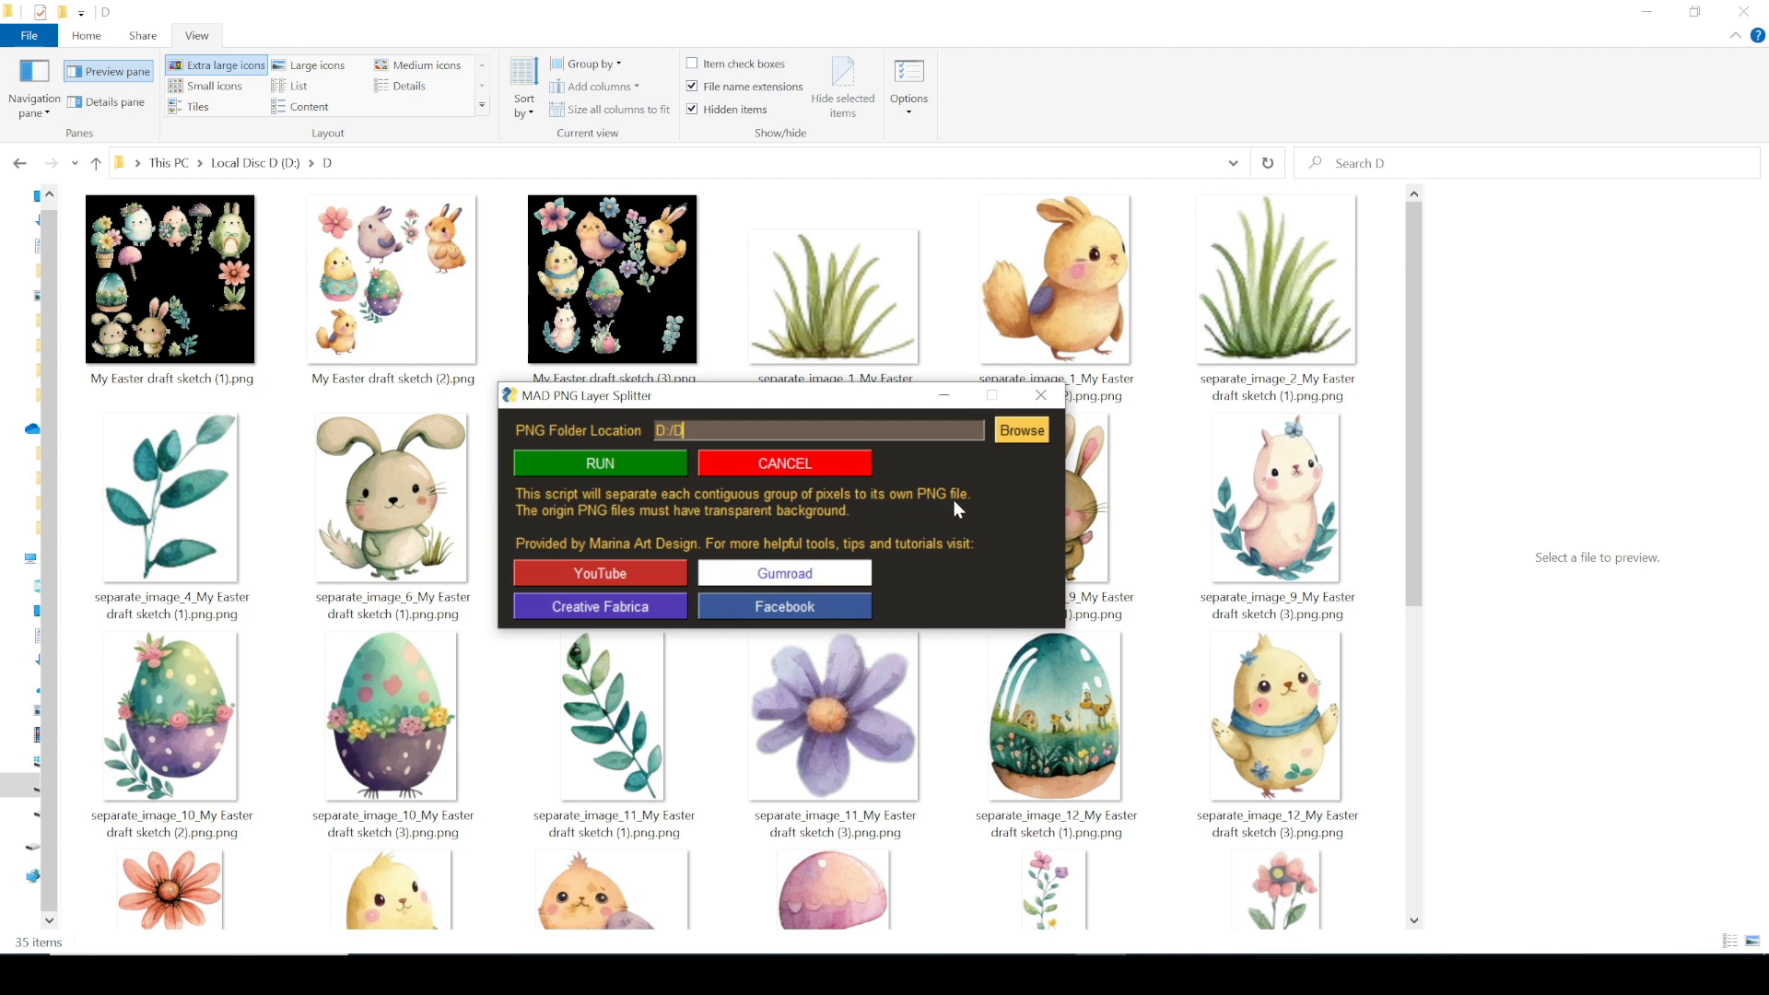
mouse_move(632, 525)
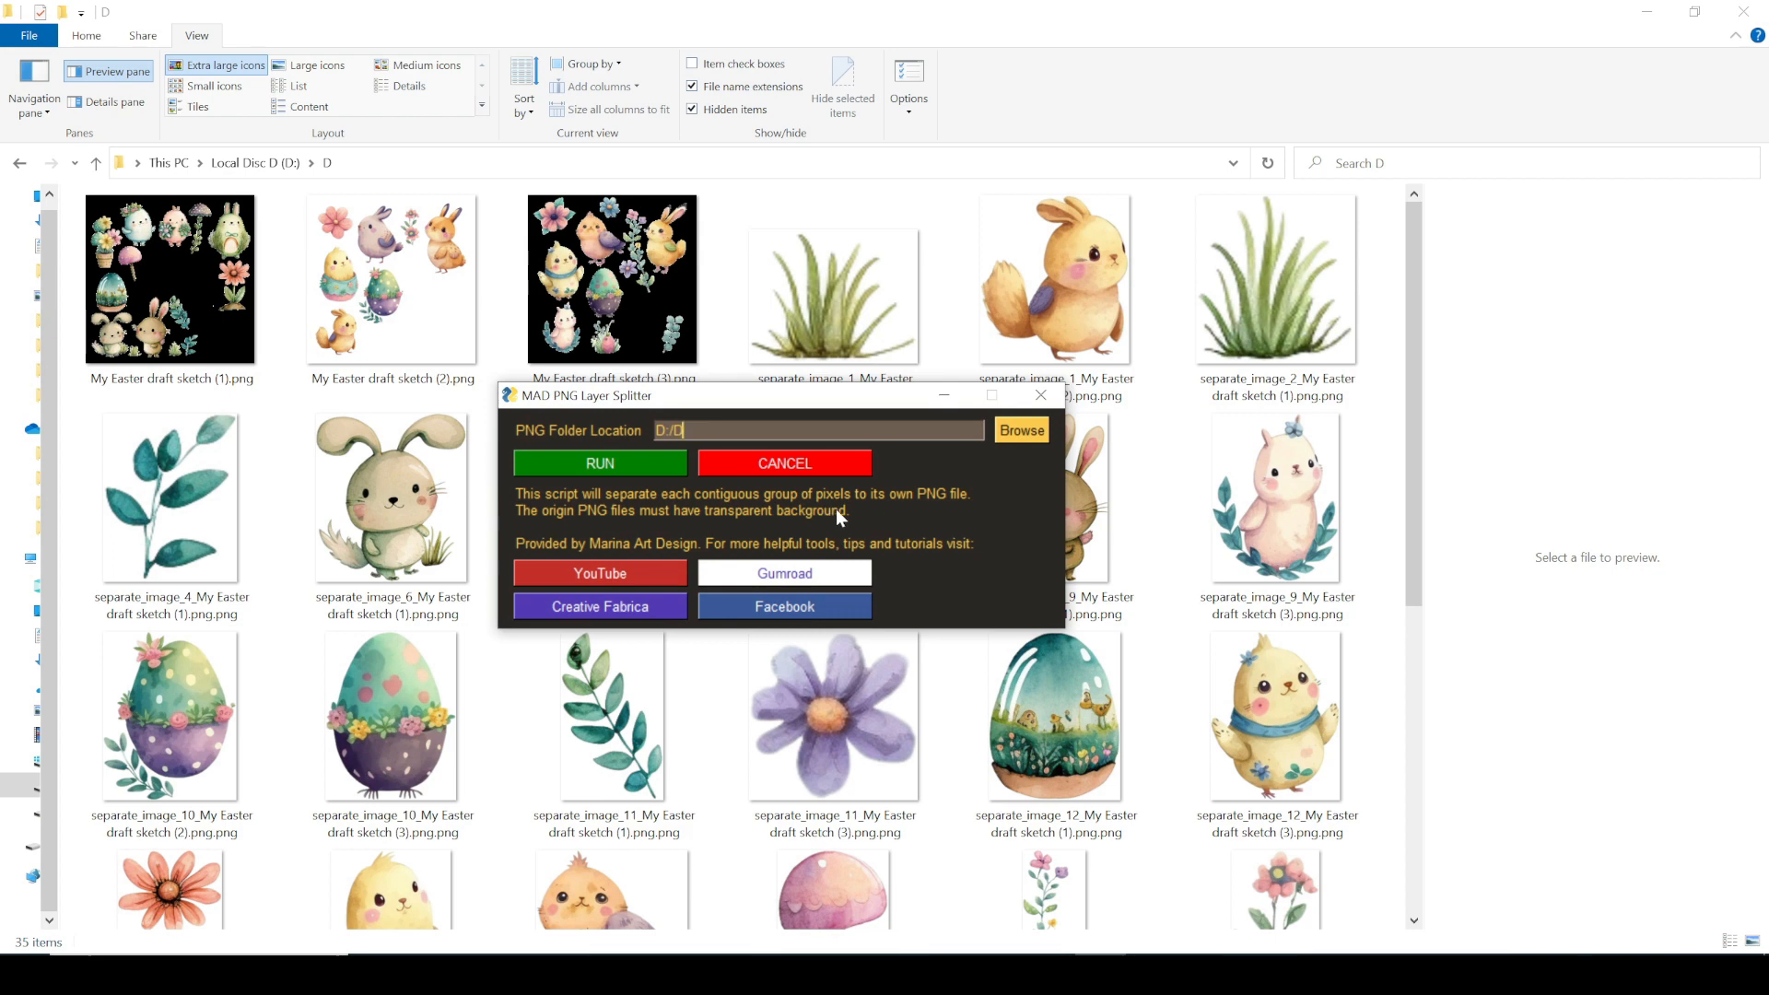
left_click(389, 278)
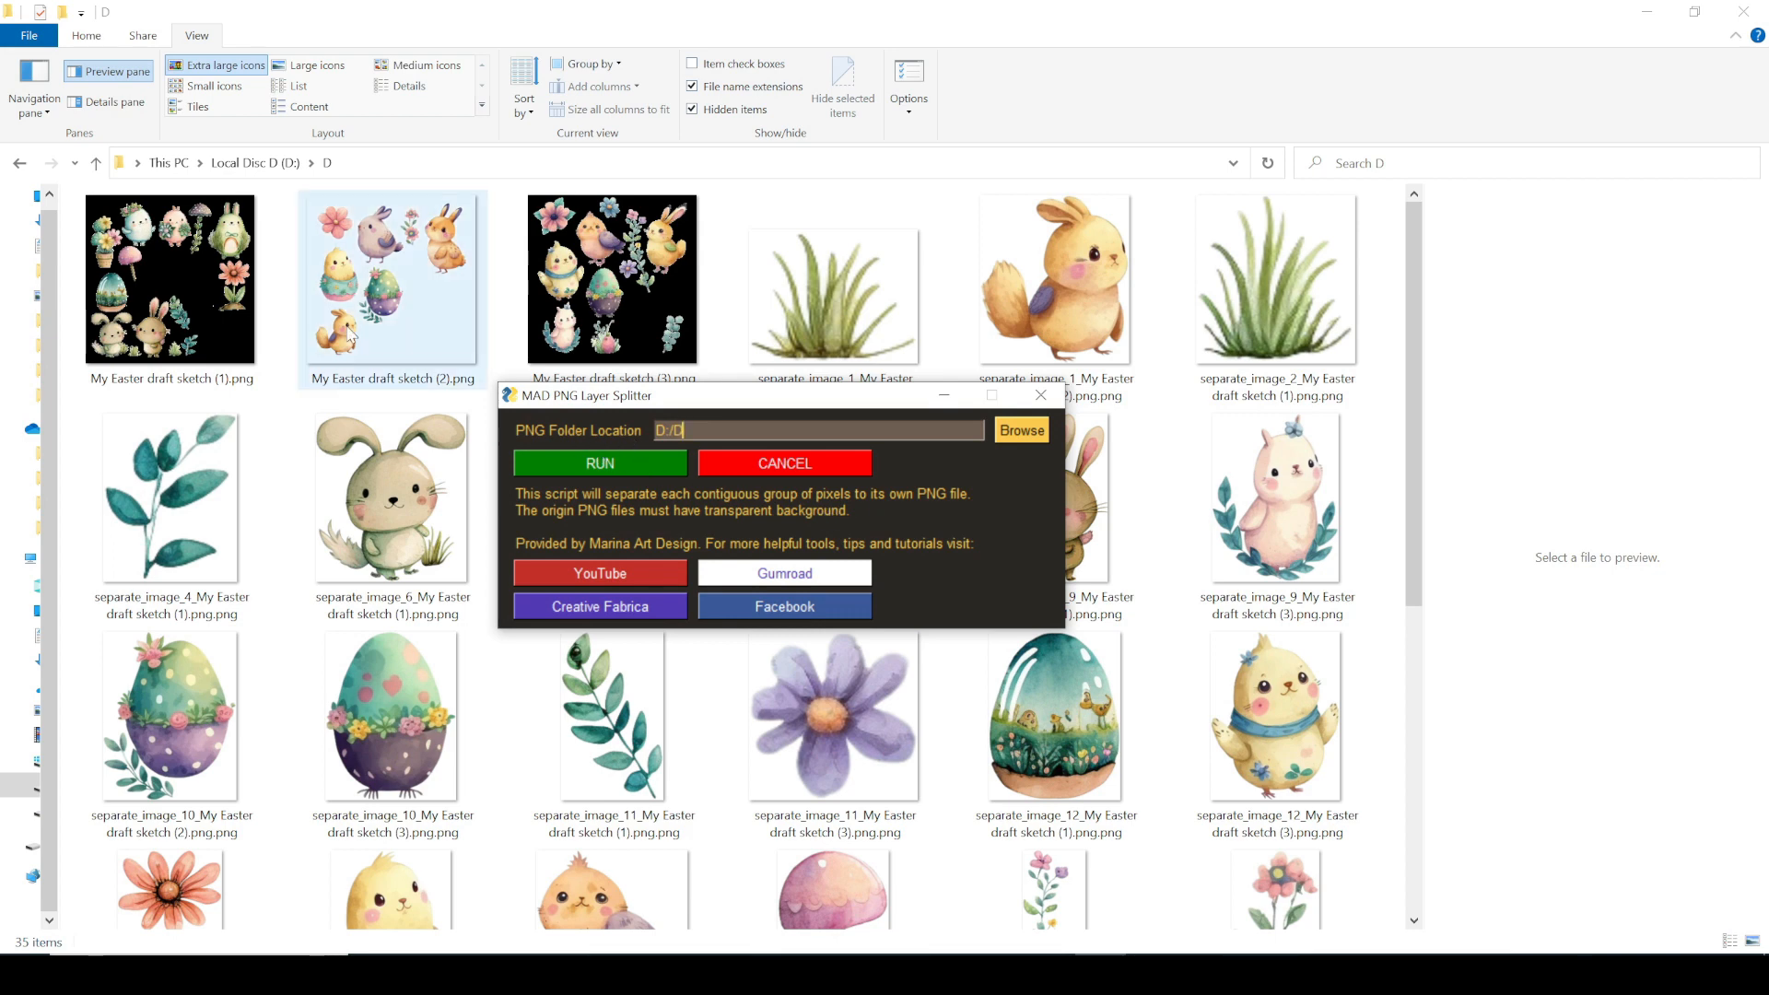
left_click(613, 279)
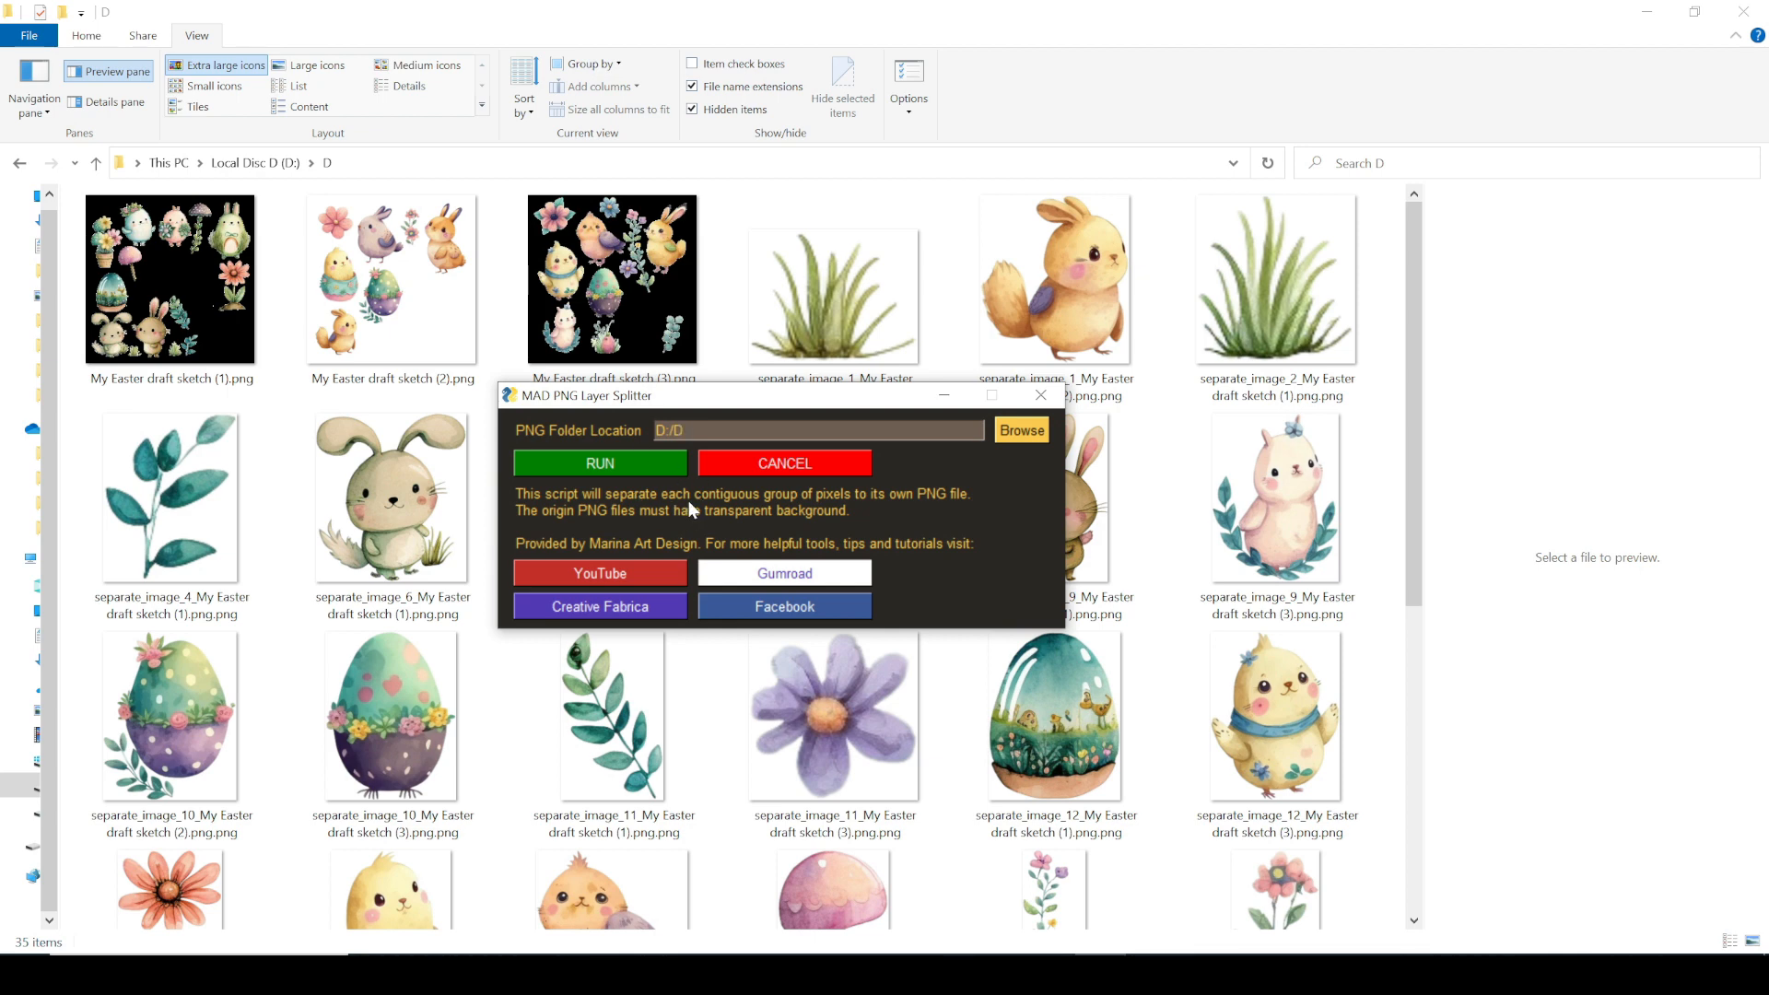
left_click(392, 278)
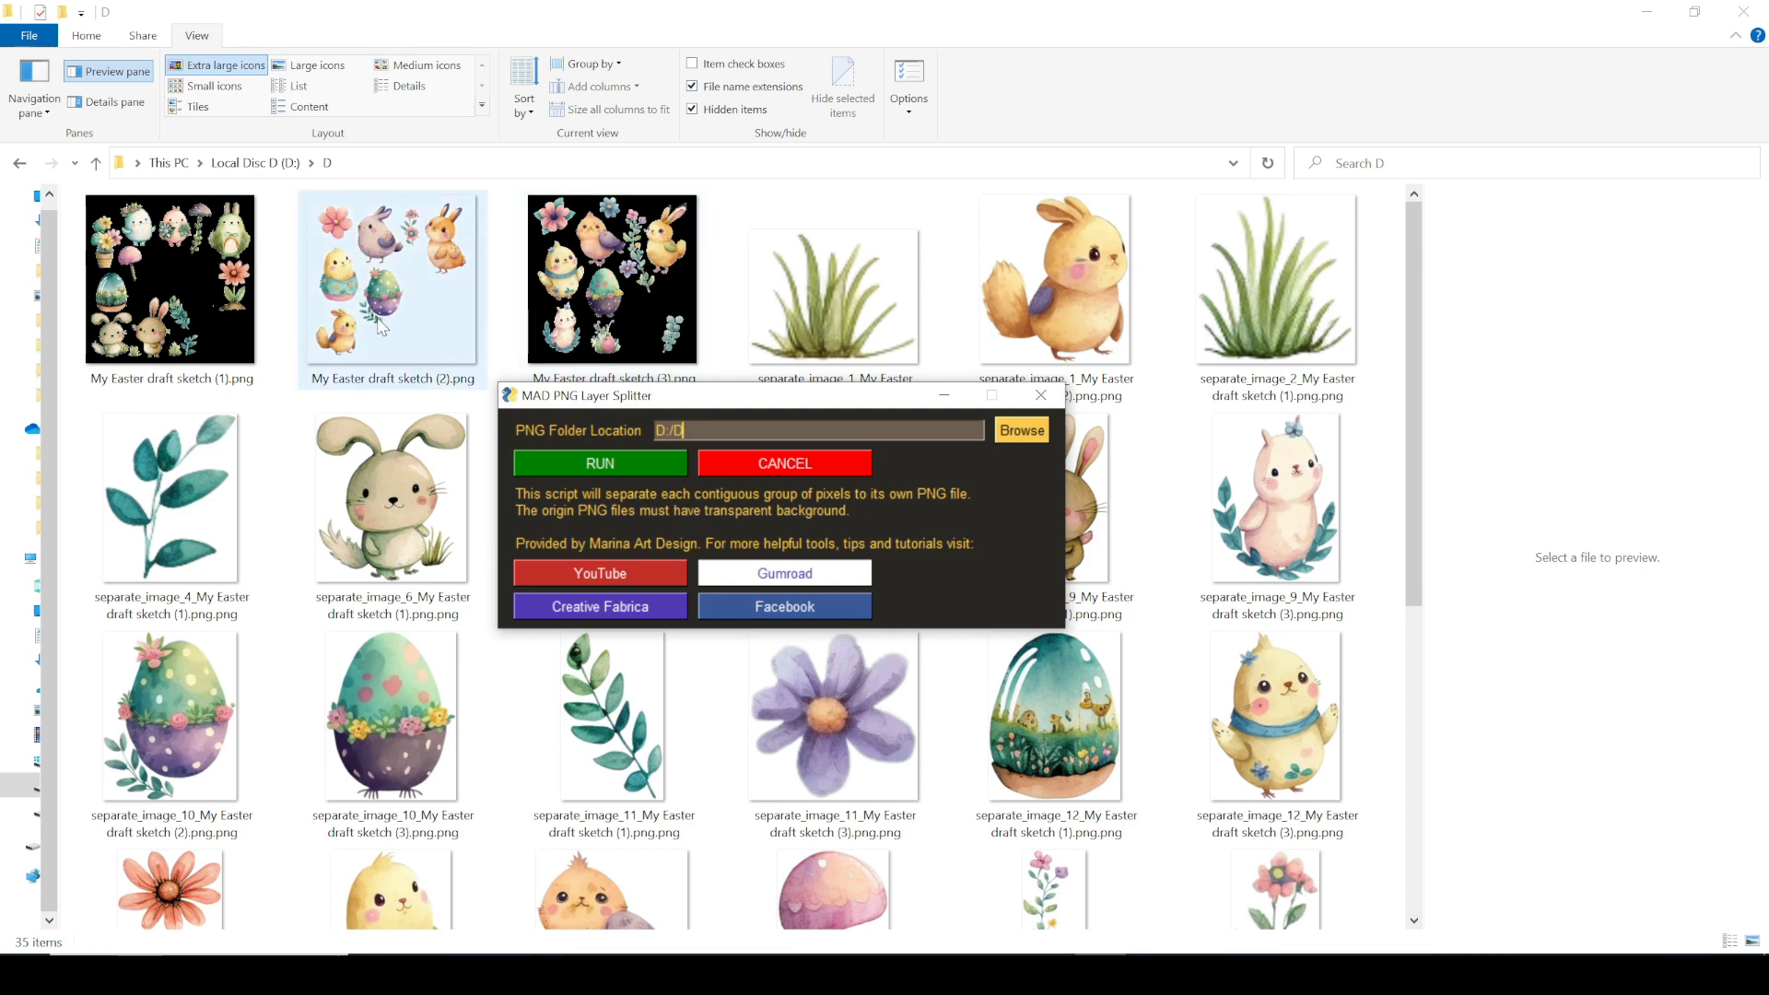
mouse_move(381, 336)
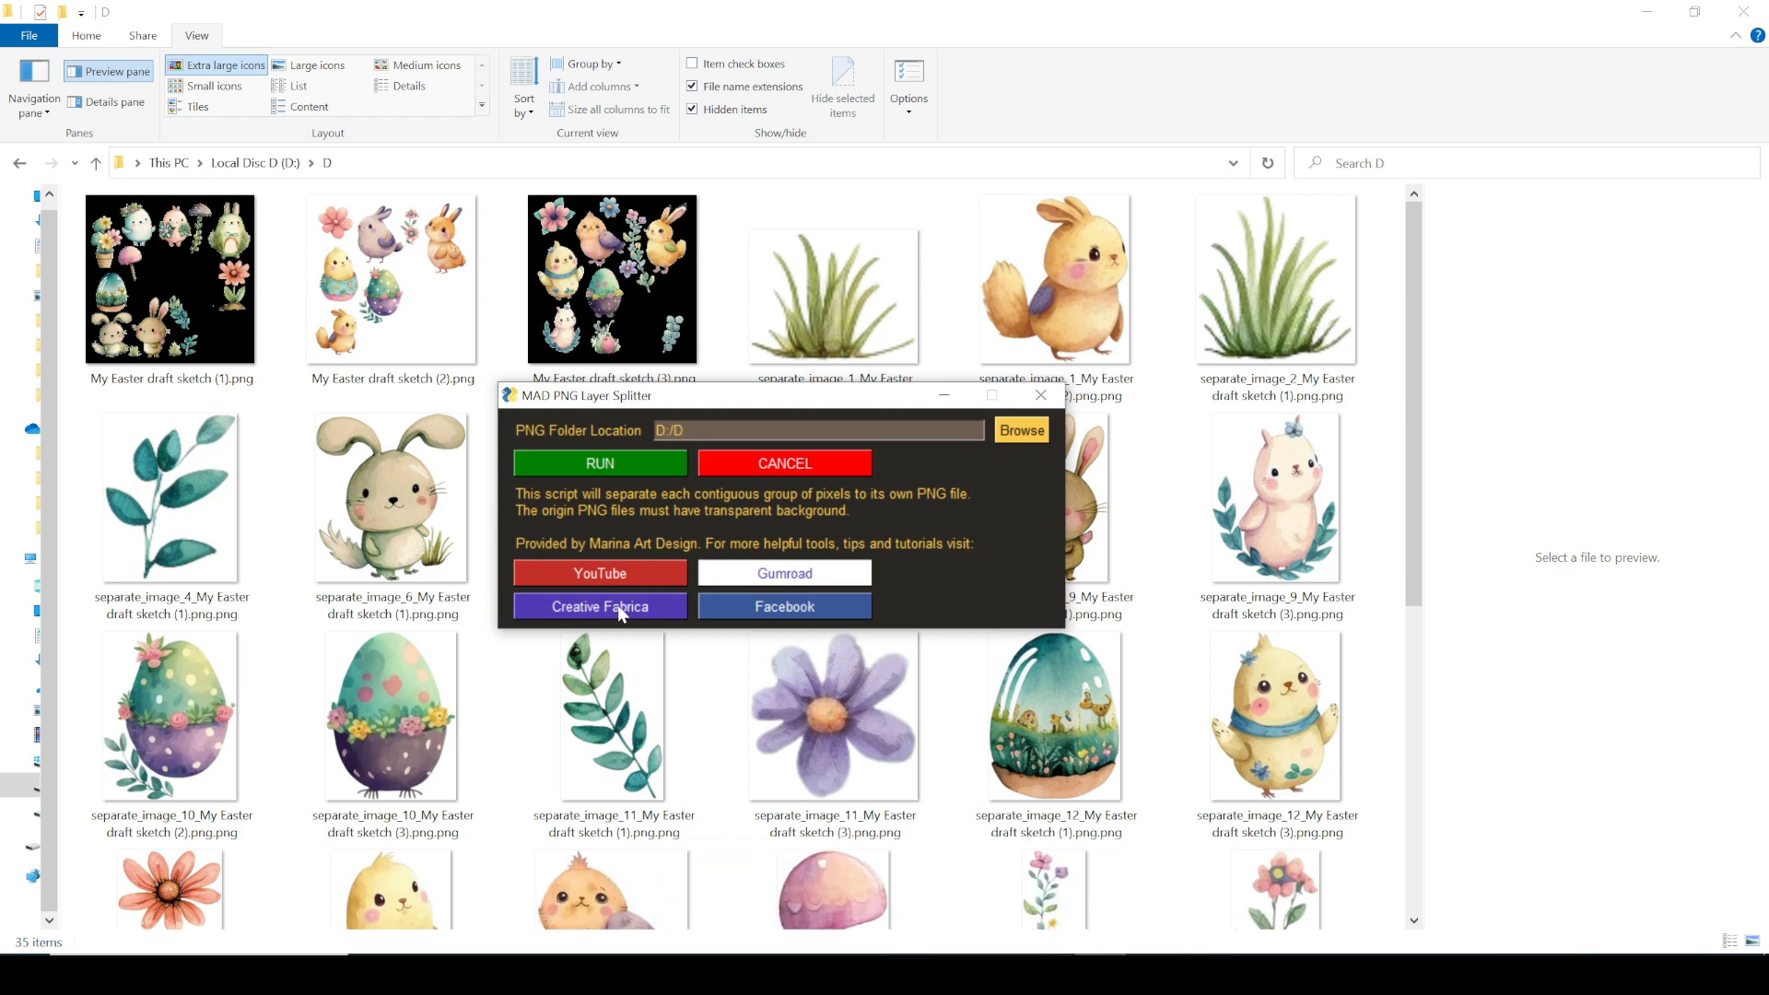
mouse_move(773, 614)
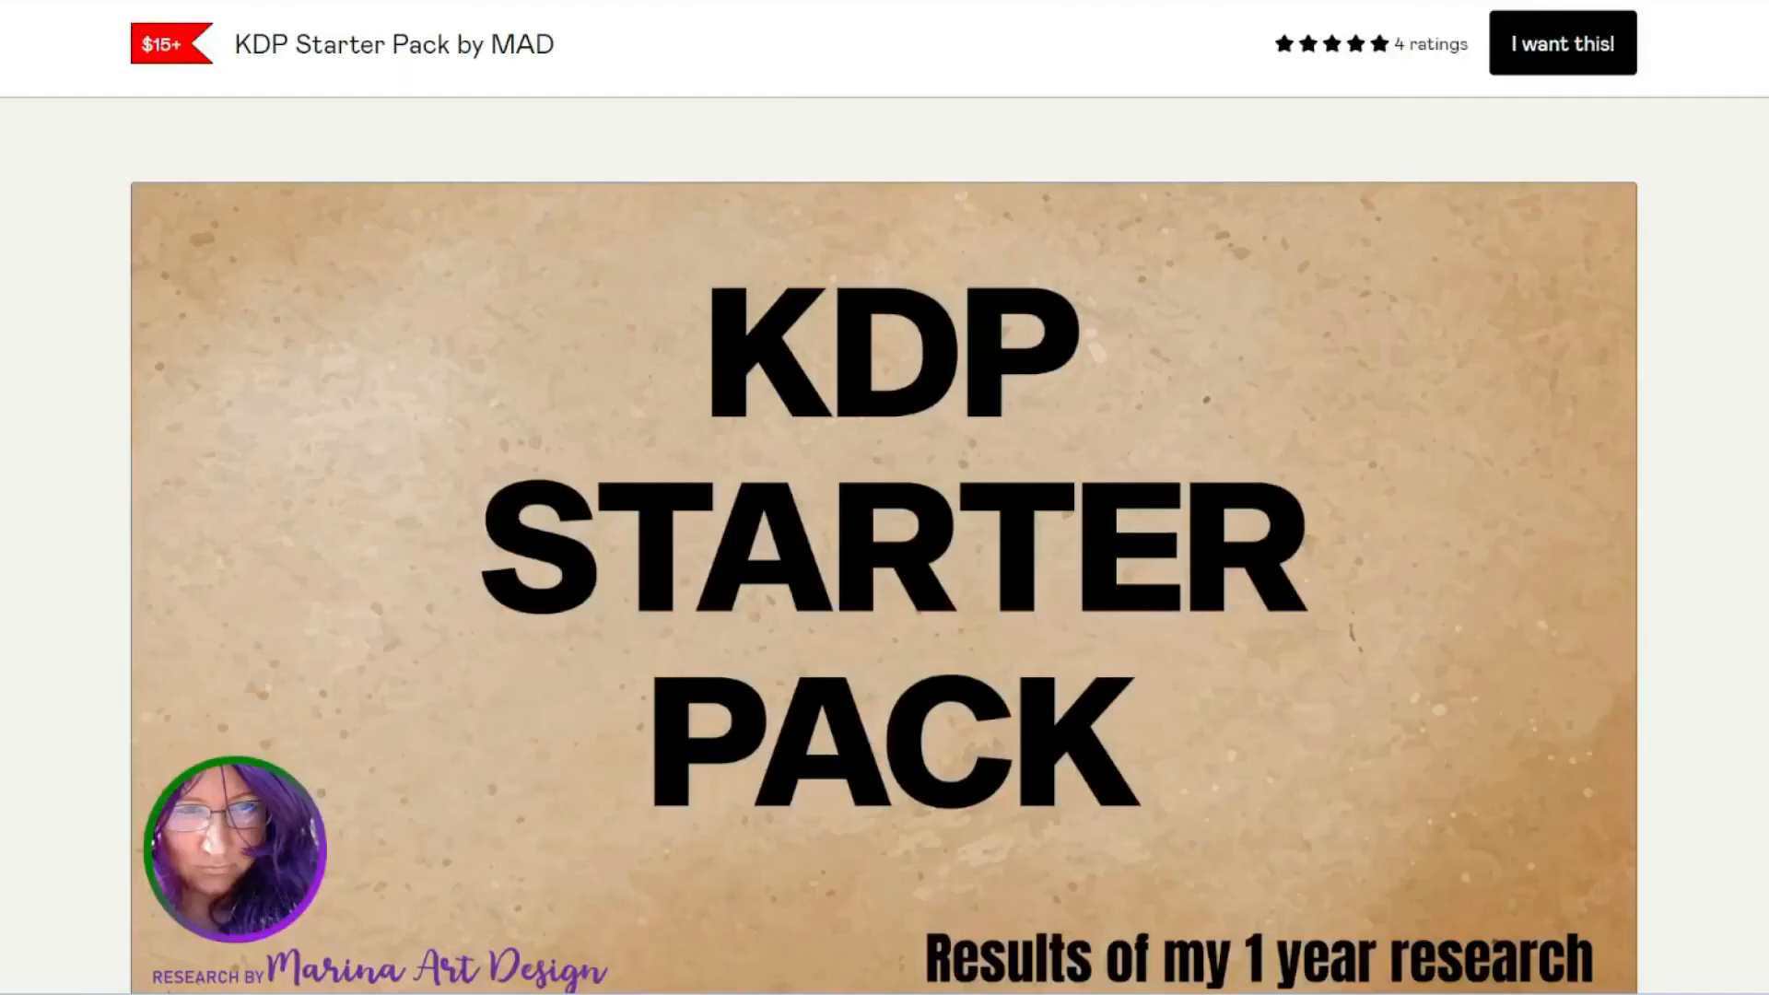
Scroll through Marina Art Design's Gumroad product list, past the Easter Bunny mazes.
scroll("down", 3)
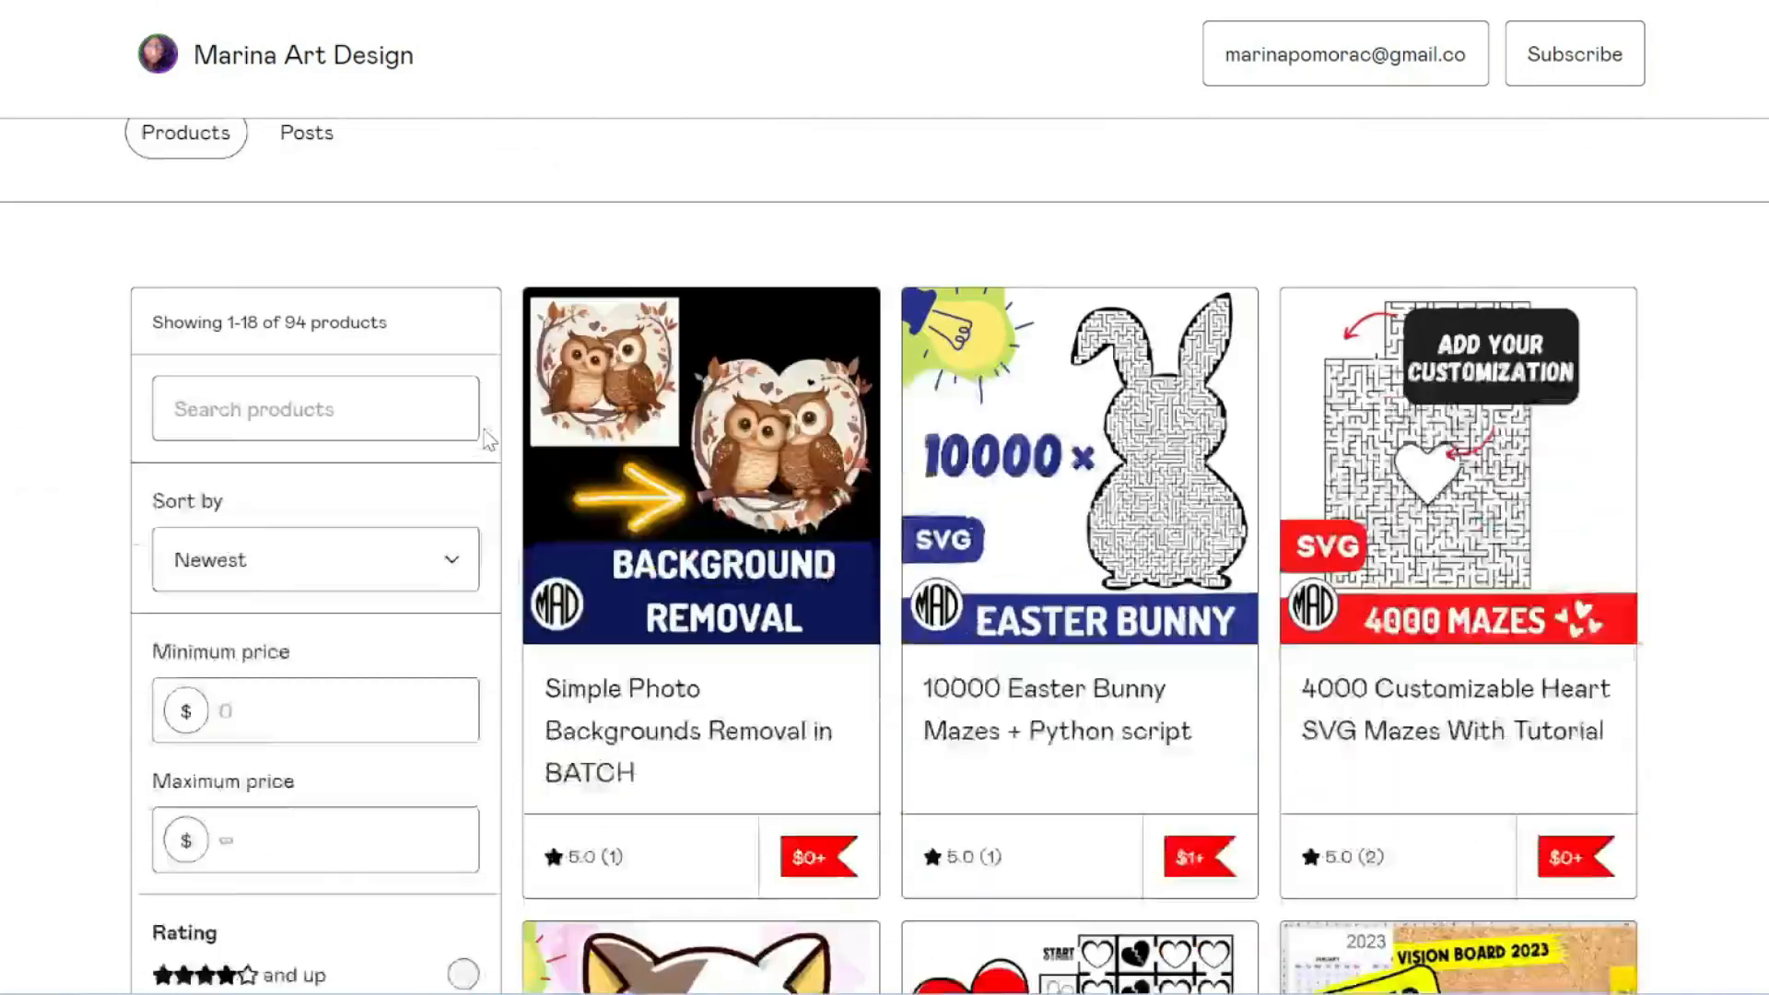
scroll("down", 3)
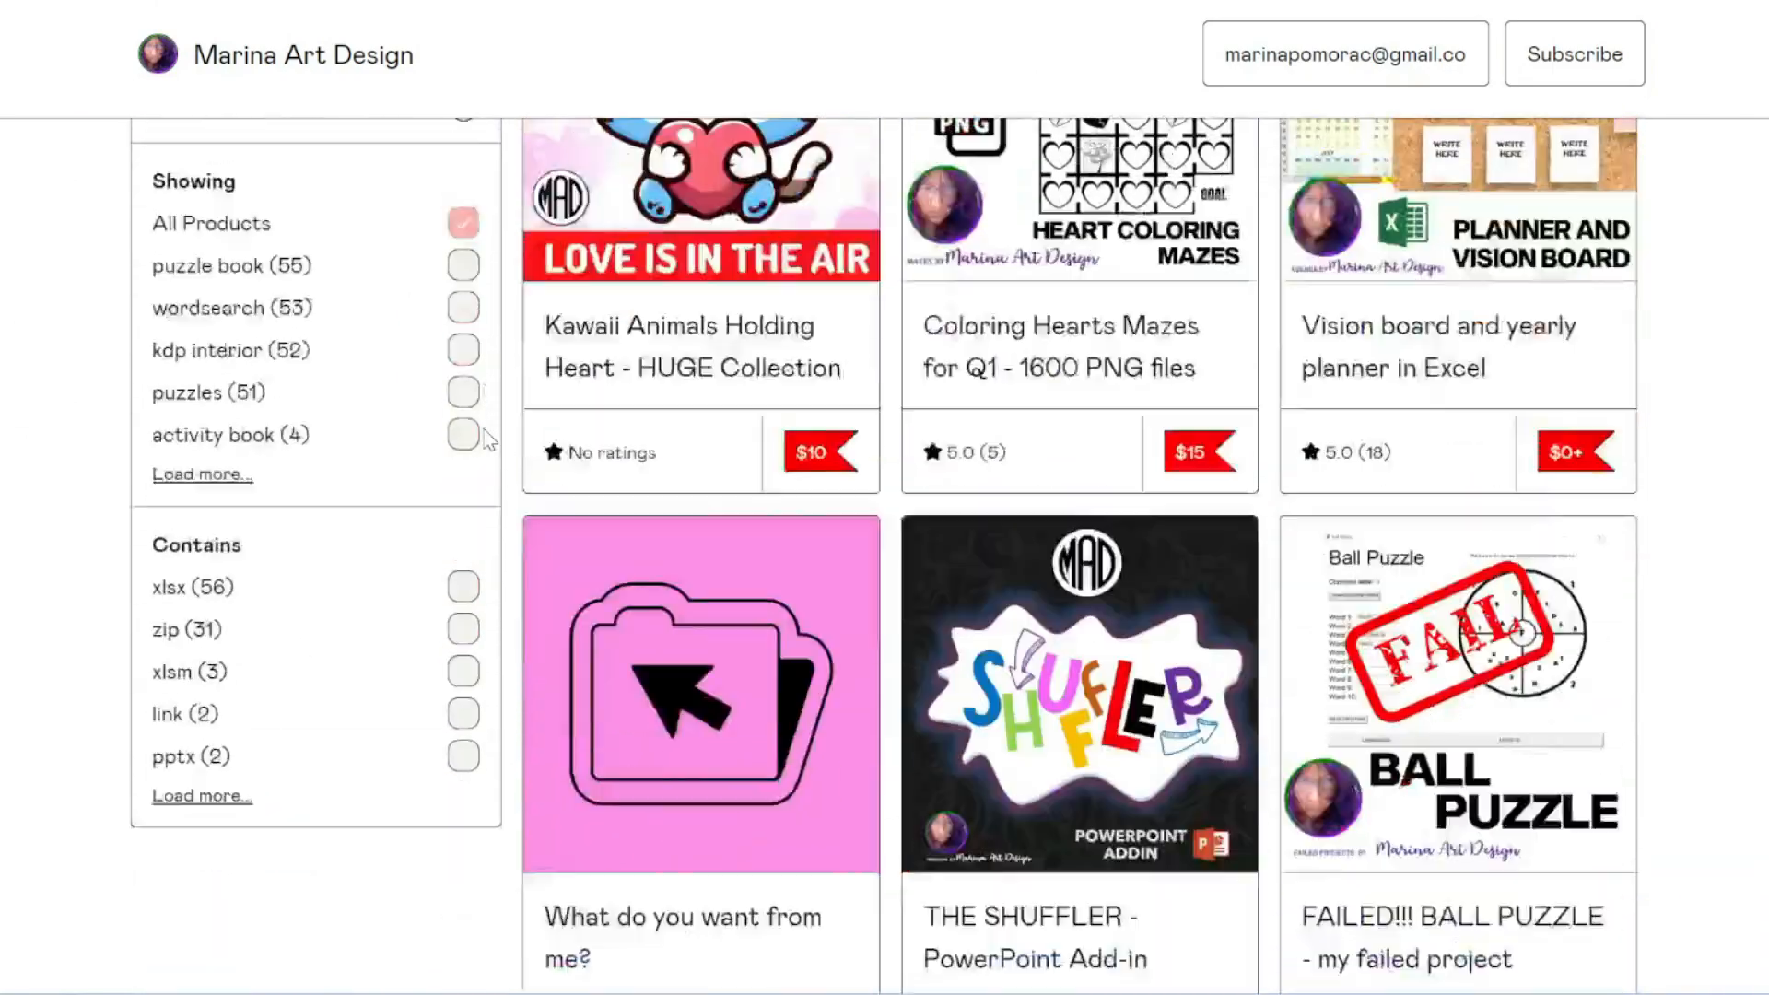